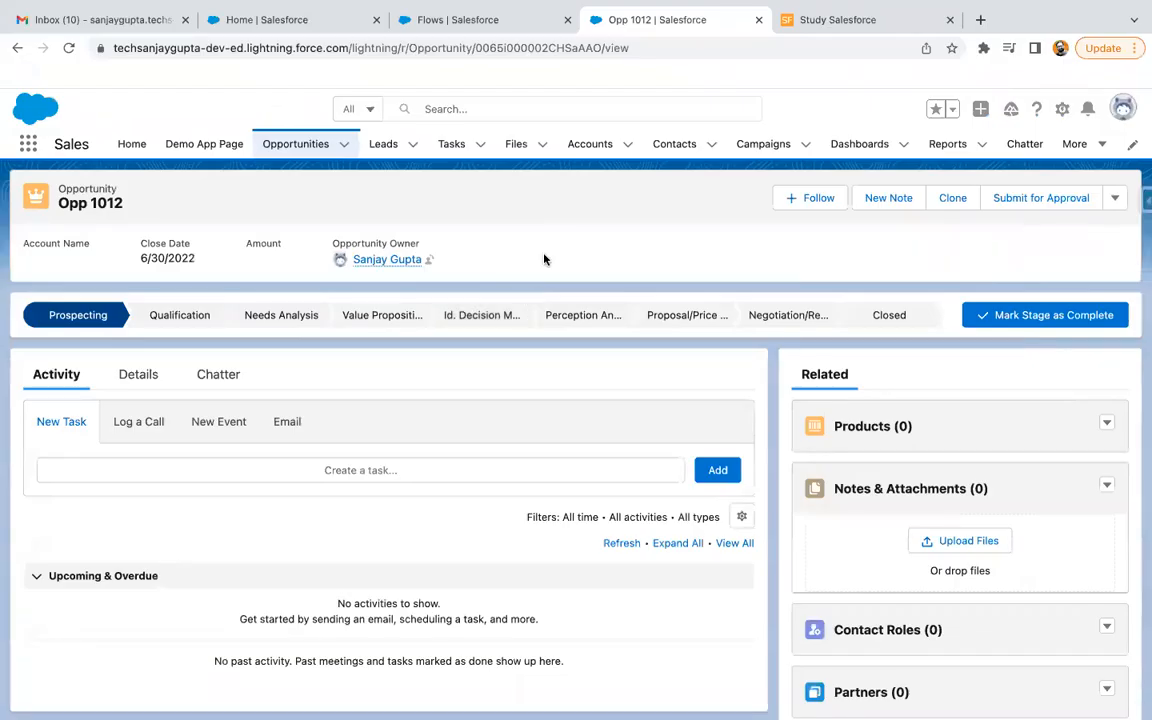
- Start a new flow from the Flows list in Setup
click(468, 20)
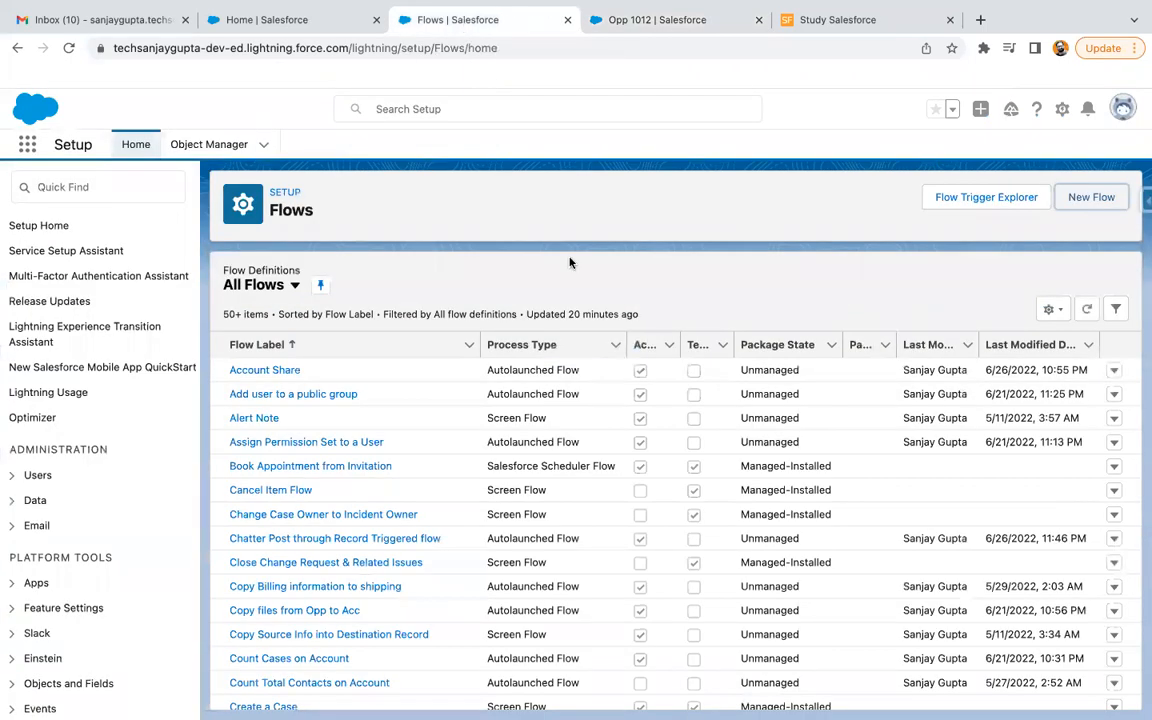
mouse_move(984, 238)
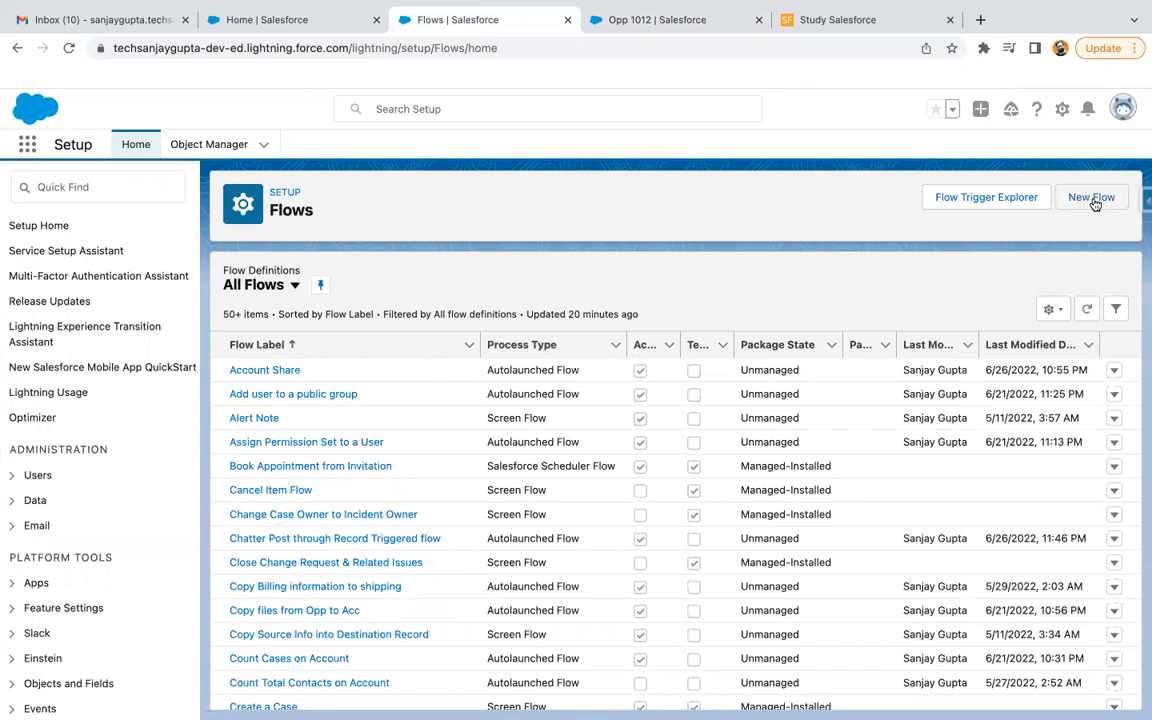
click(1092, 198)
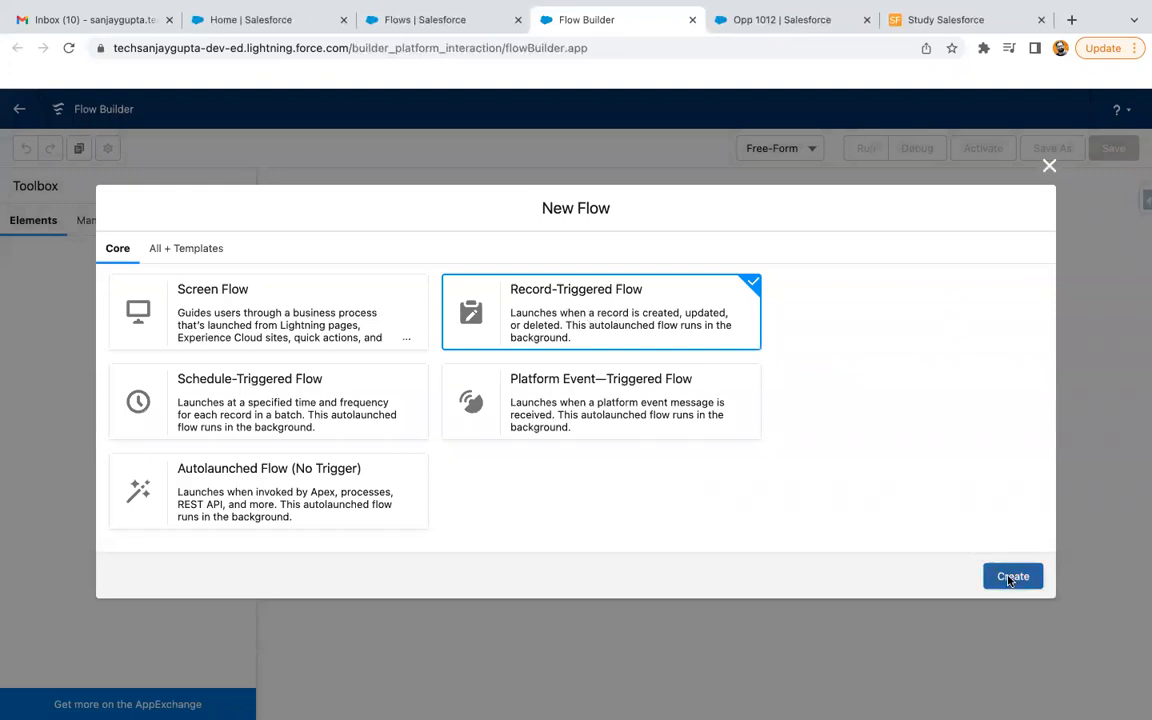
- Trigger the flow when an Account is created, optimized for Actions and Related Records
click(1012, 576)
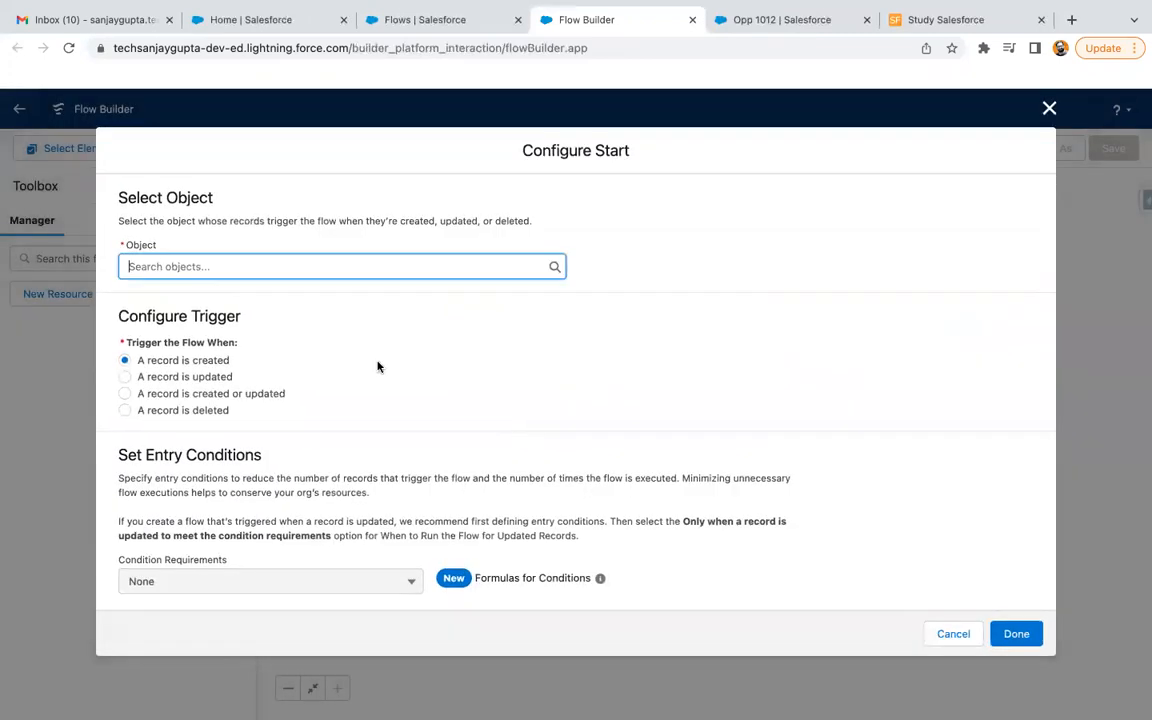
text(Account)
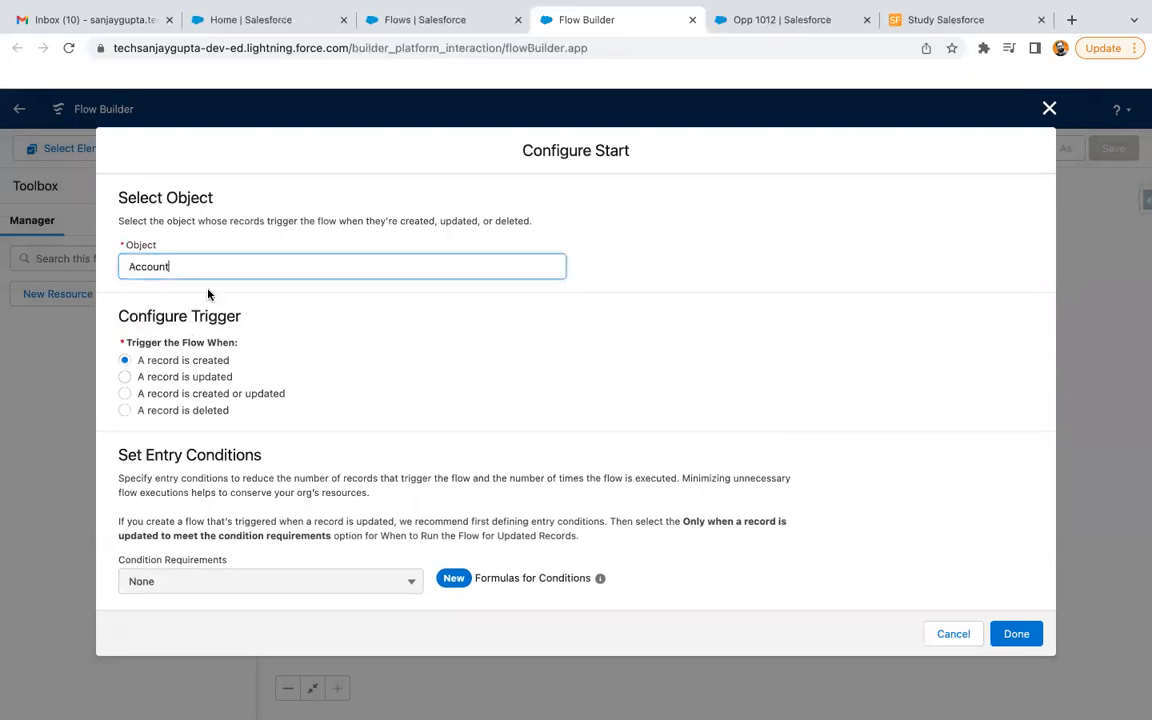
scroll(down, 3)
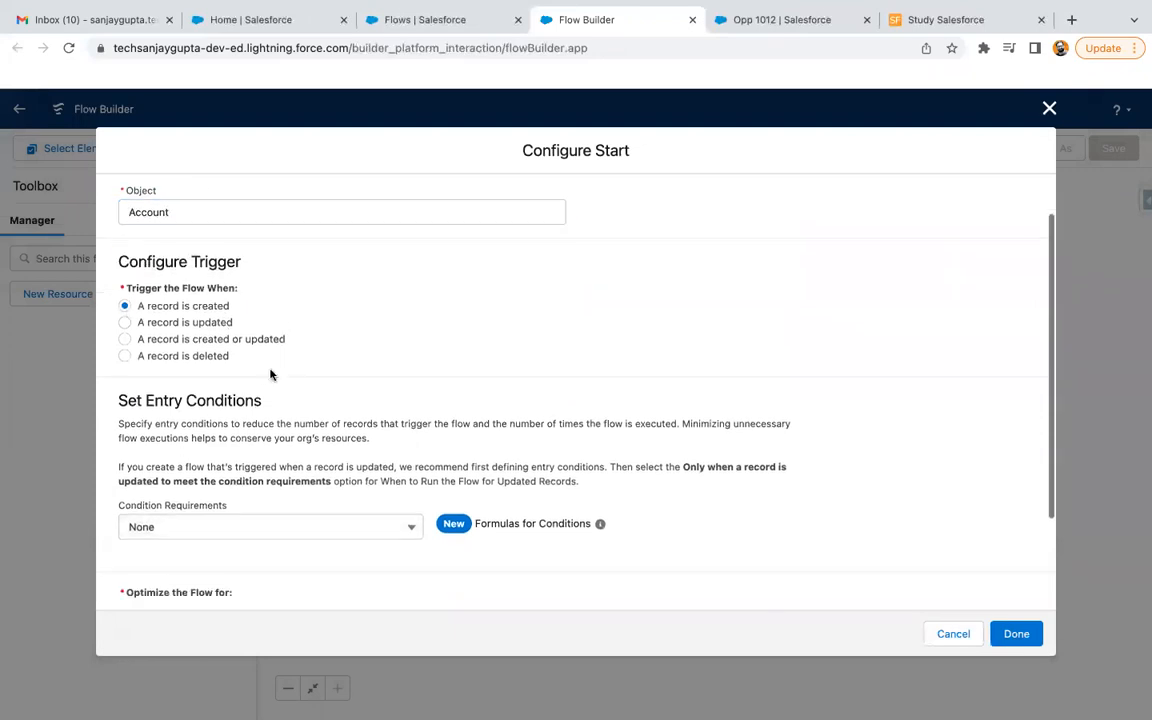
scroll(down, 3)
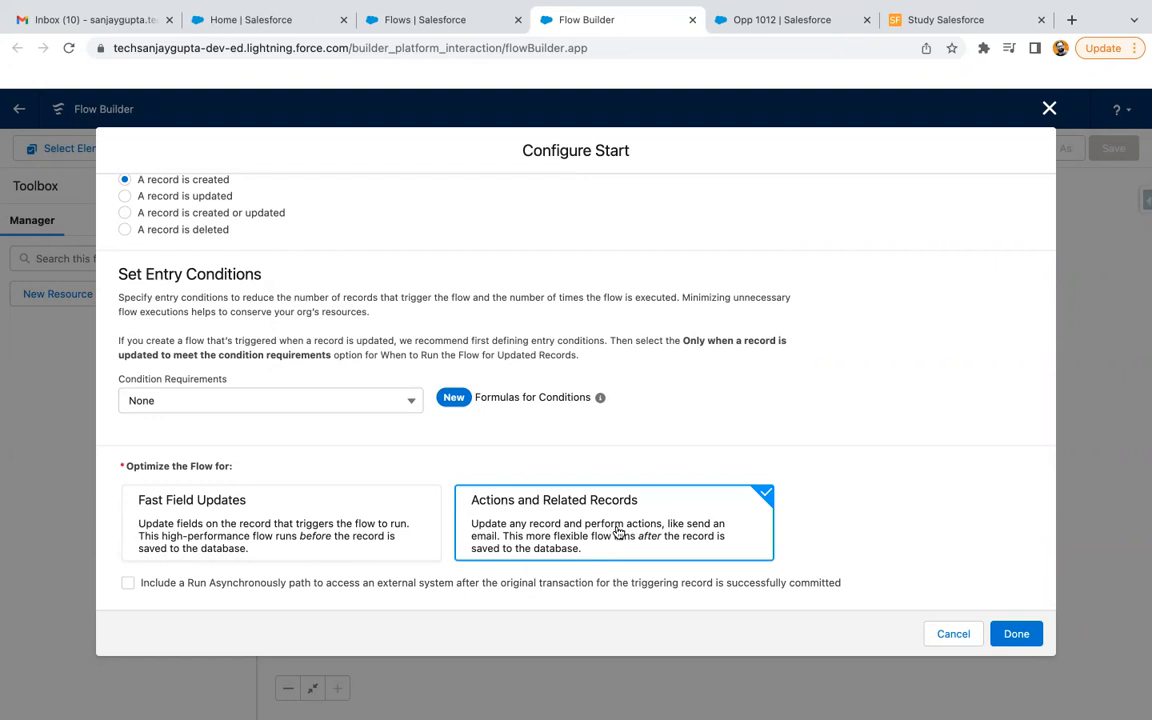
click(280, 524)
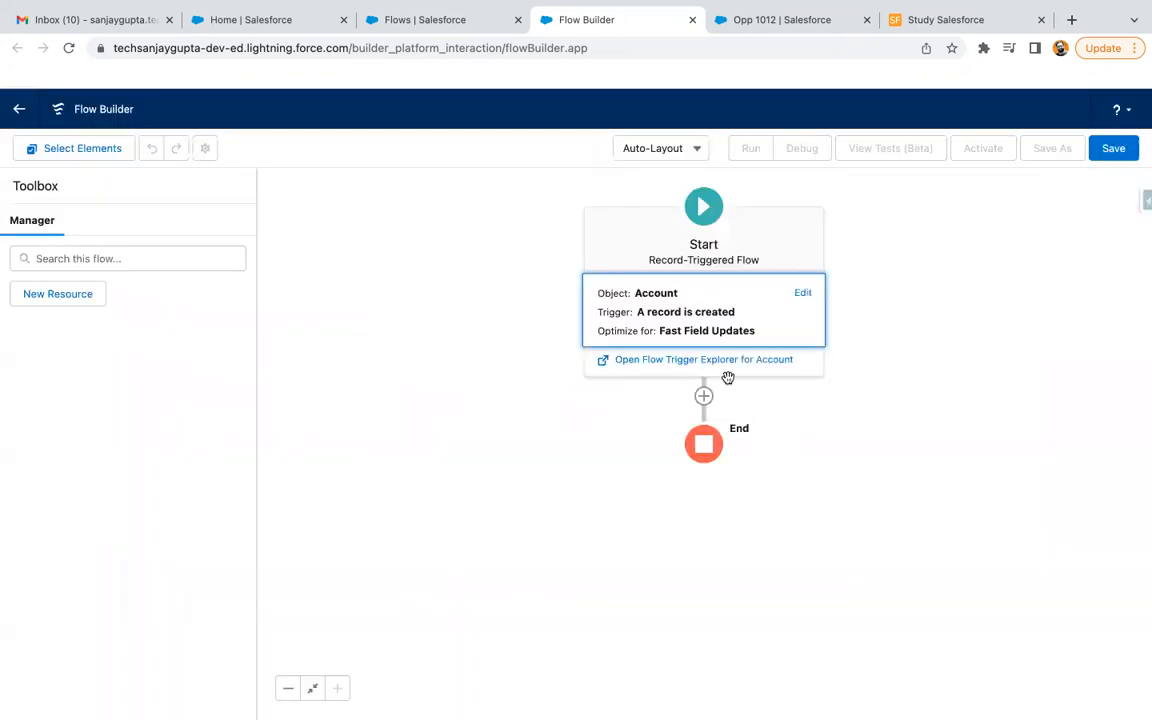
mouse_move(710, 324)
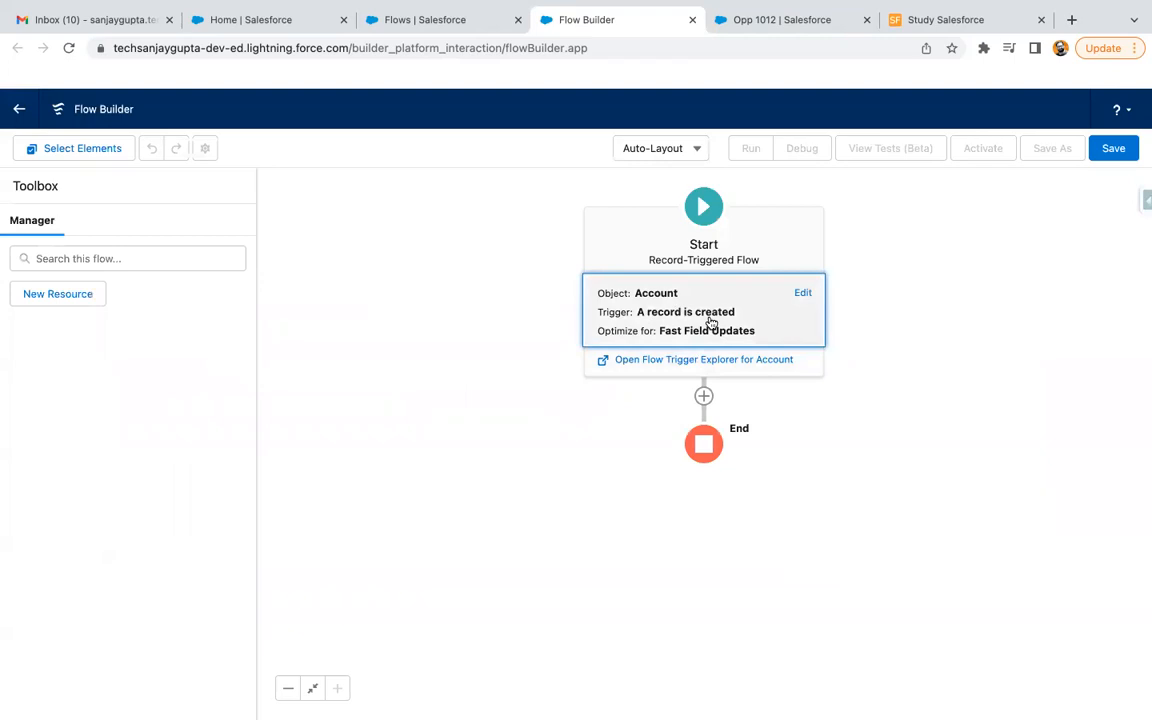
- Refresh the Start element so it shows Actions and Related Records with Add Scheduled Paths
click(804, 292)
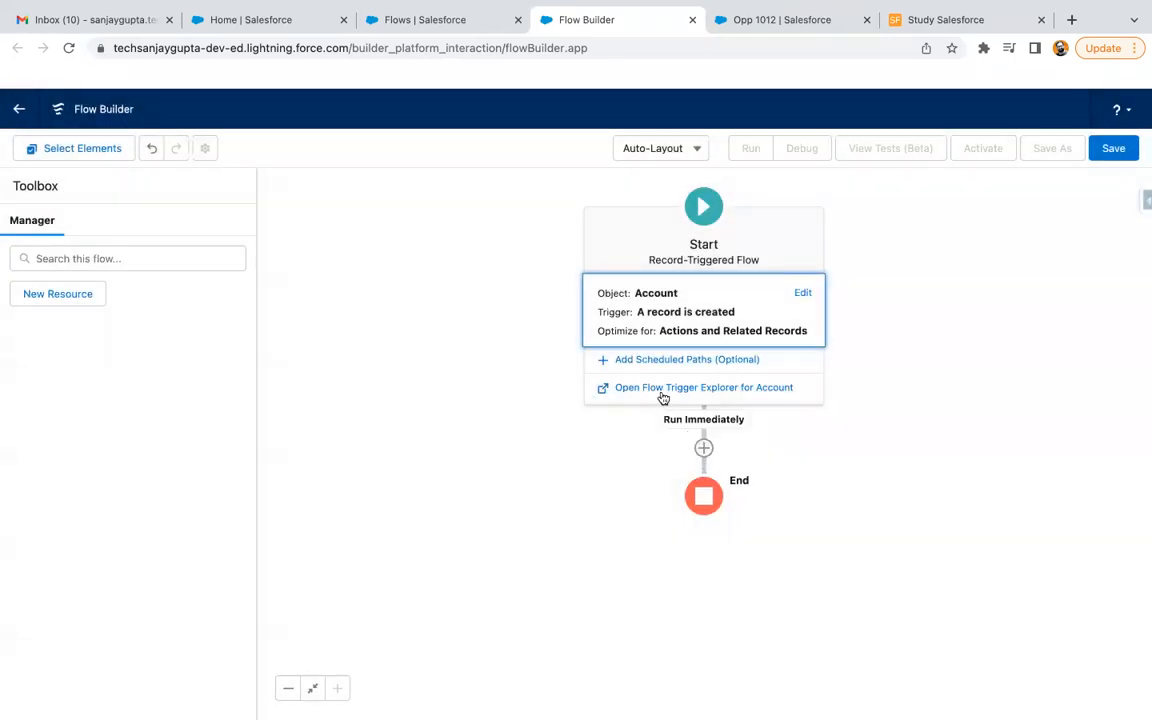
mouse_move(688, 360)
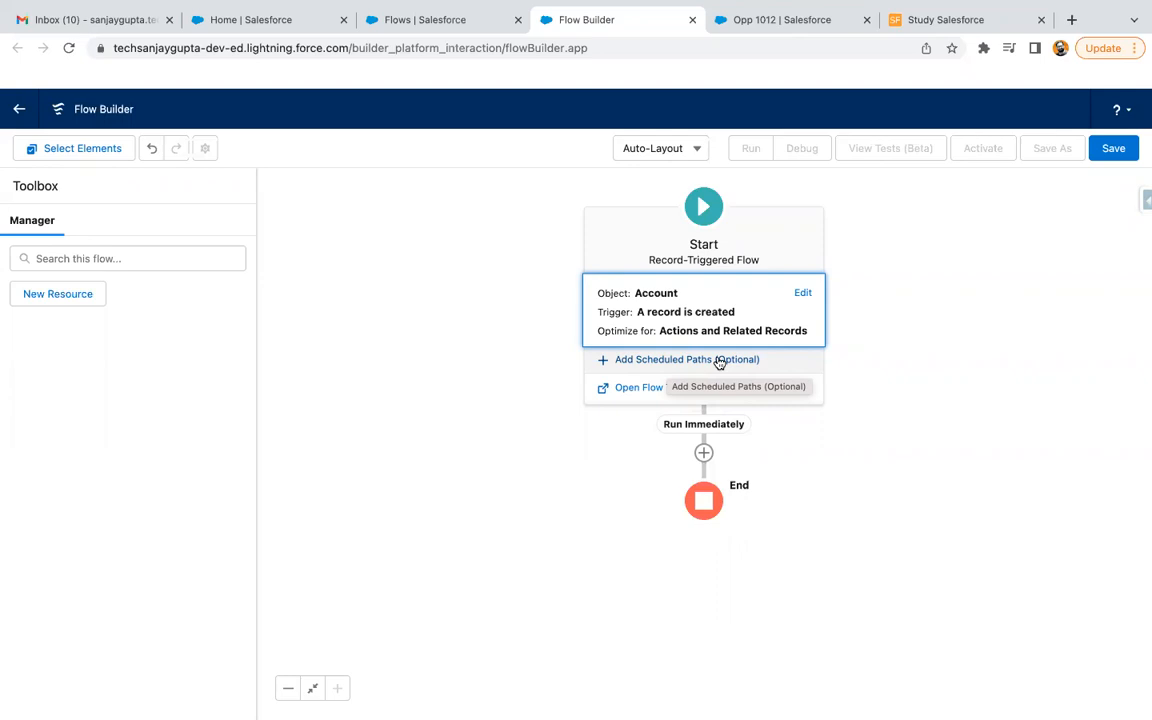
mouse_move(700, 364)
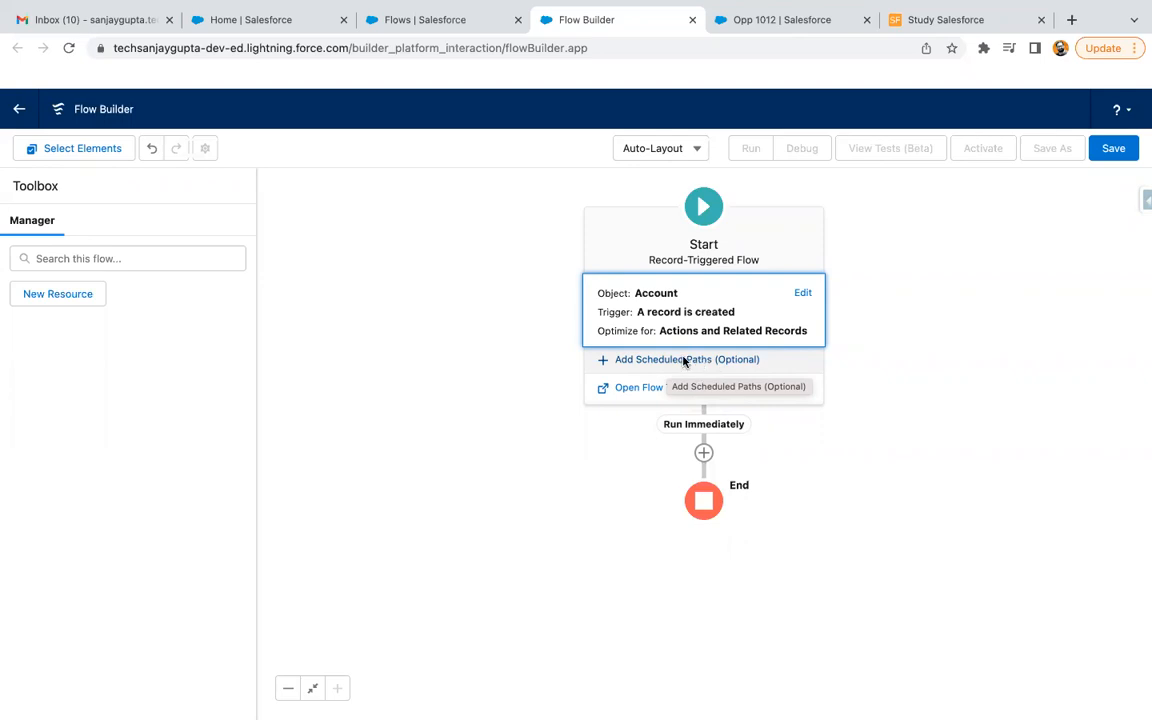
- Add scheduled path Create Opp timed to When Account is Created, offset 1 Days After
click(688, 360)
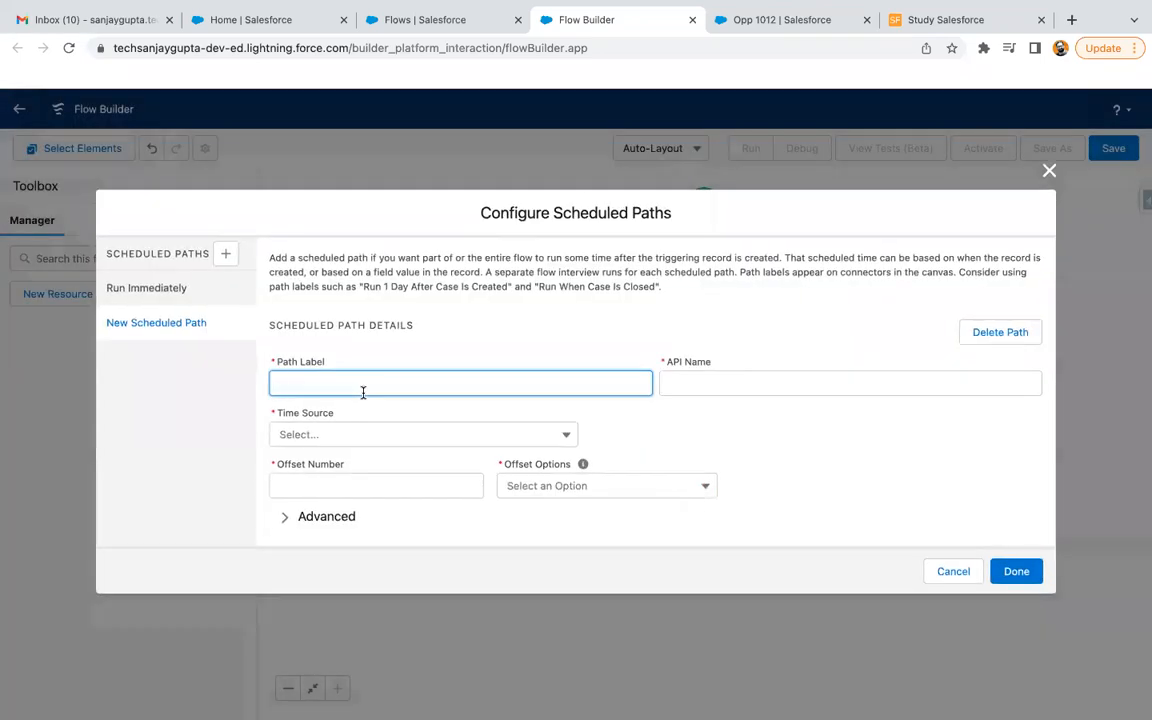
text(Create Opp)
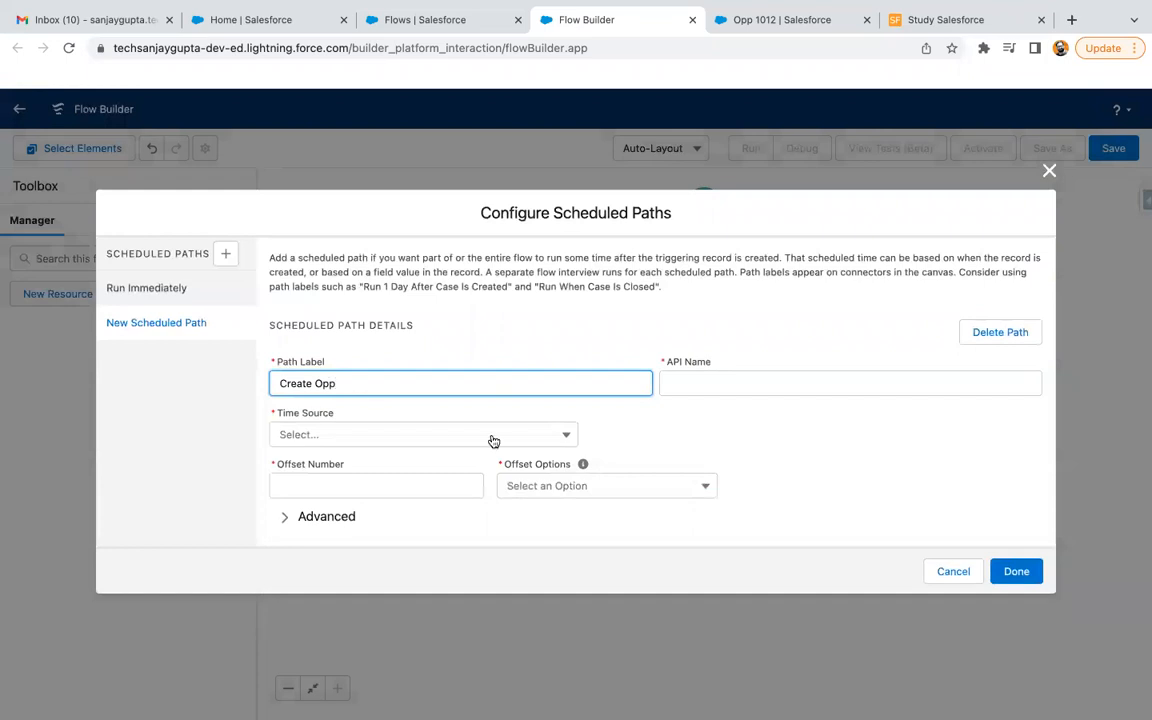
click(424, 434)
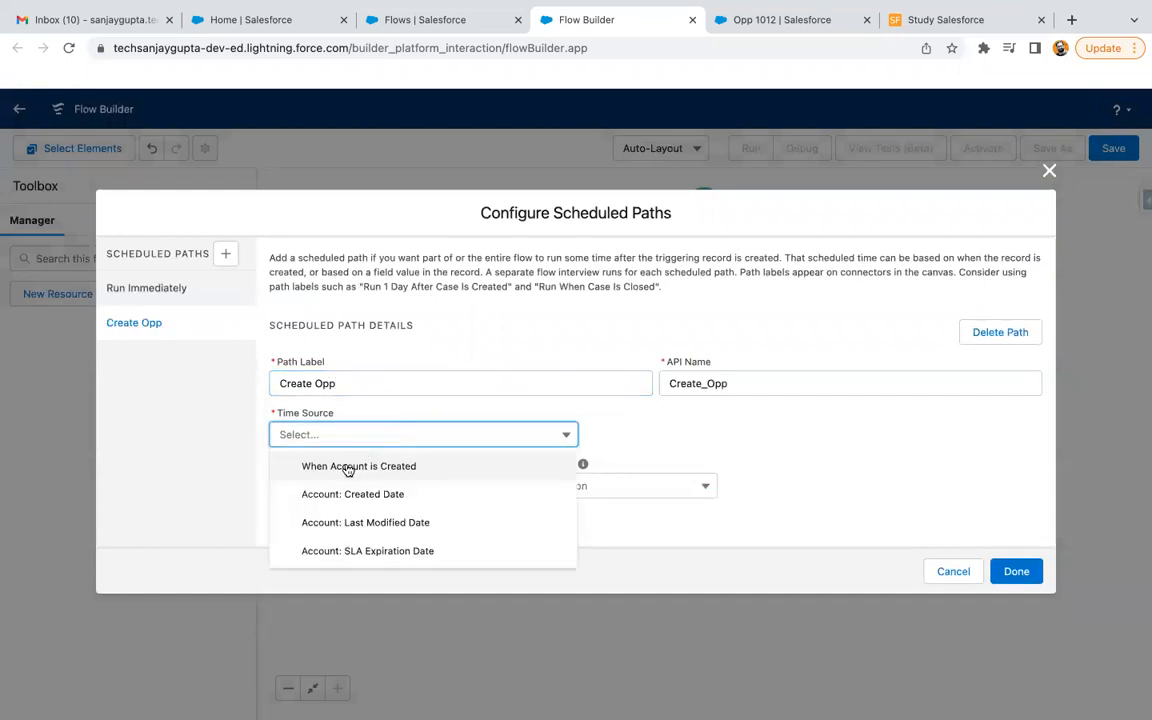
mouse_move(380, 522)
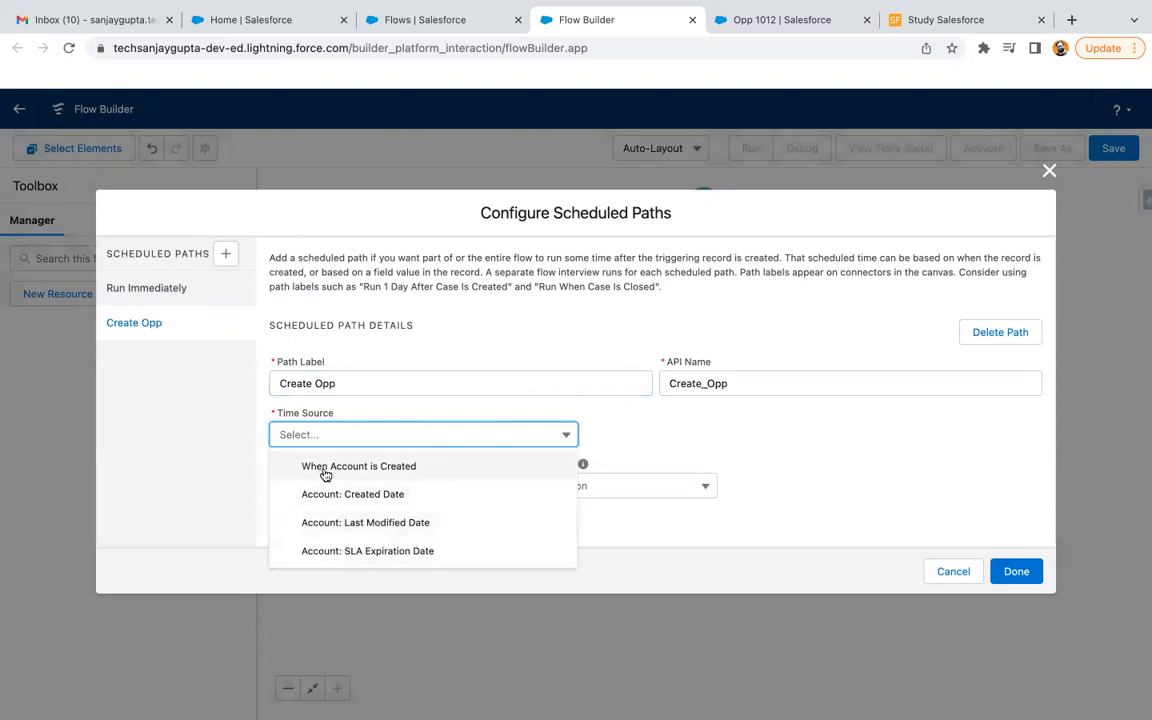
click(358, 466)
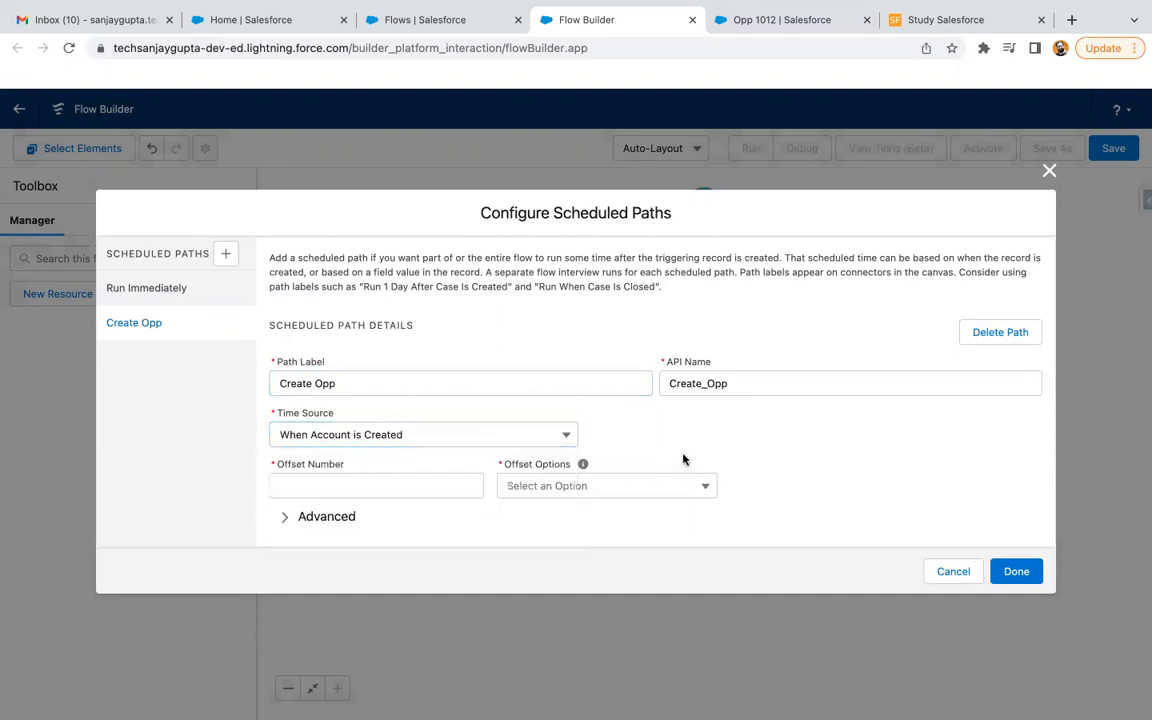
click(376, 486)
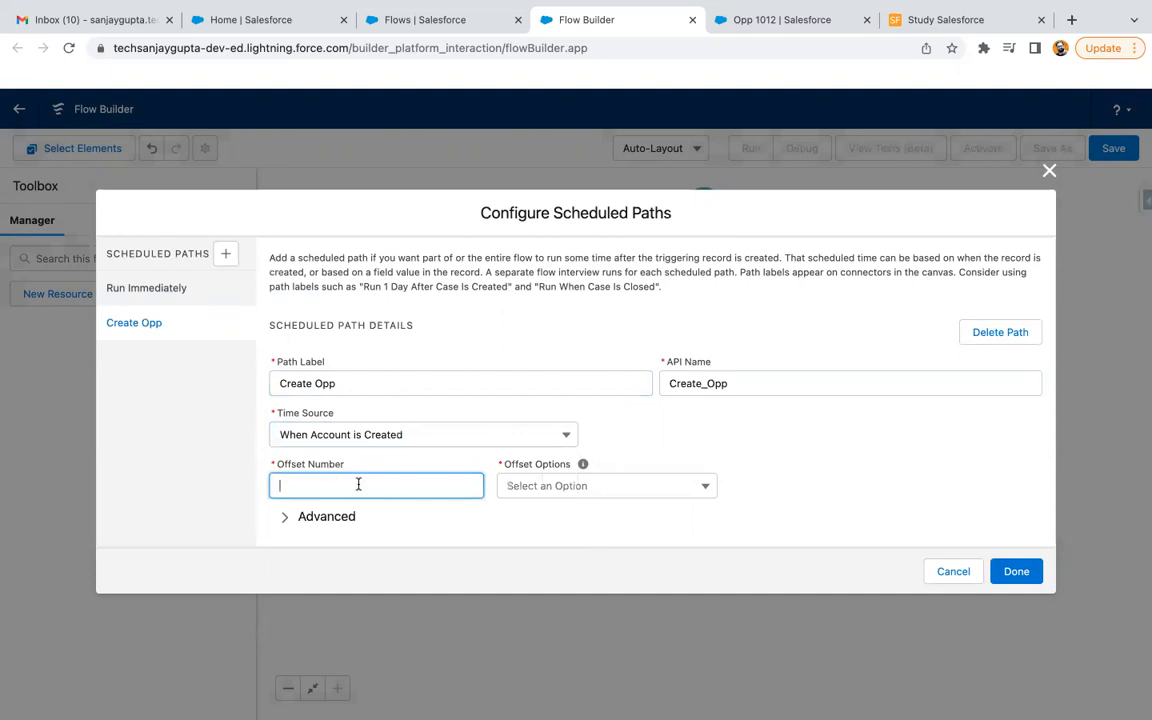
click(604, 486)
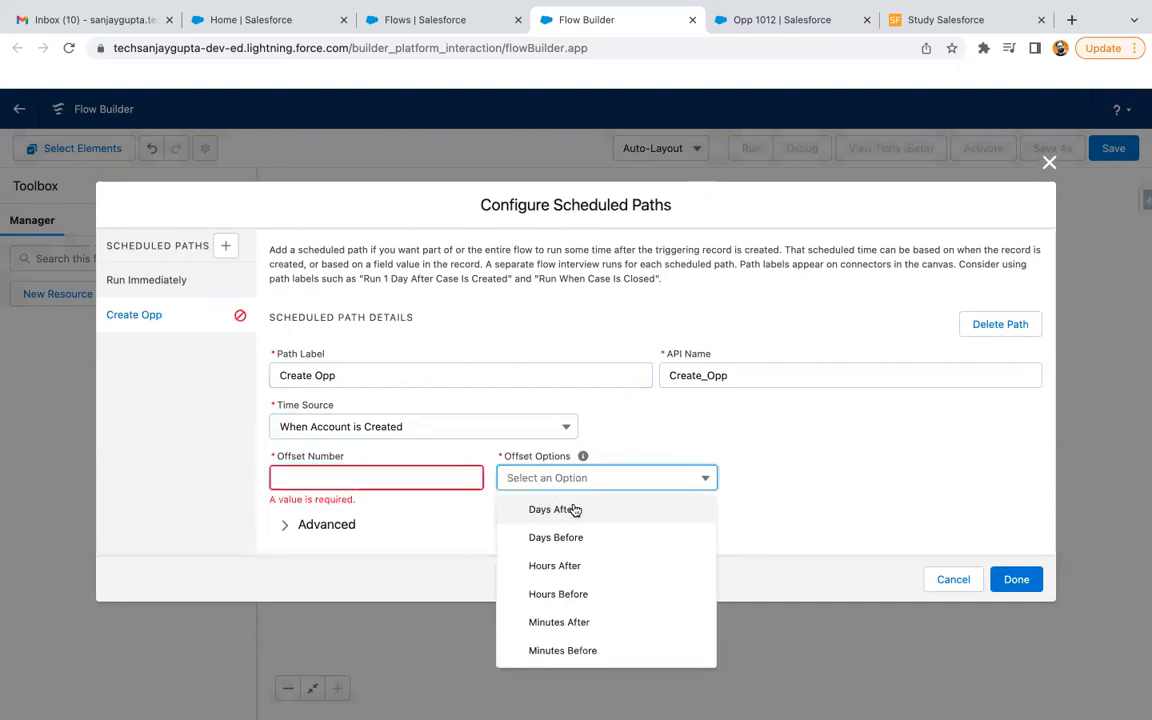
mouse_move(576, 580)
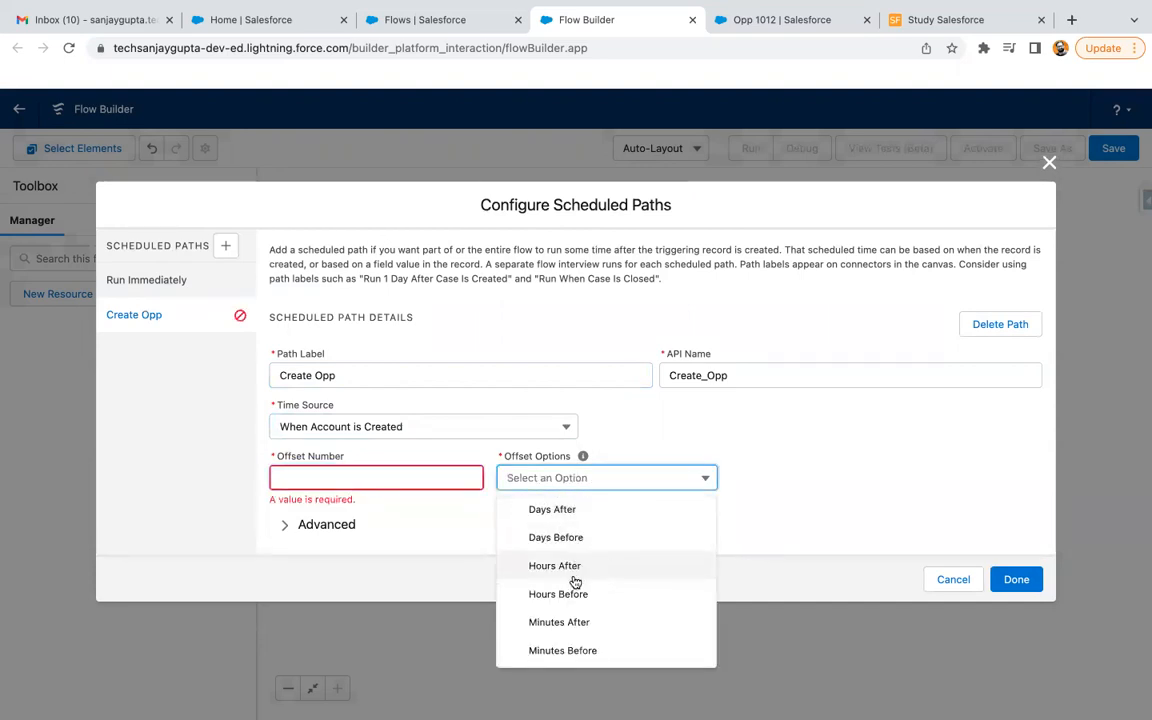
mouse_move(614, 650)
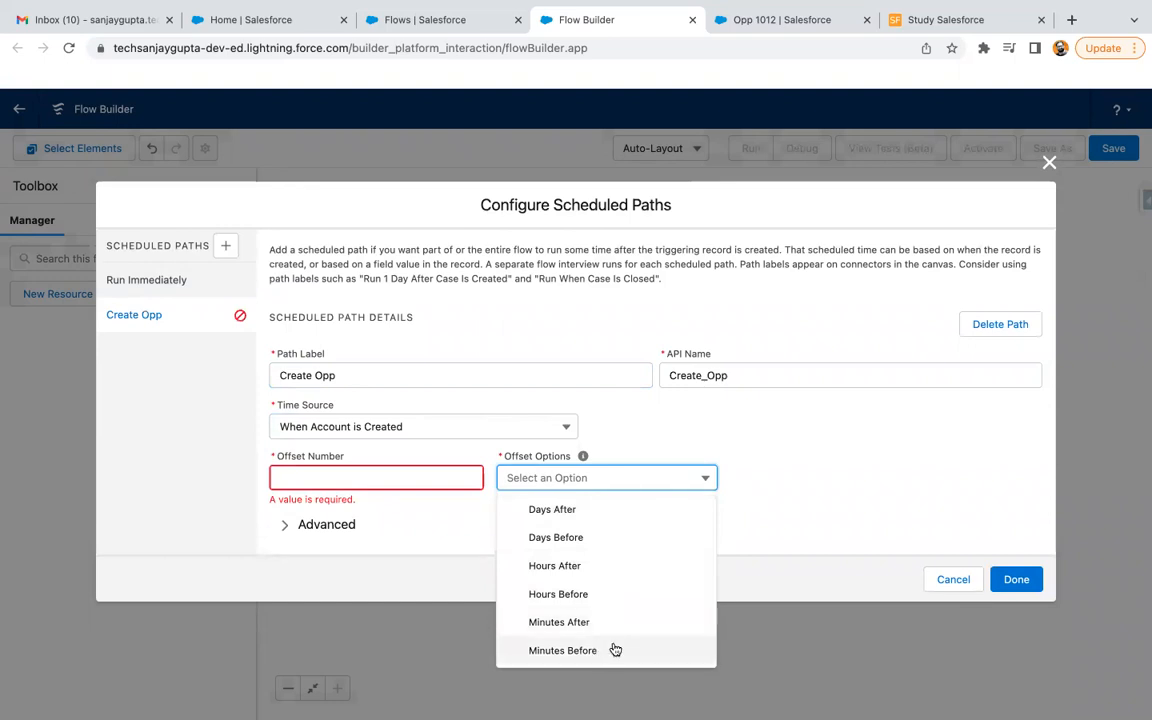
mouse_move(584, 456)
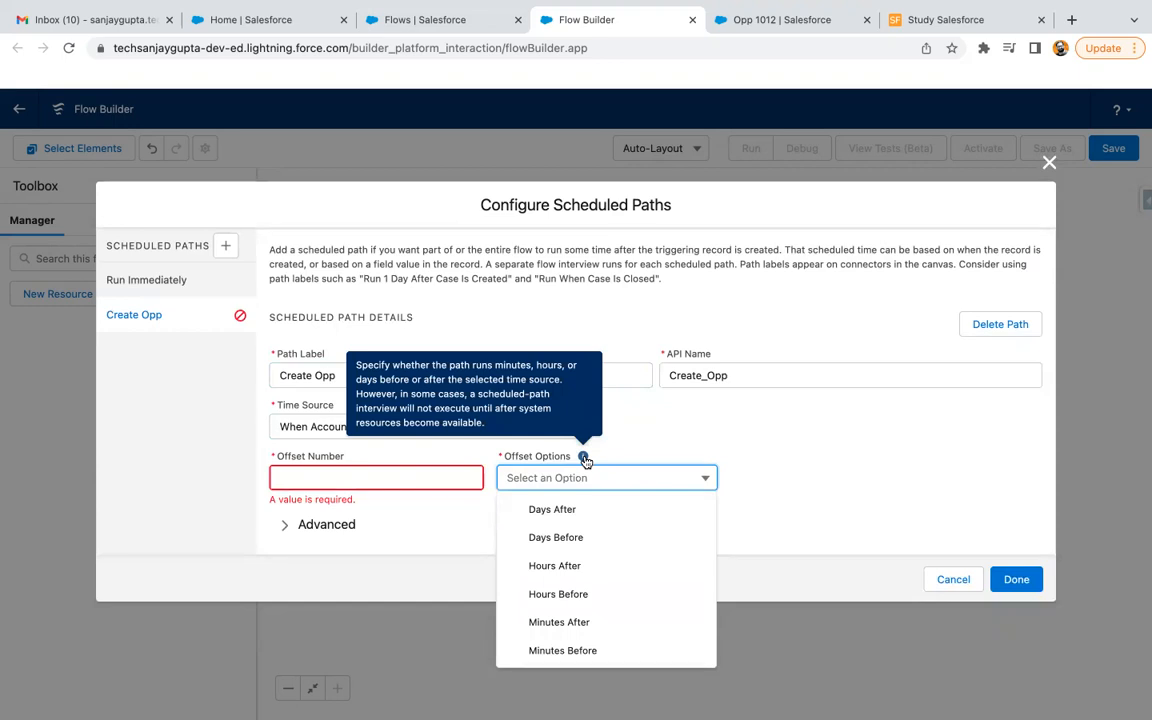
mouse_move(572, 476)
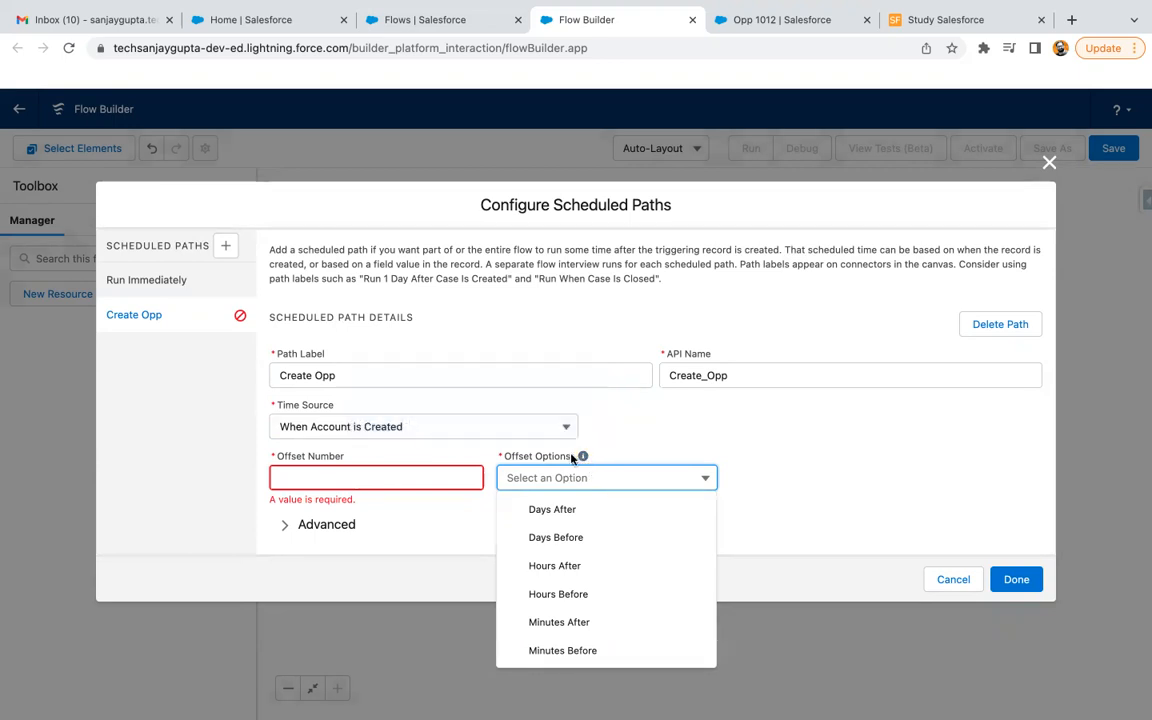
mouse_move(428, 476)
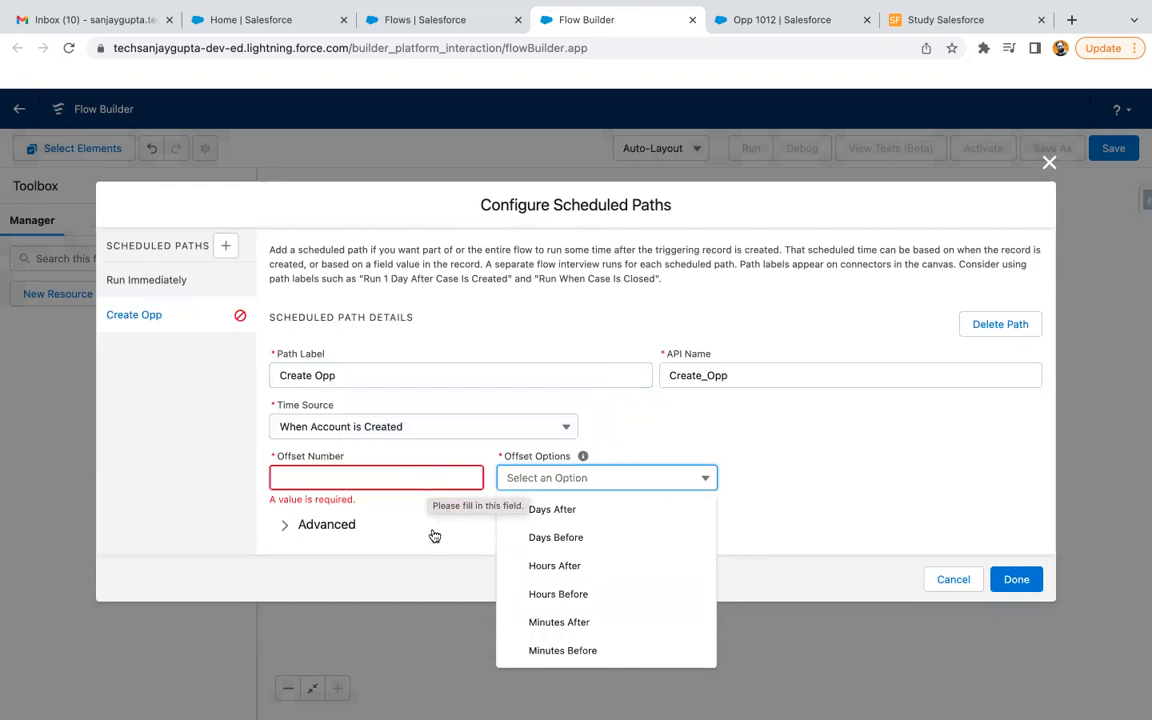
text(1)
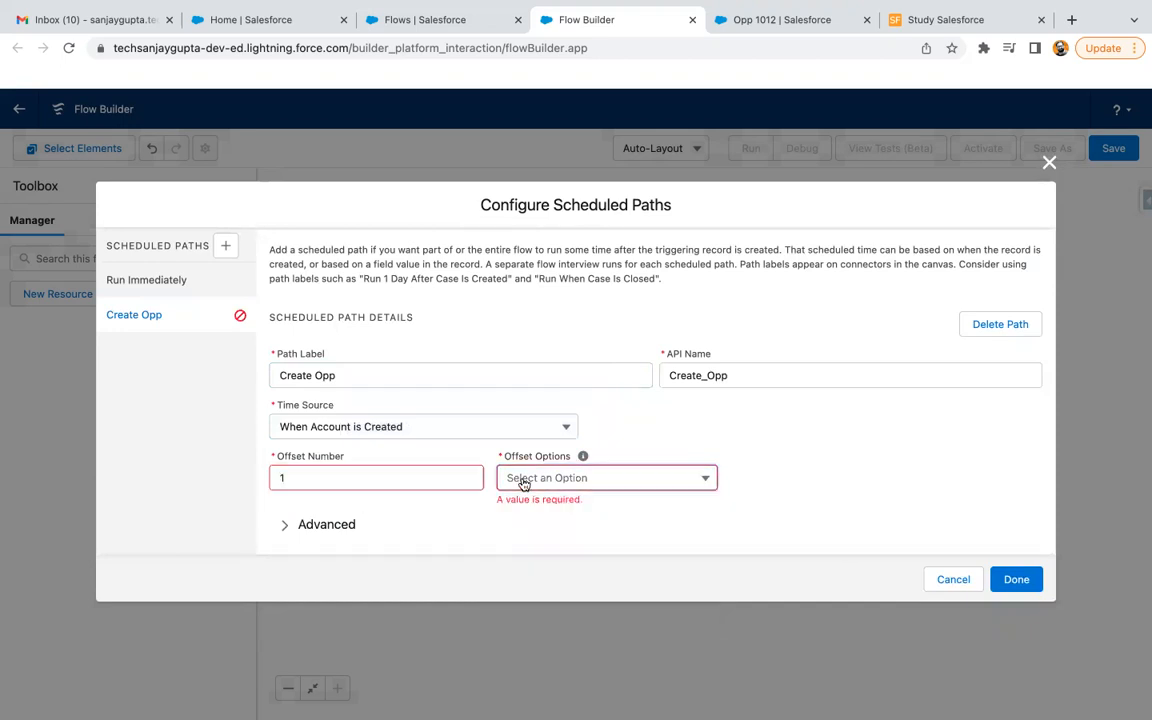
click(606, 476)
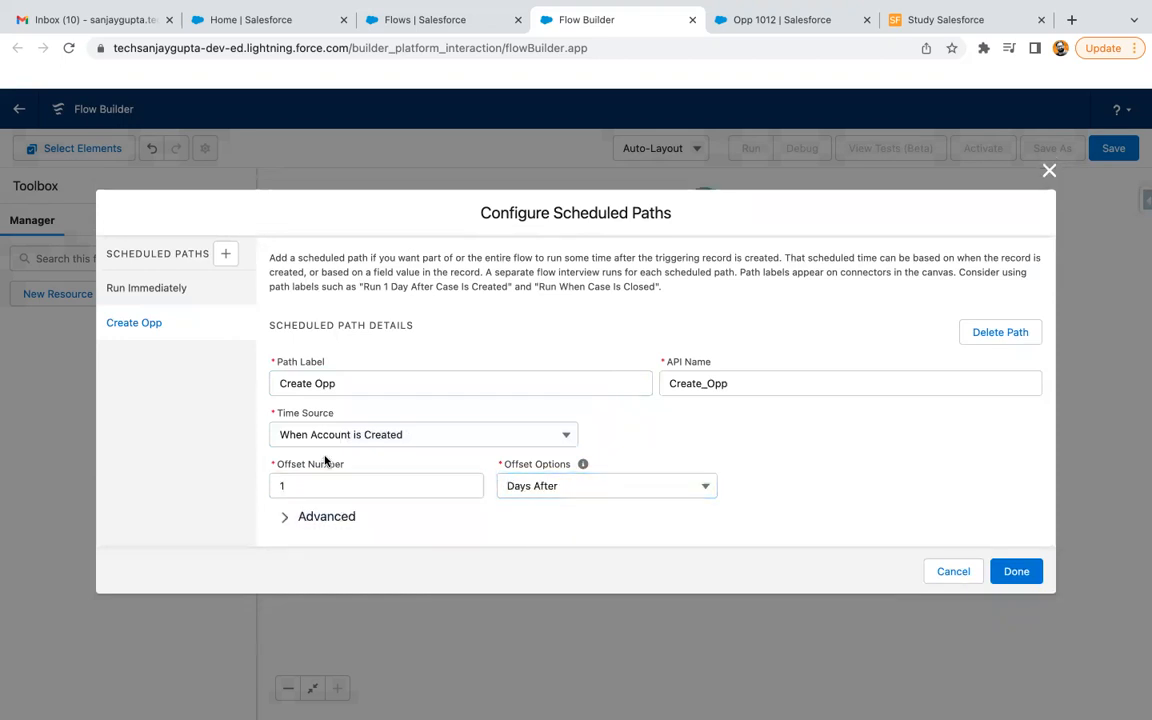
mouse_move(378, 444)
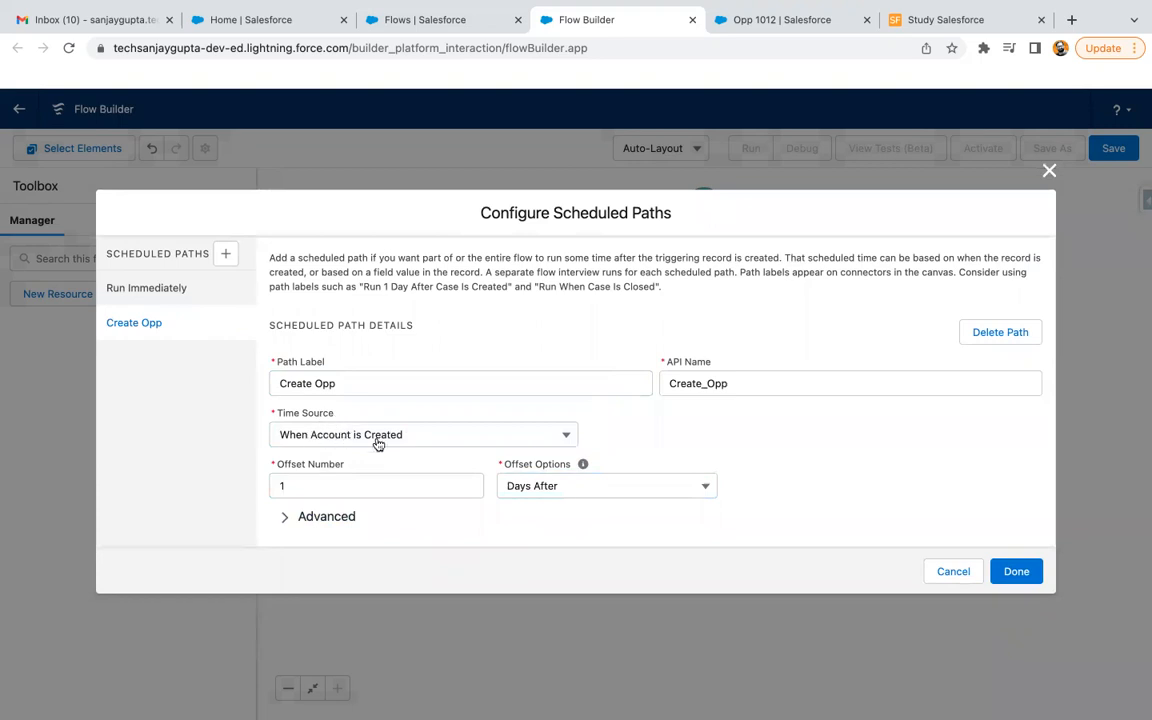
click(320, 516)
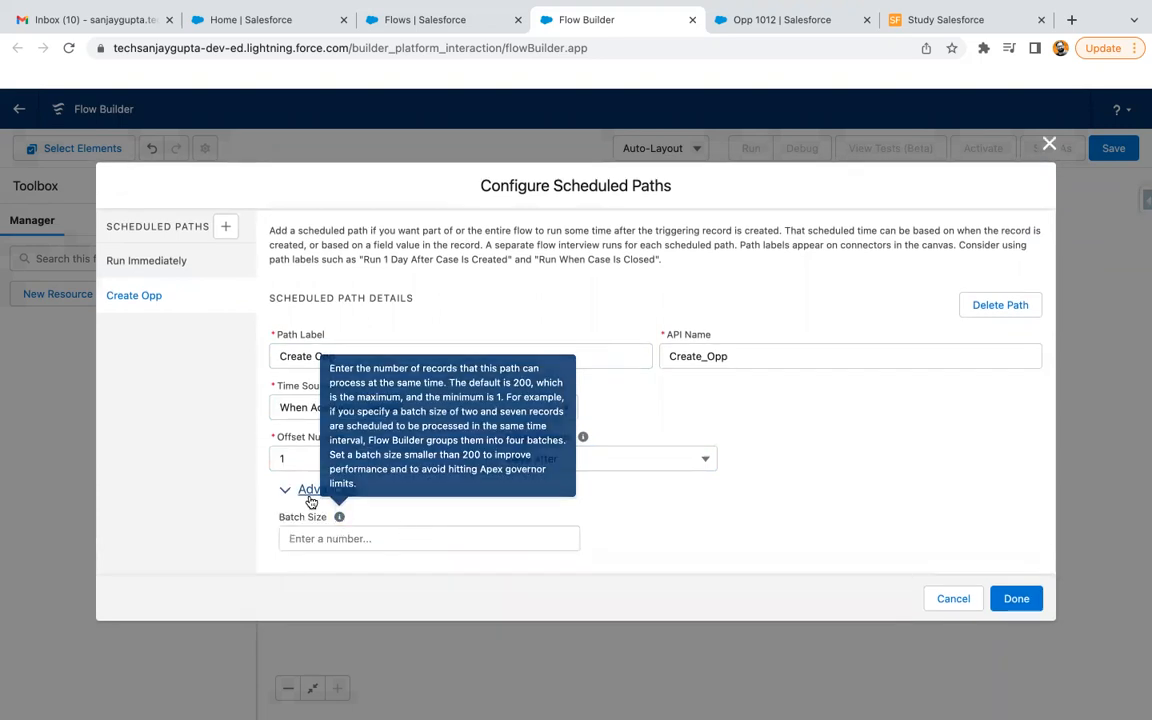
mouse_move(388, 500)
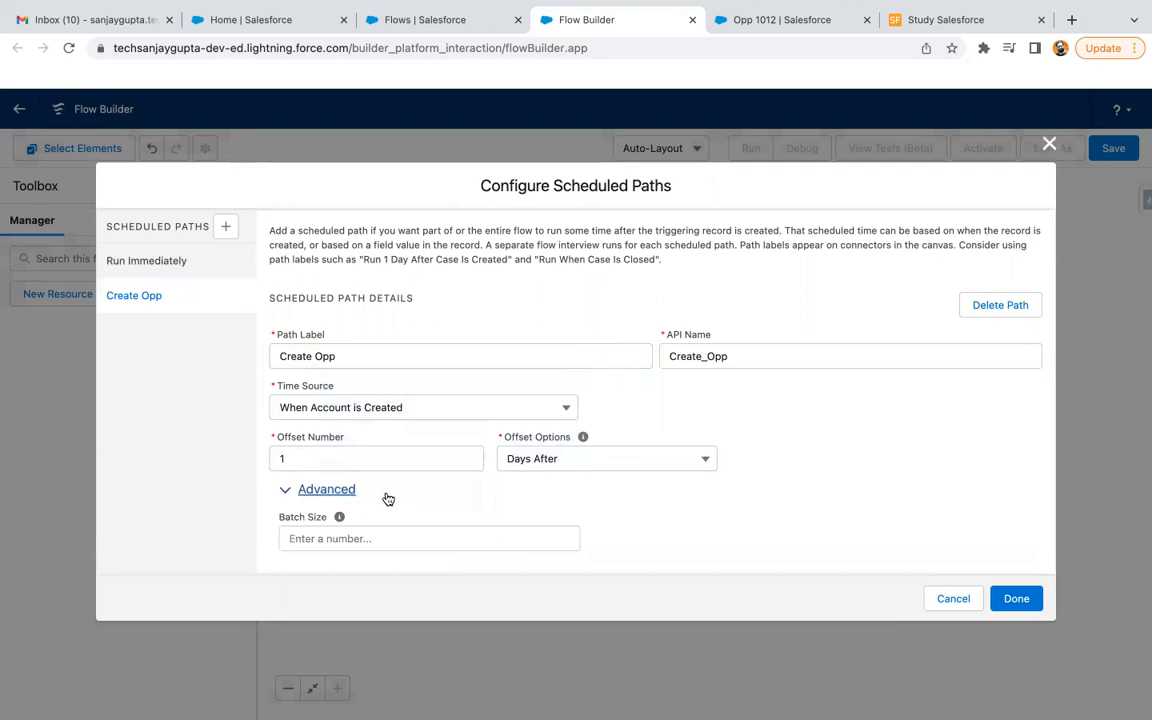
mouse_move(340, 516)
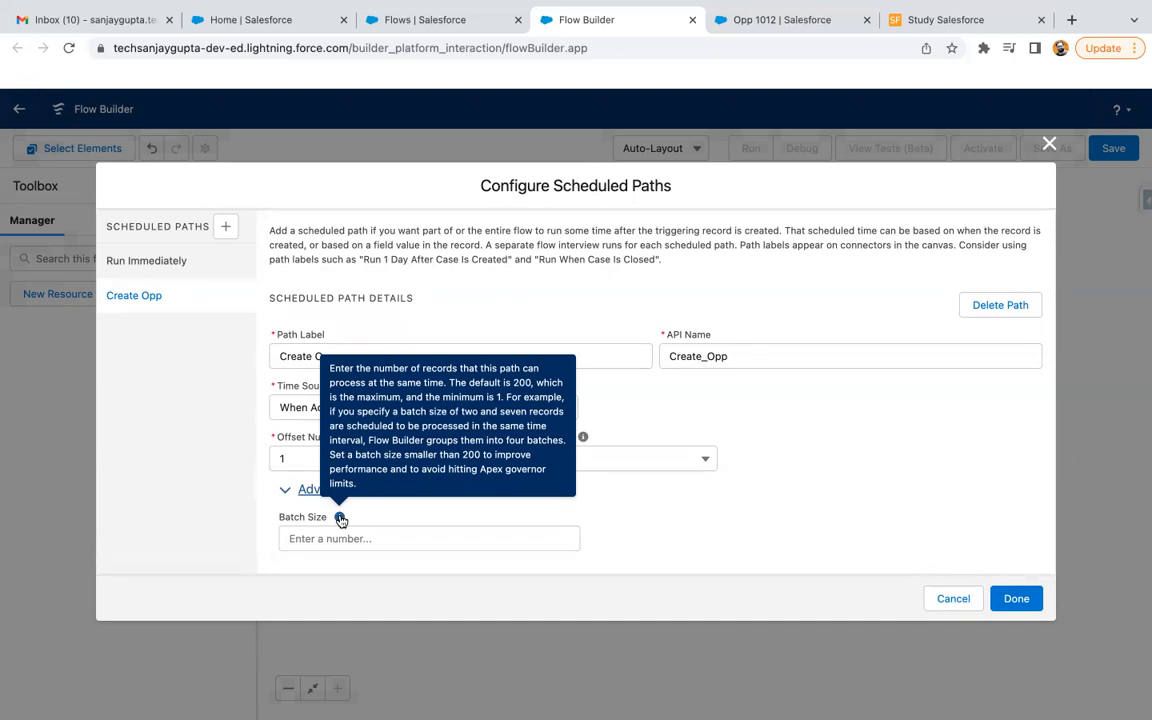
mouse_move(604, 512)
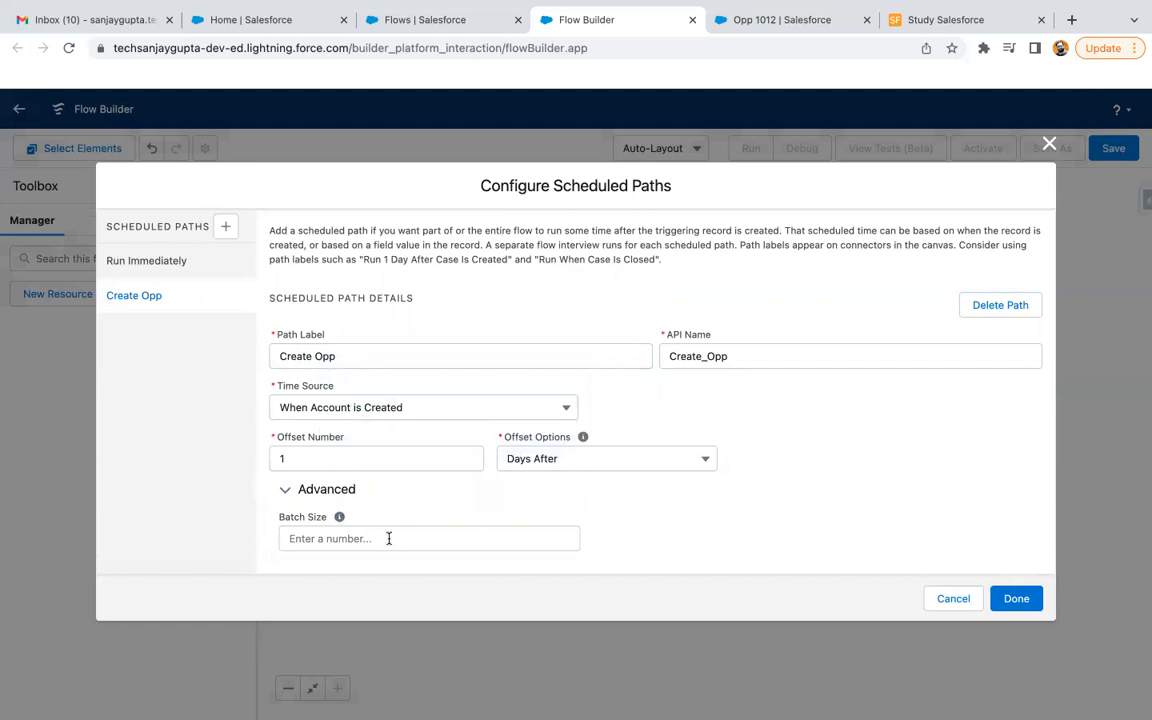
mouse_move(452, 516)
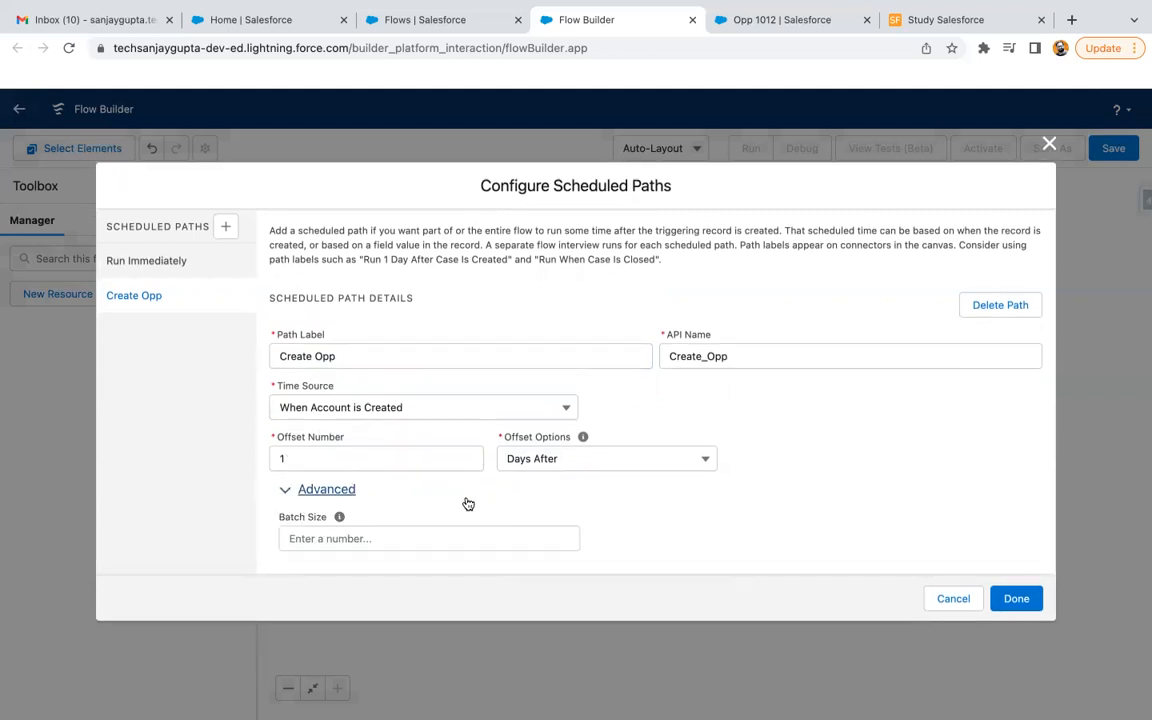
click(320, 488)
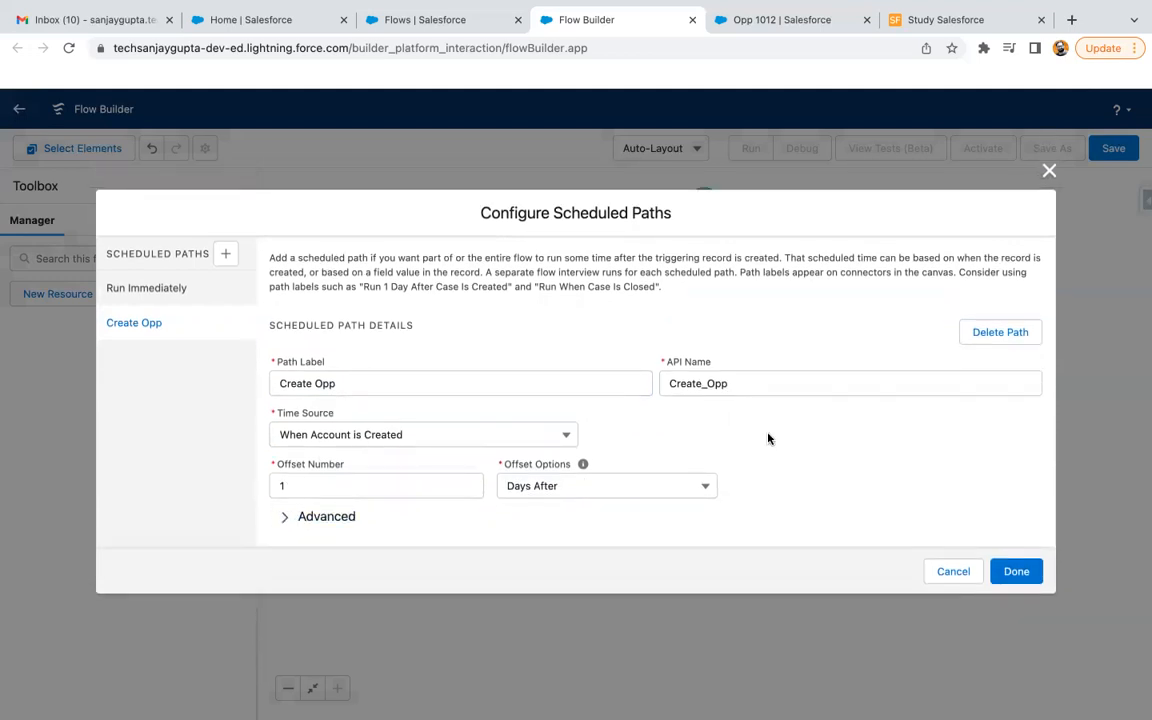
mouse_move(632, 424)
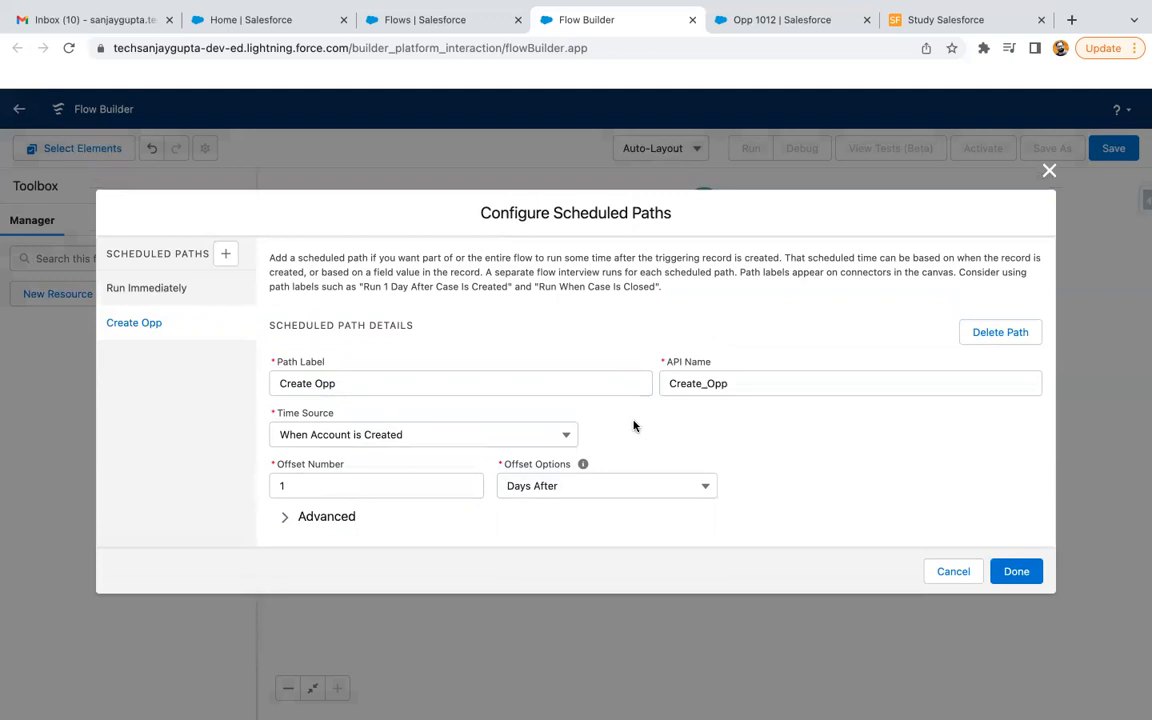
mouse_move(334, 374)
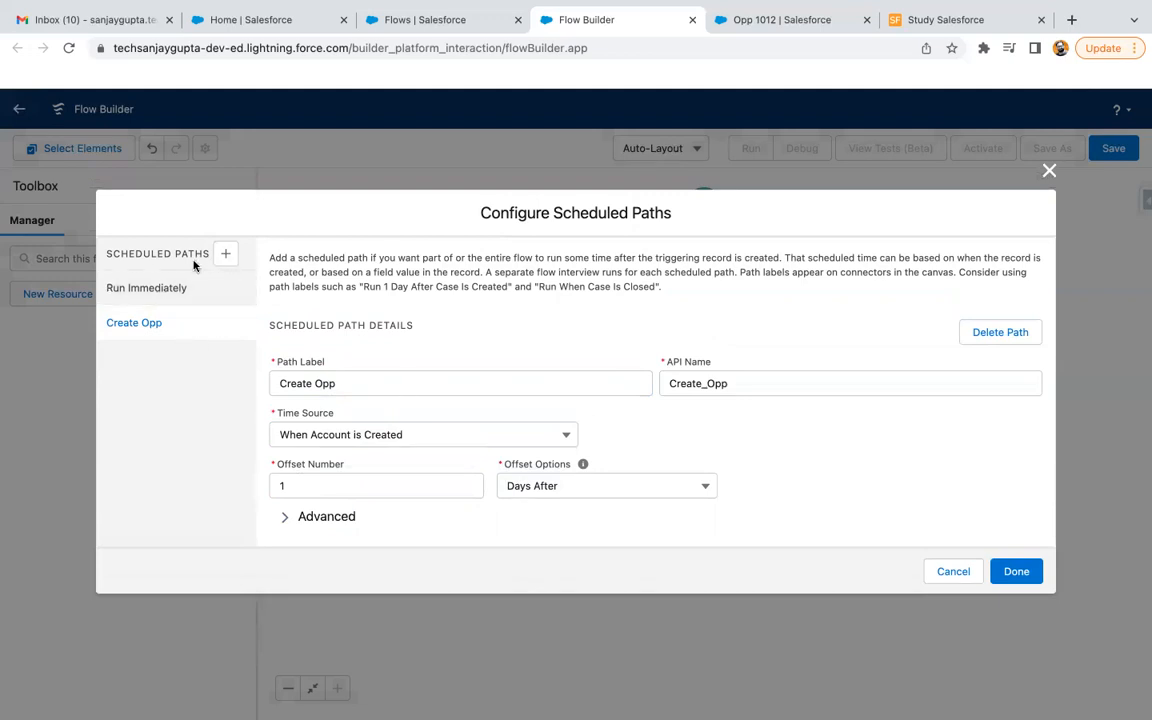
click(224, 252)
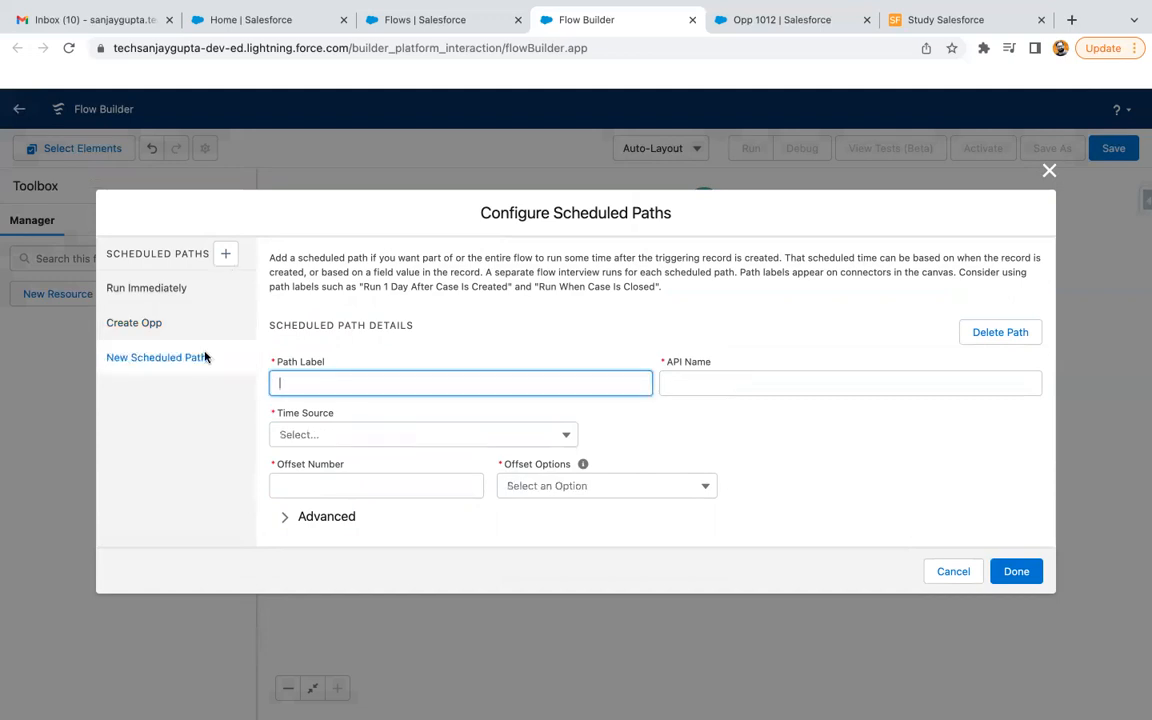
mouse_move(518, 482)
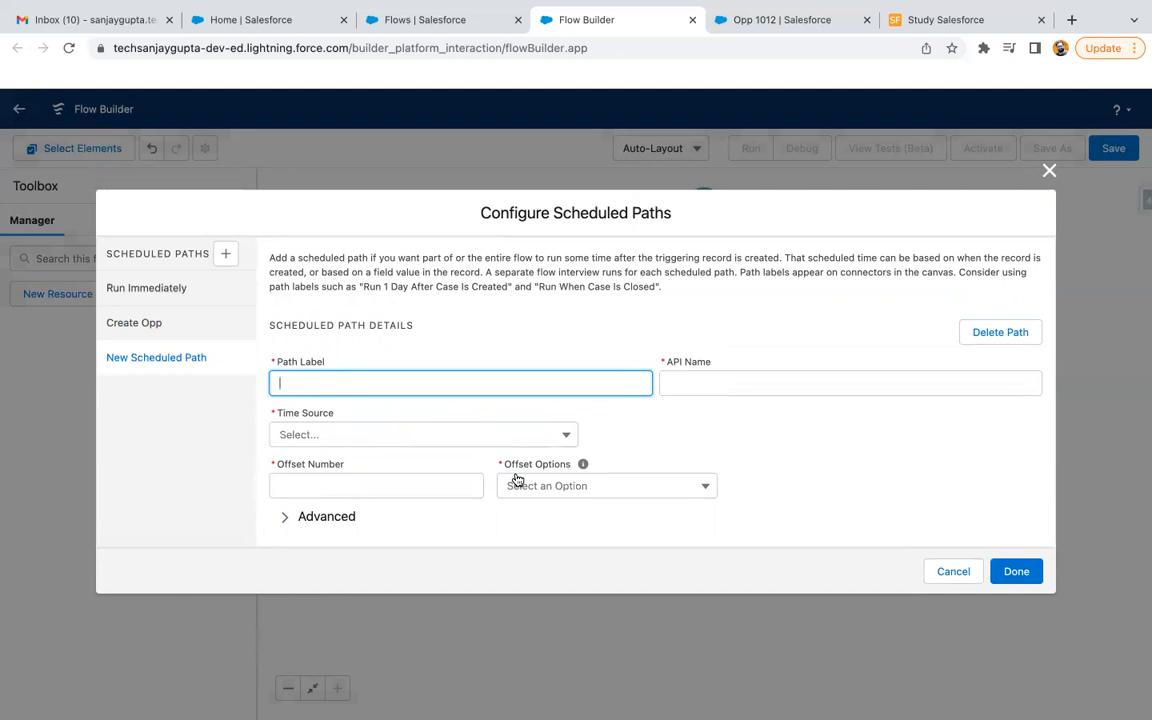
mouse_move(520, 336)
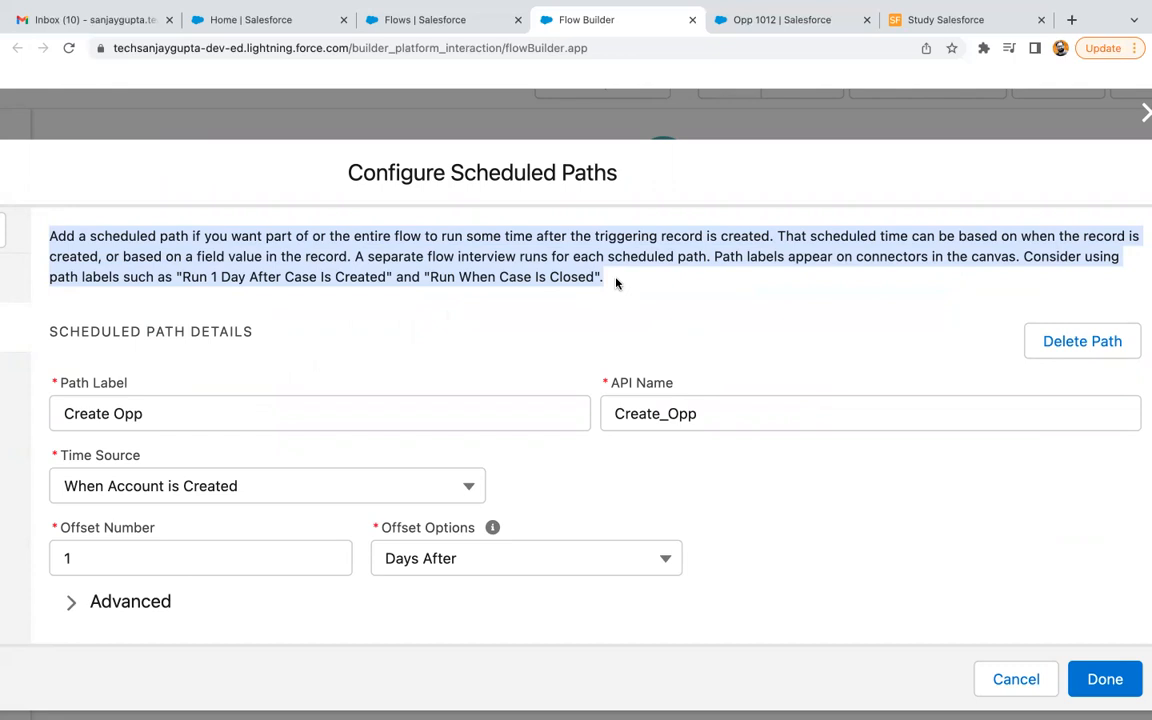
- Relabel the path Run 1 Day After Account is Created and auto-fill its API name
click(268, 486)
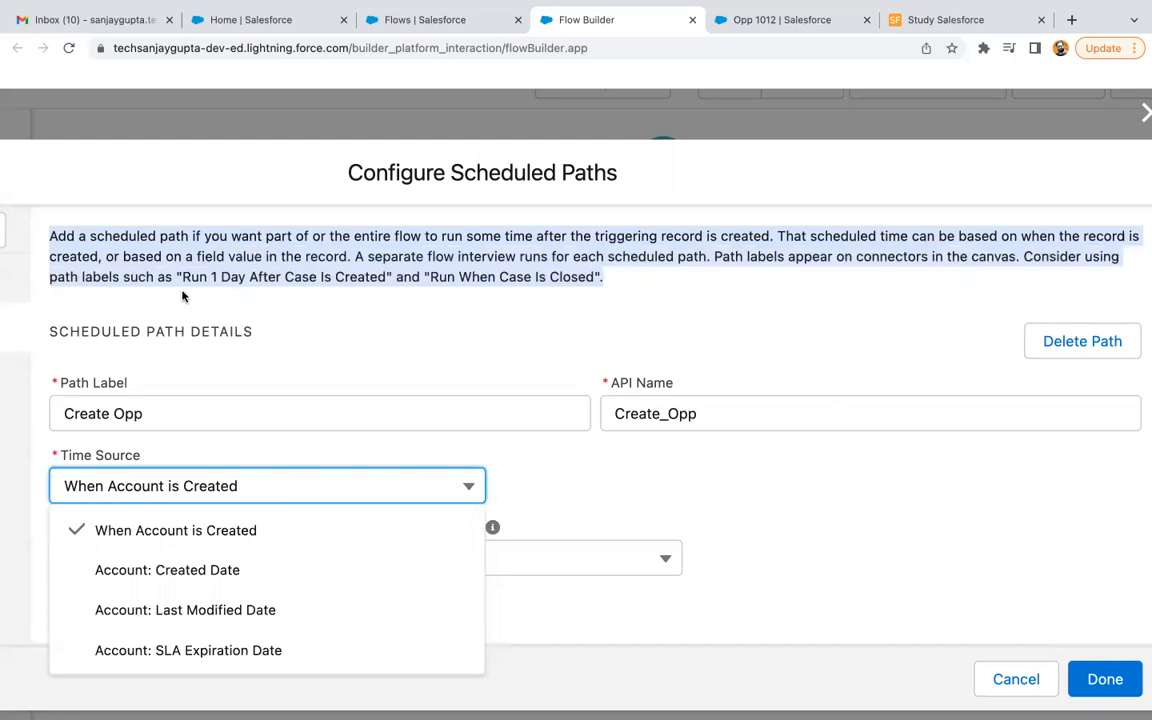
mouse_move(348, 284)
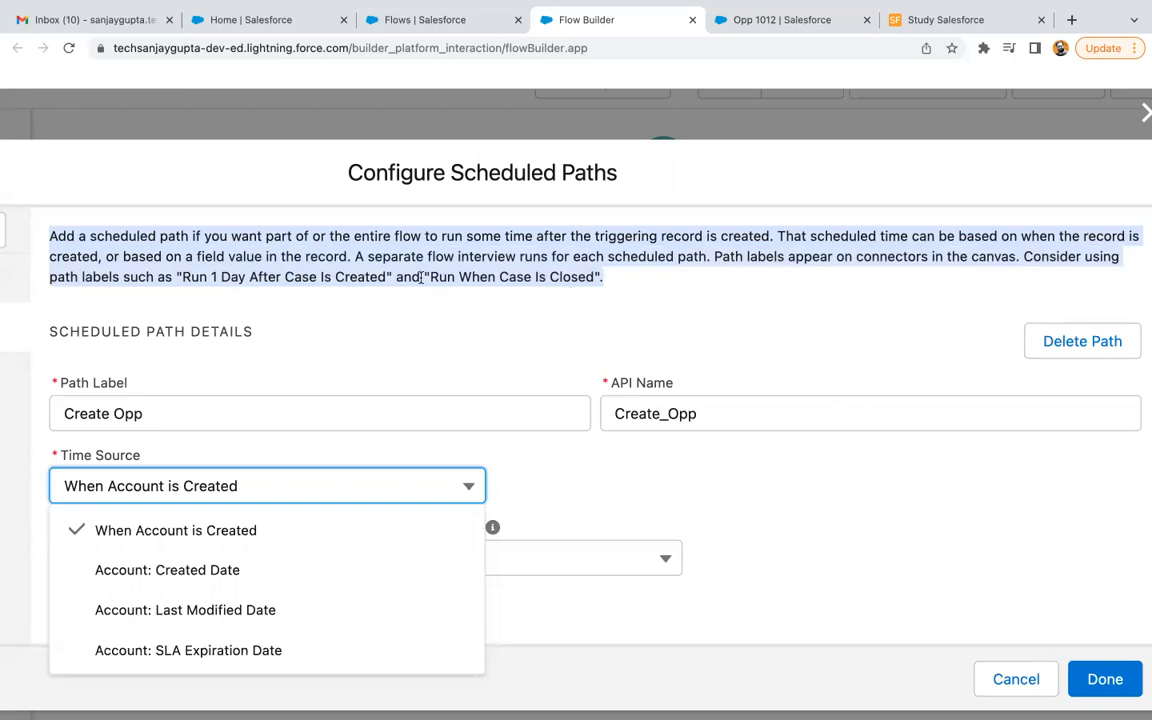
click(176, 530)
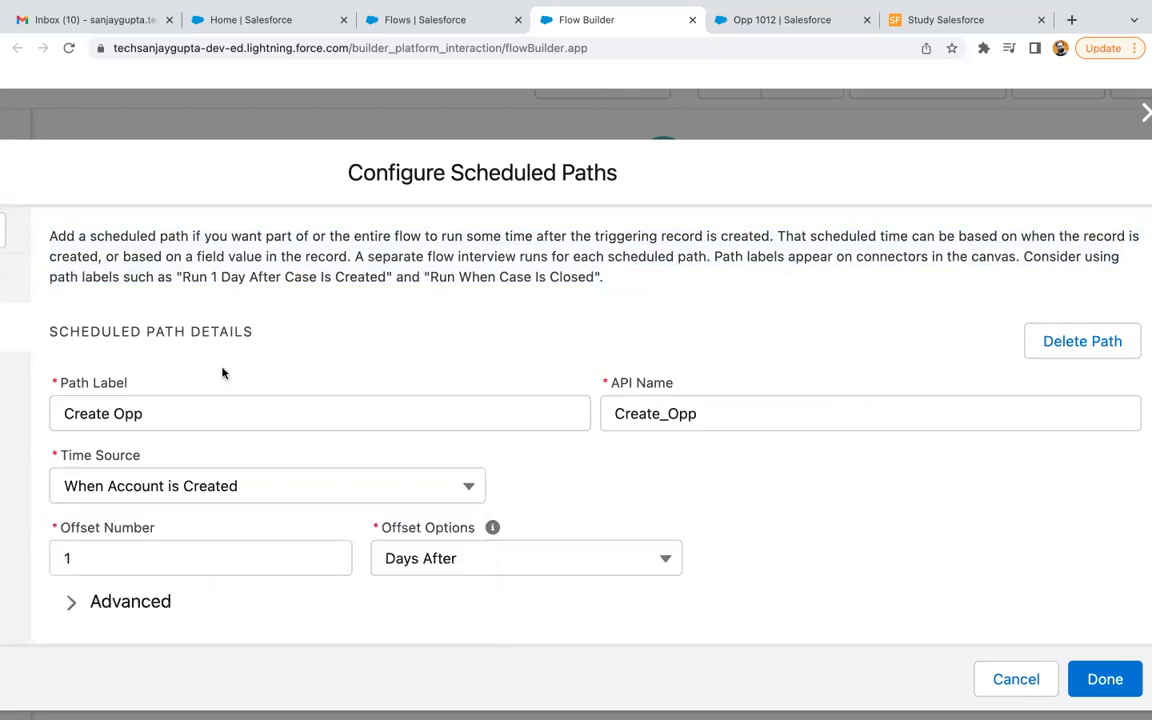
click(320, 412)
text(Run 1)
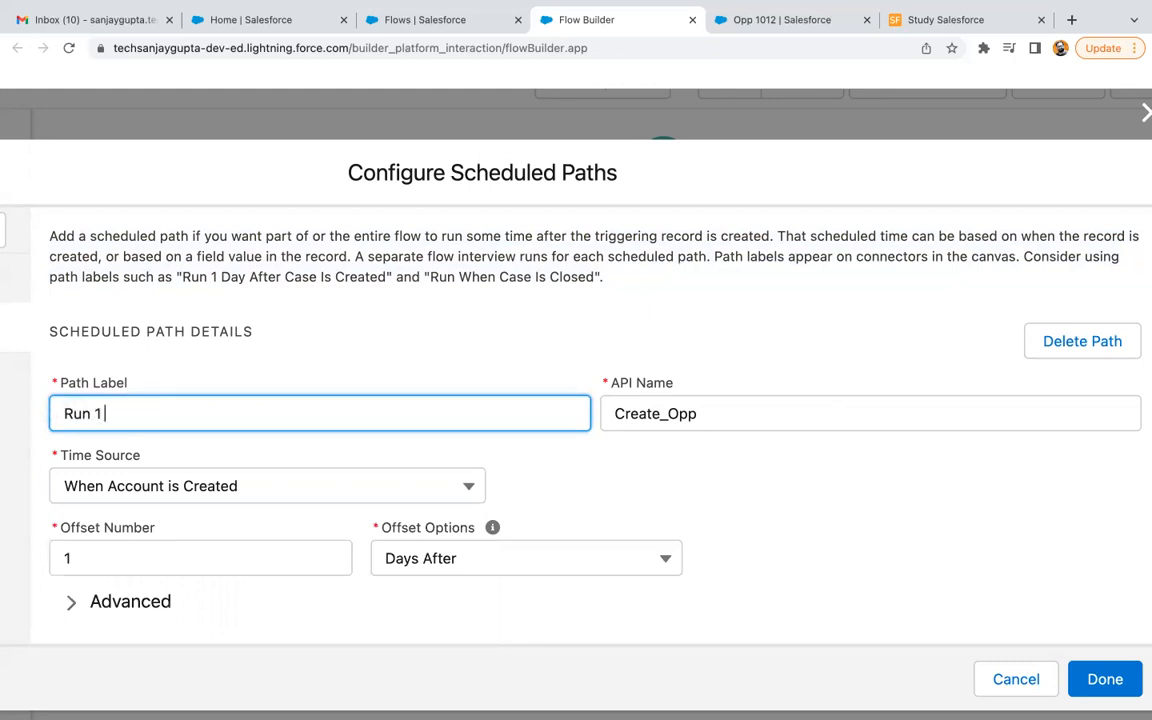
text(Day After Ac)
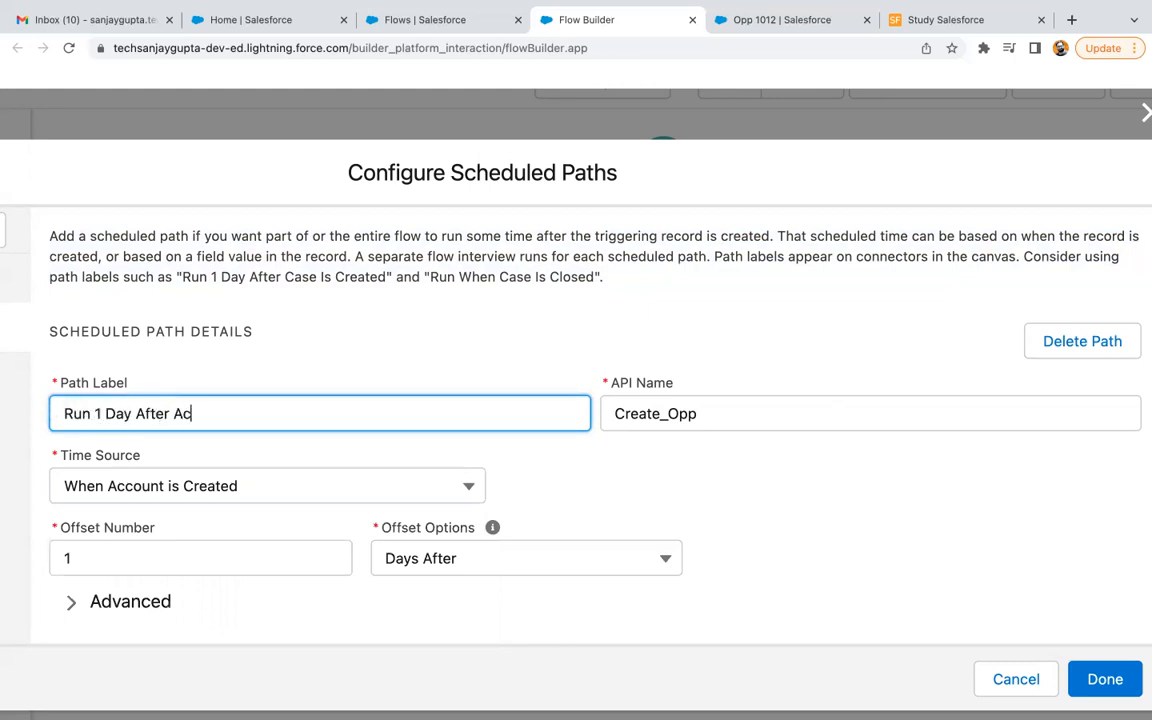
text(count is Created)
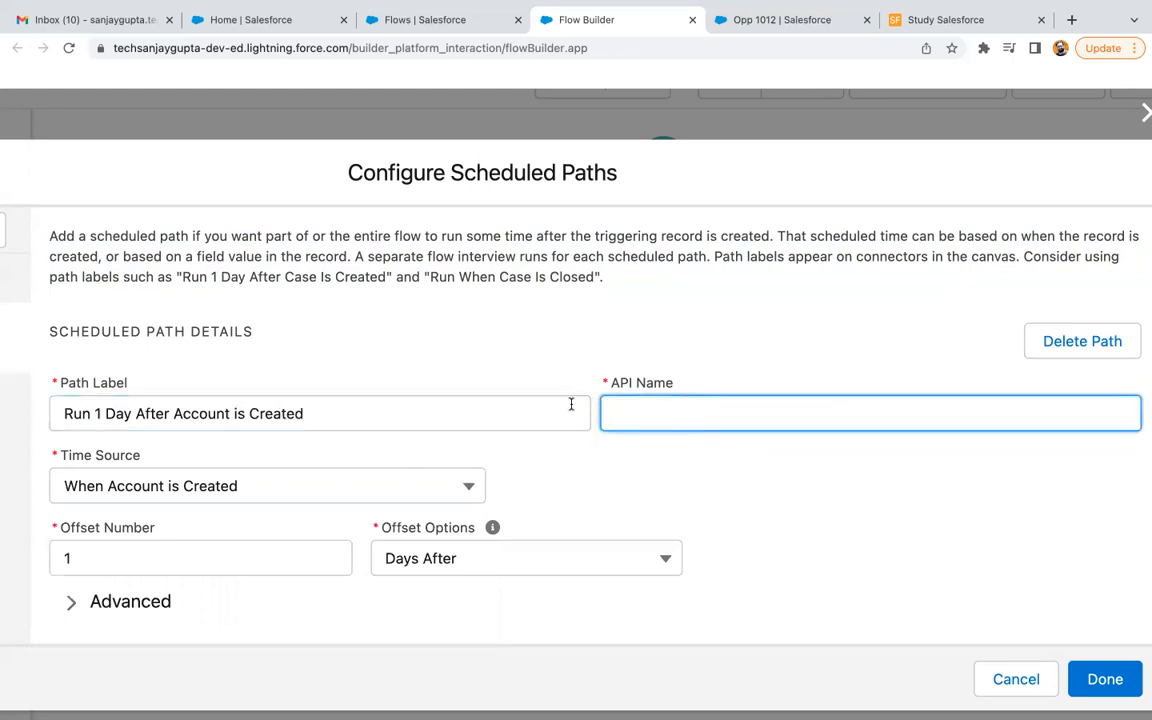
click(578, 464)
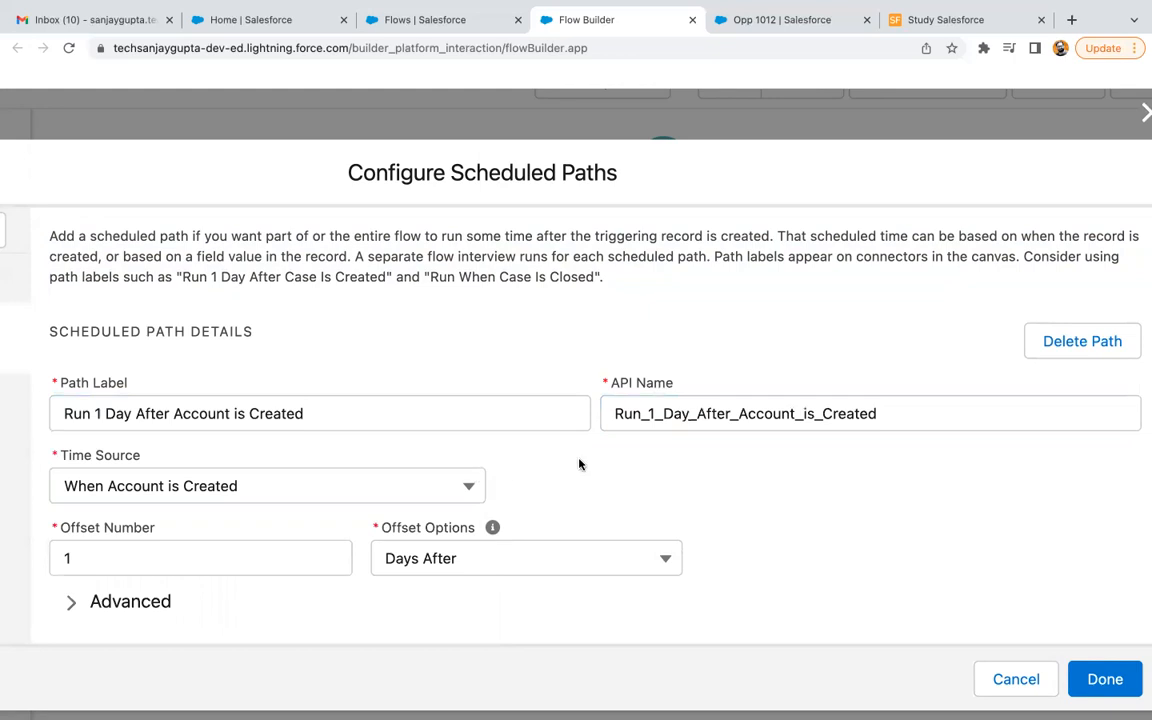
mouse_move(710, 568)
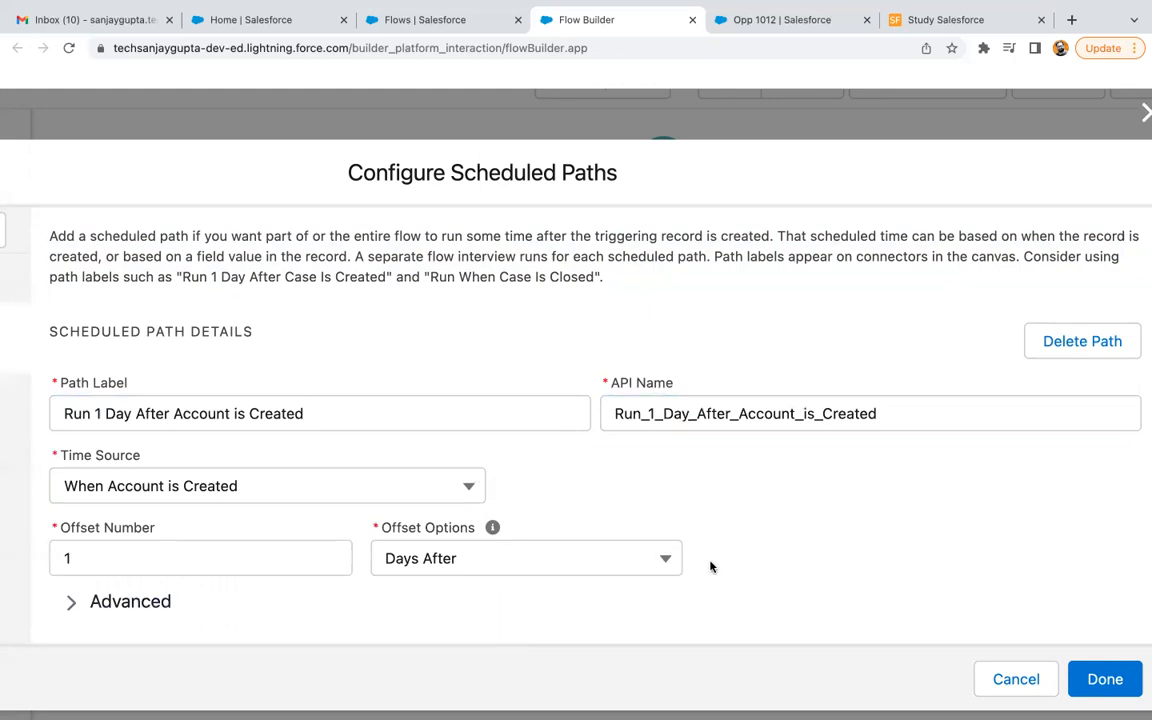
mouse_move(748, 548)
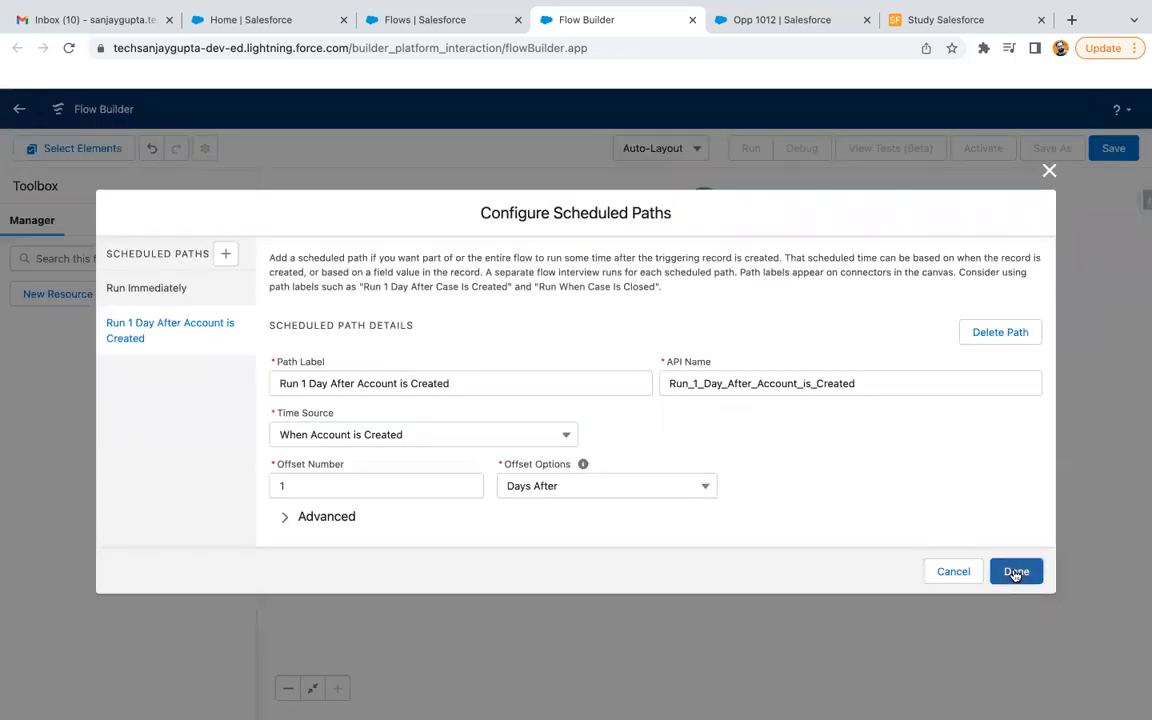
- Save the scheduled paths and begin adding an element under Run Immediately
click(1016, 572)
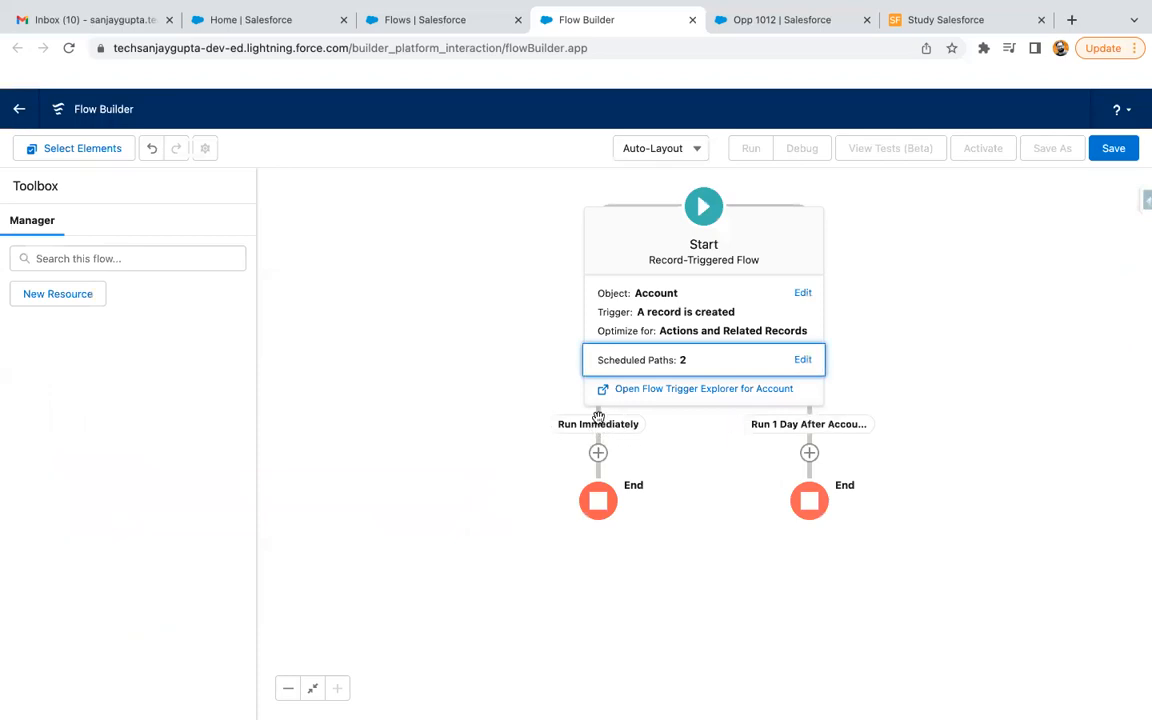
mouse_move(852, 452)
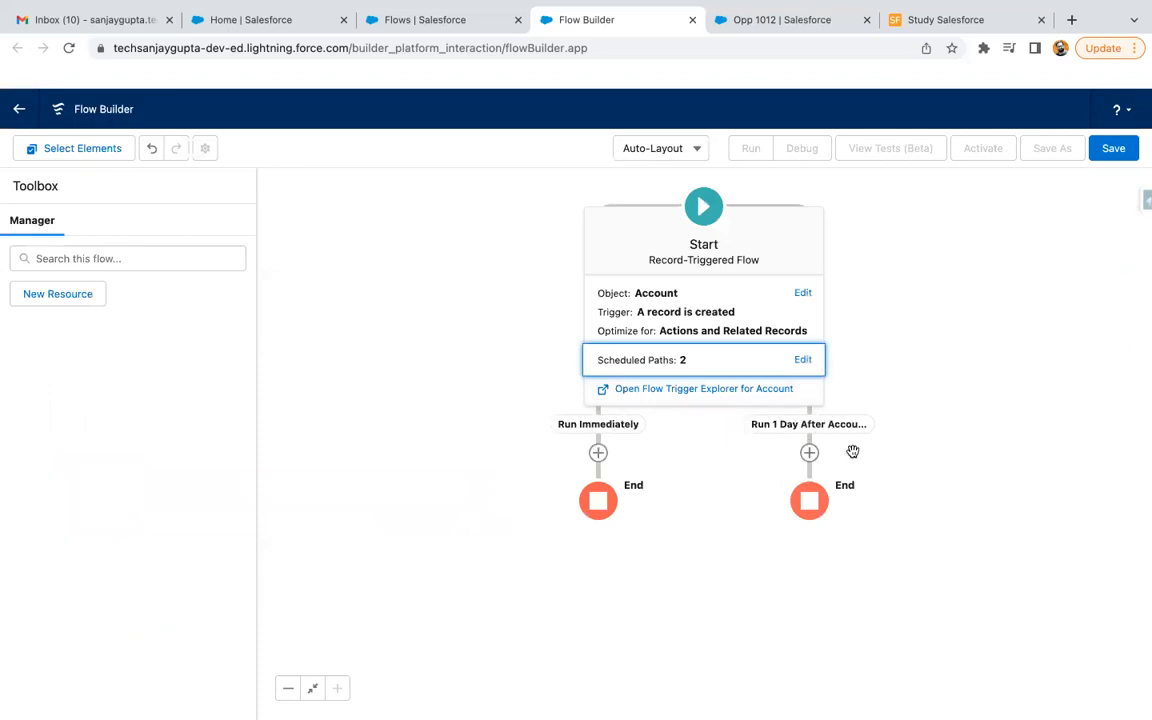
mouse_move(856, 432)
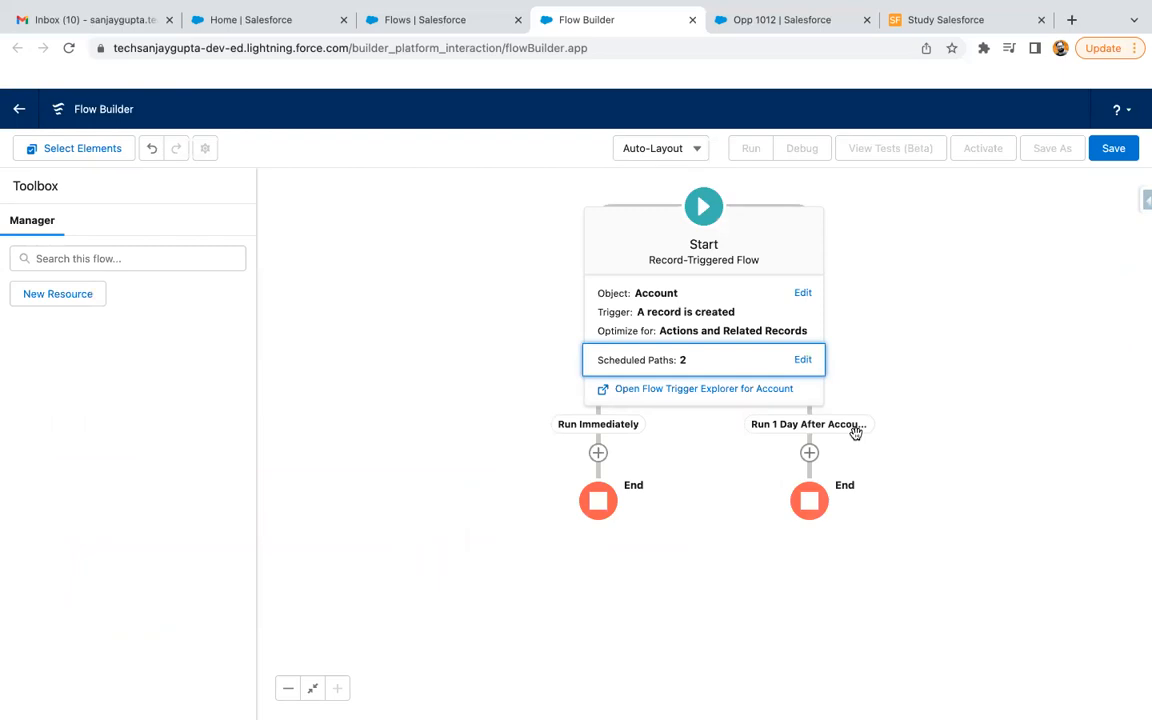
mouse_move(598, 458)
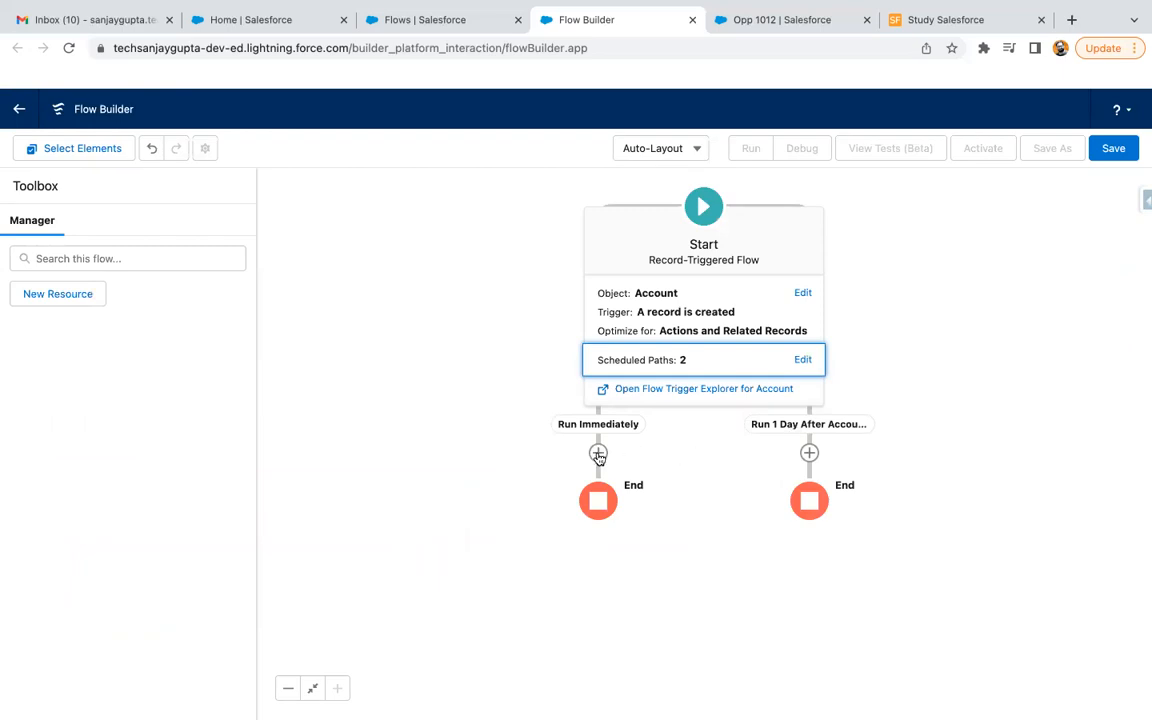
click(598, 452)
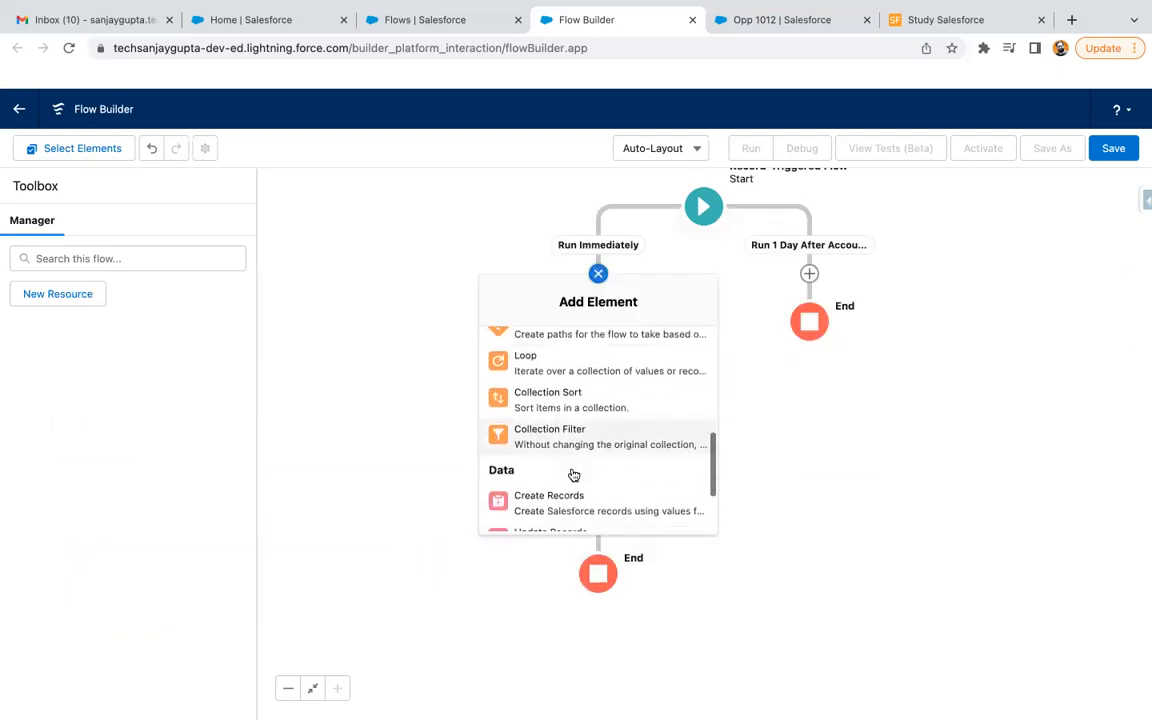
- Add a Create Records element named Create Contact using separate resources on the Contact object
click(548, 496)
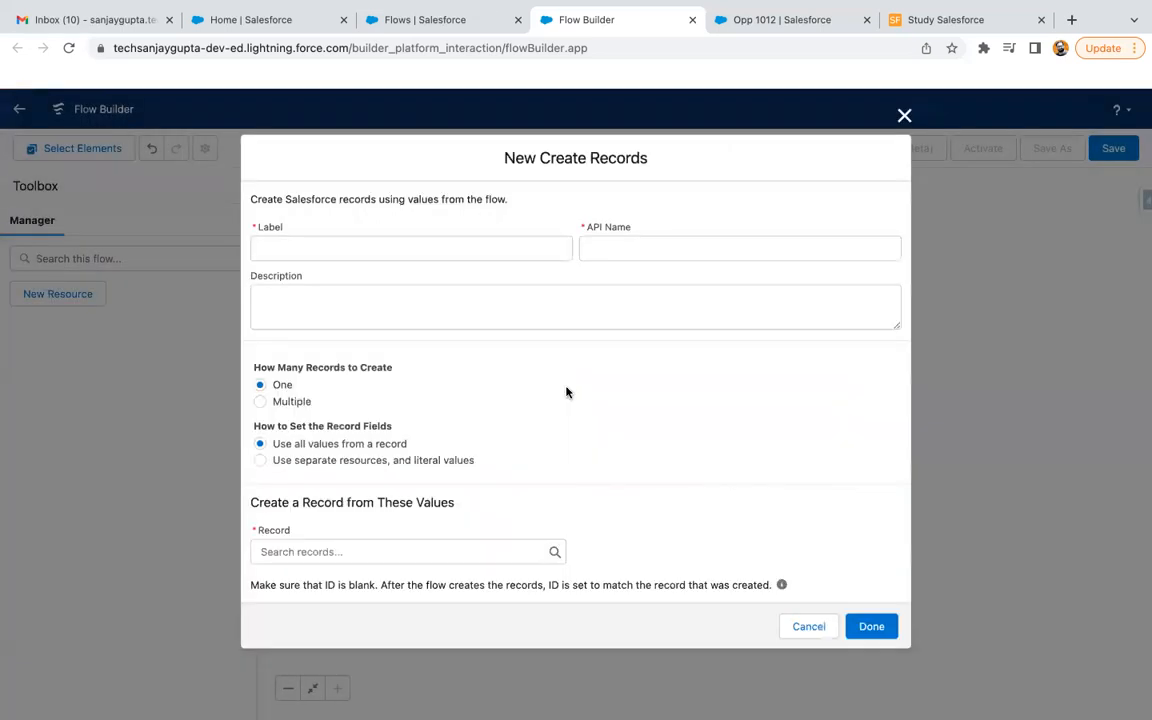
text(Create Con)
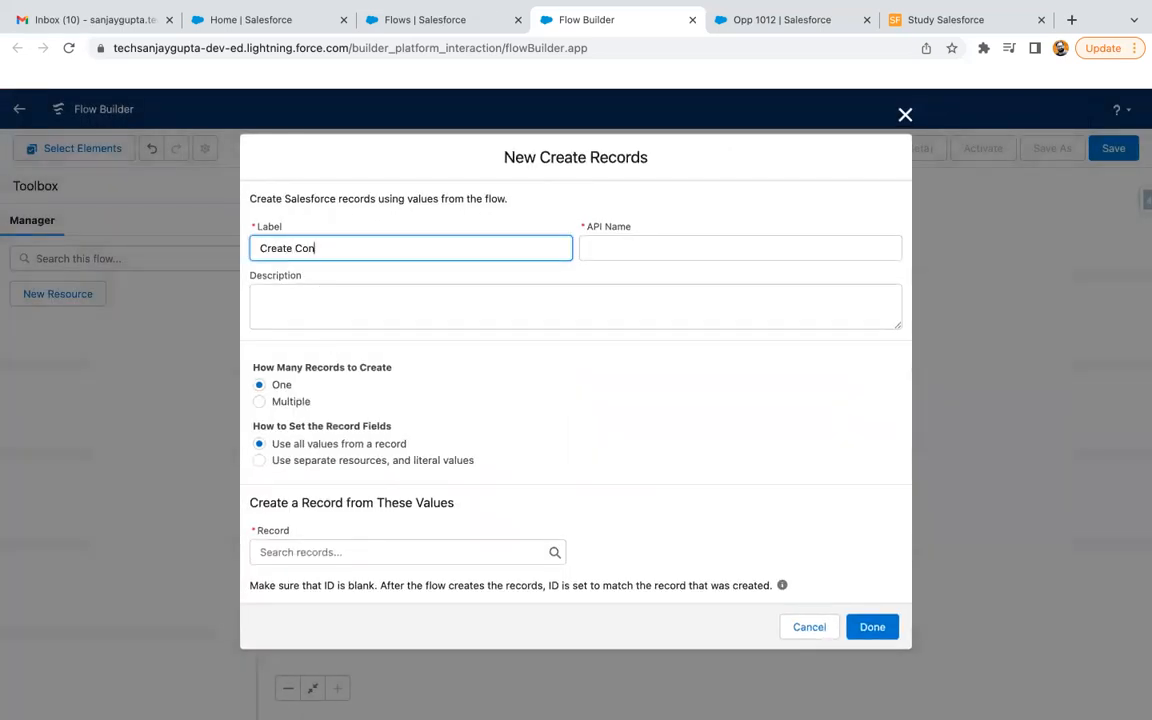
text(tact)
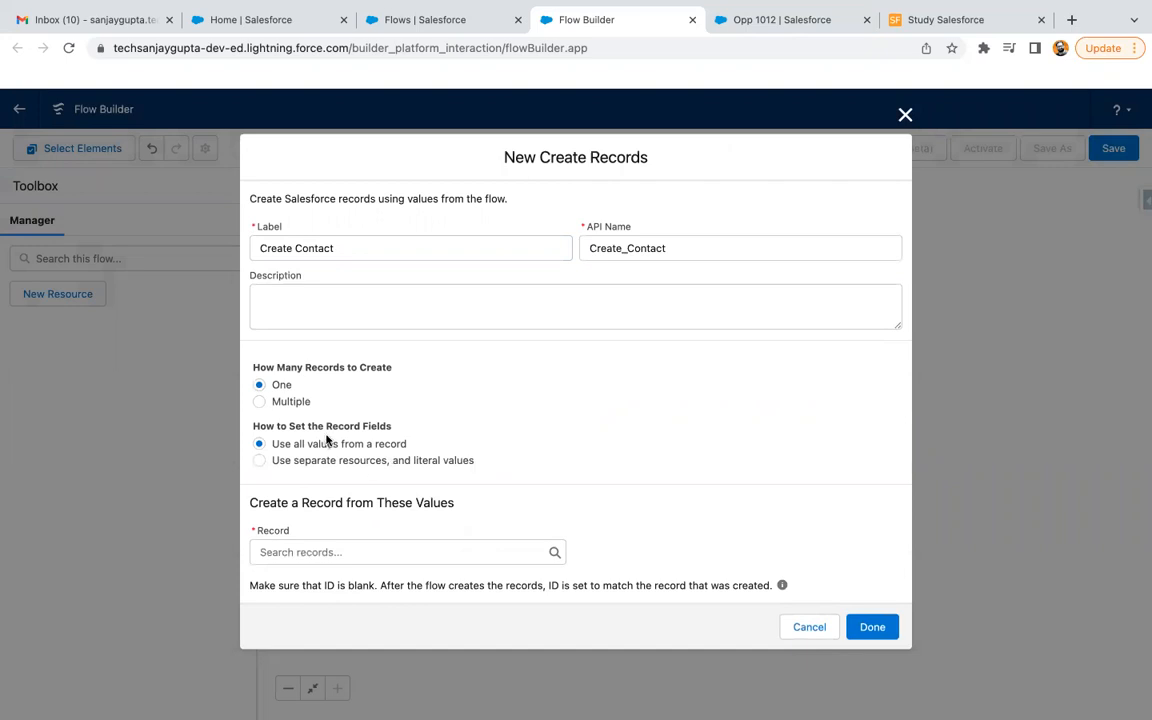
click(260, 460)
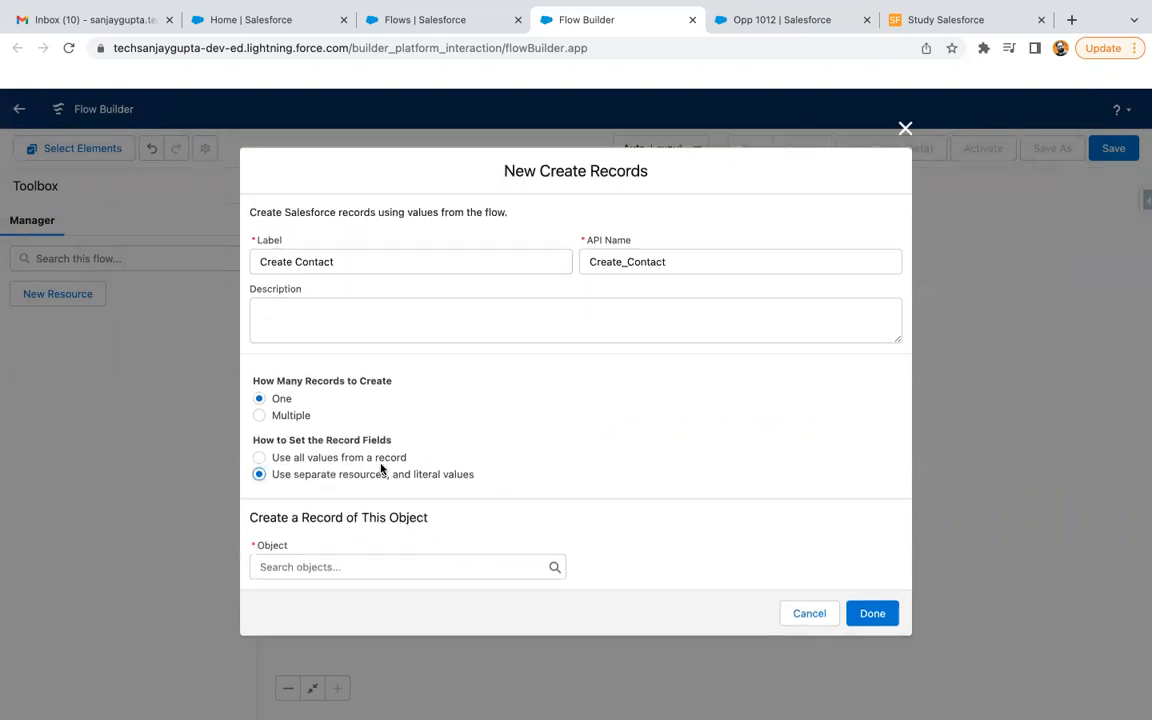
click(408, 568)
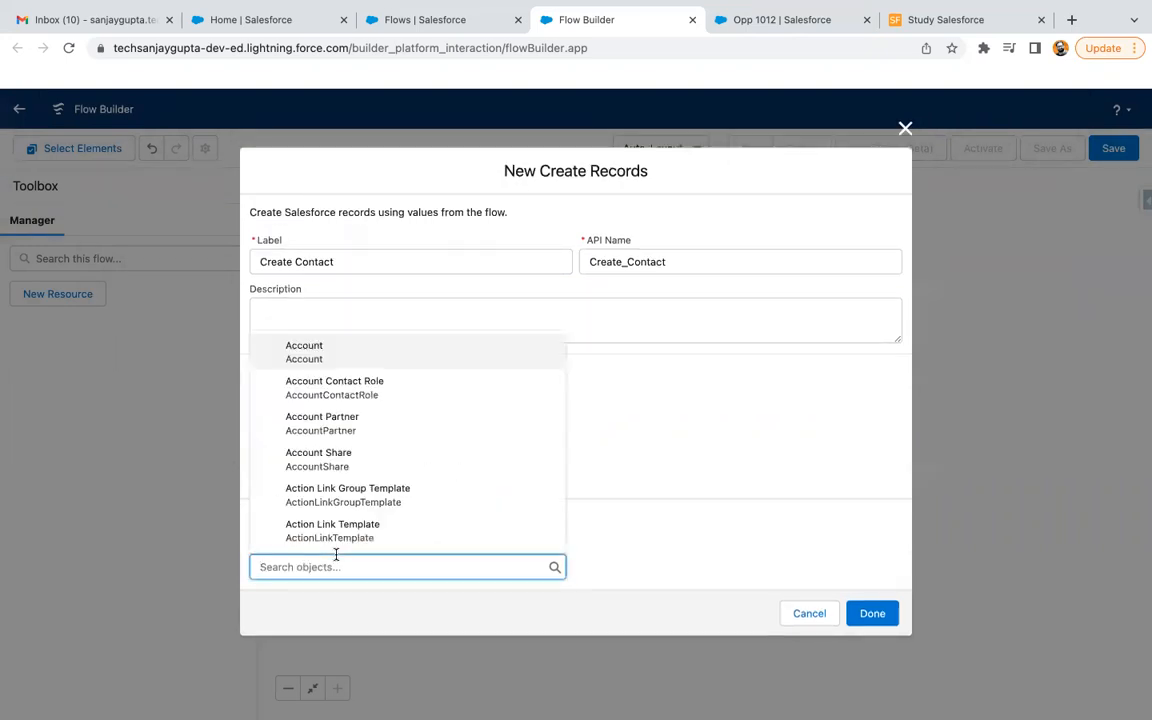
text(first)
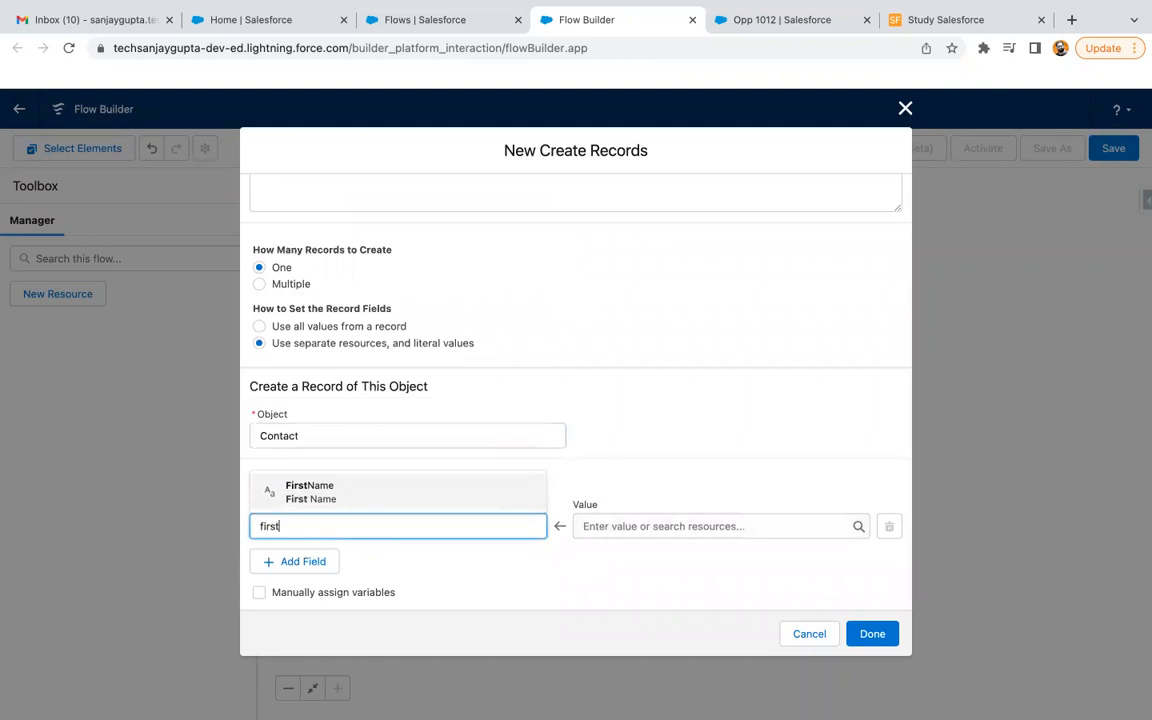
- Map FirstName and LastName to {!$Record.Name} and AccountId to {!$Record.Id}, then finish
click(716, 526)
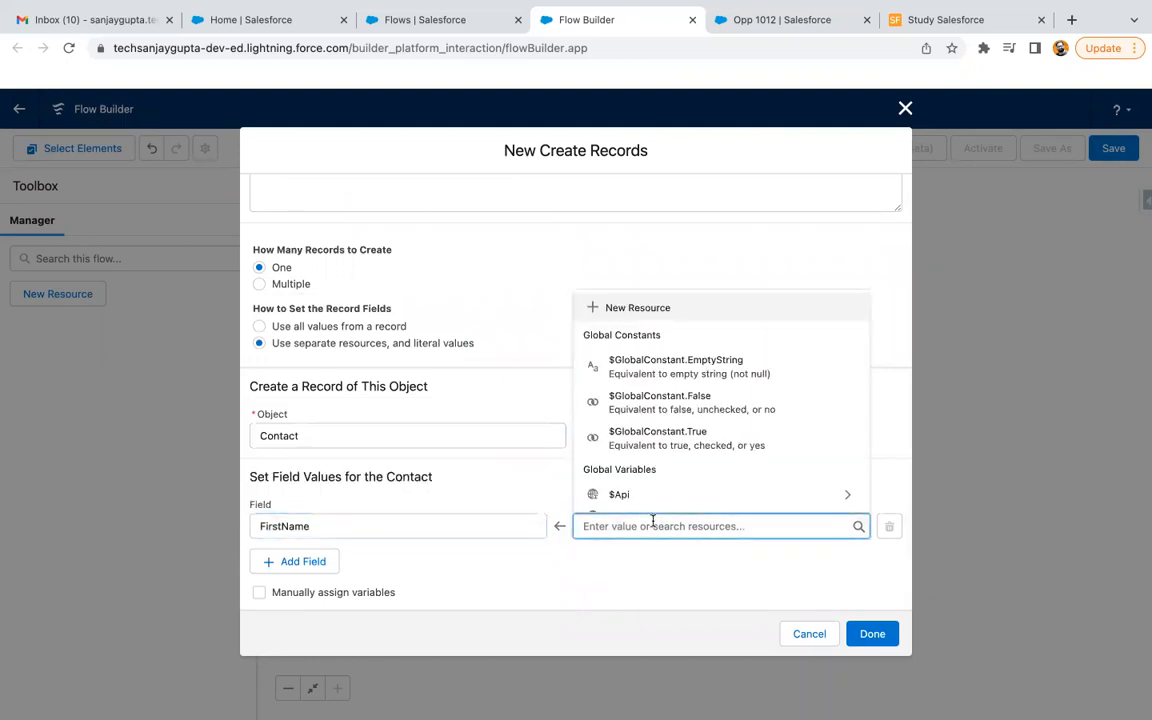
text({!$Record.})
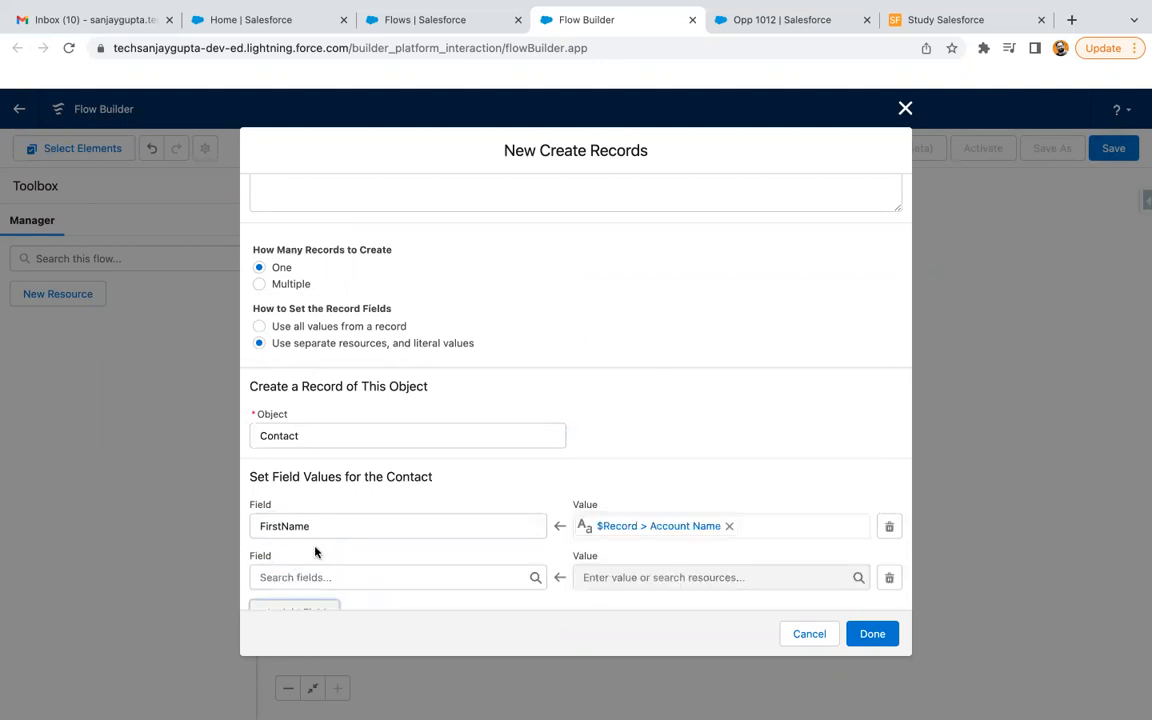
text(lastn)
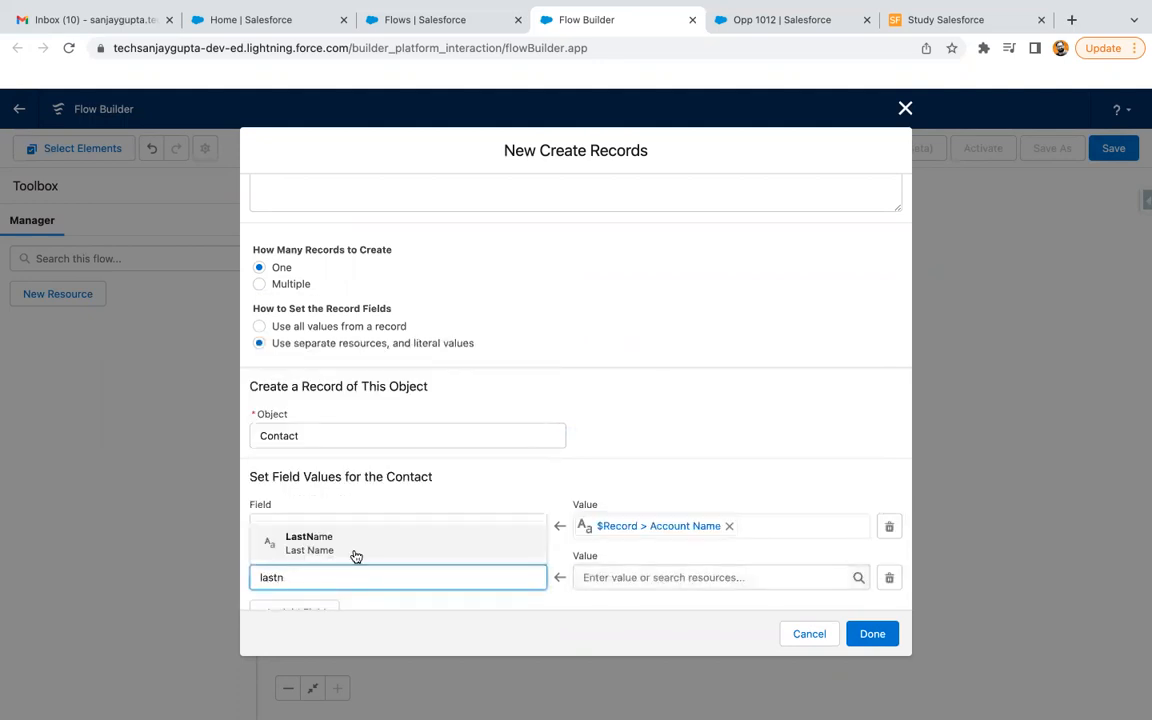
text(red)
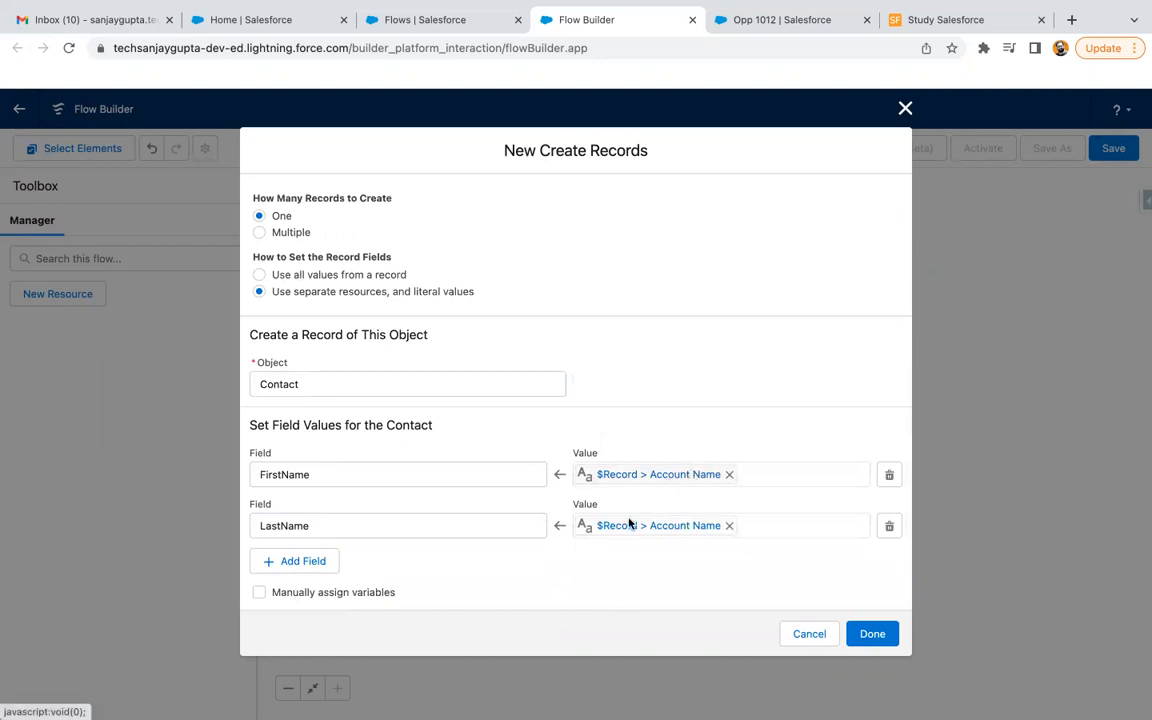
mouse_move(604, 388)
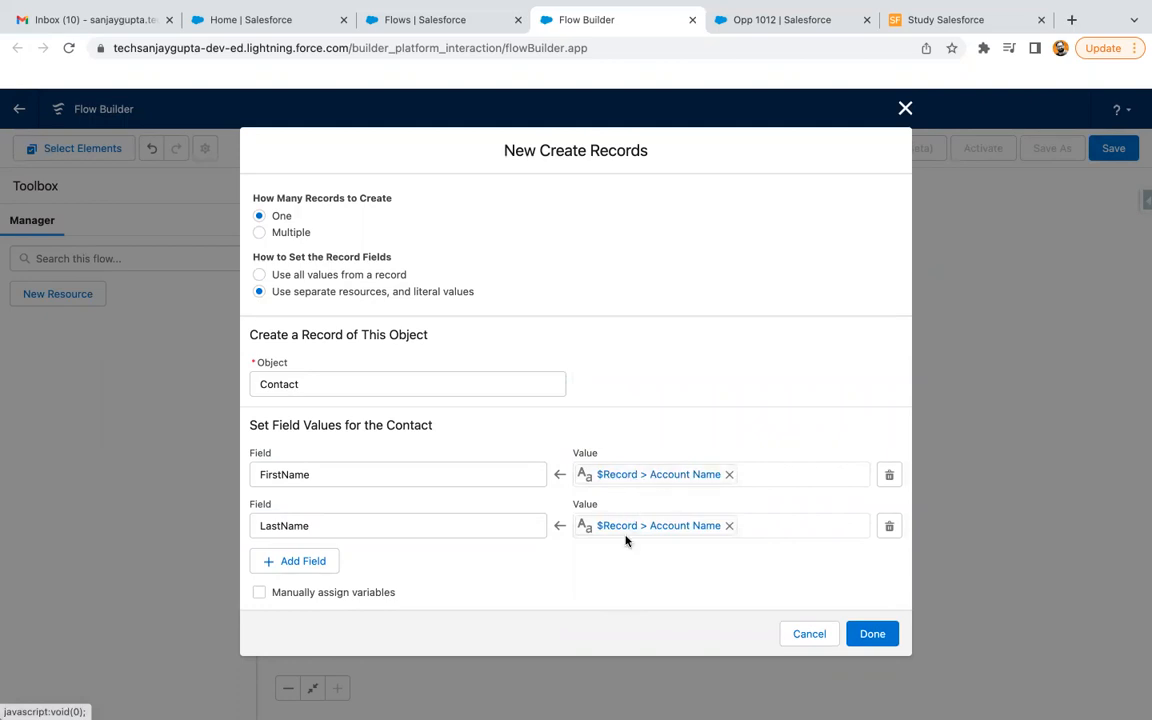
mouse_move(618, 496)
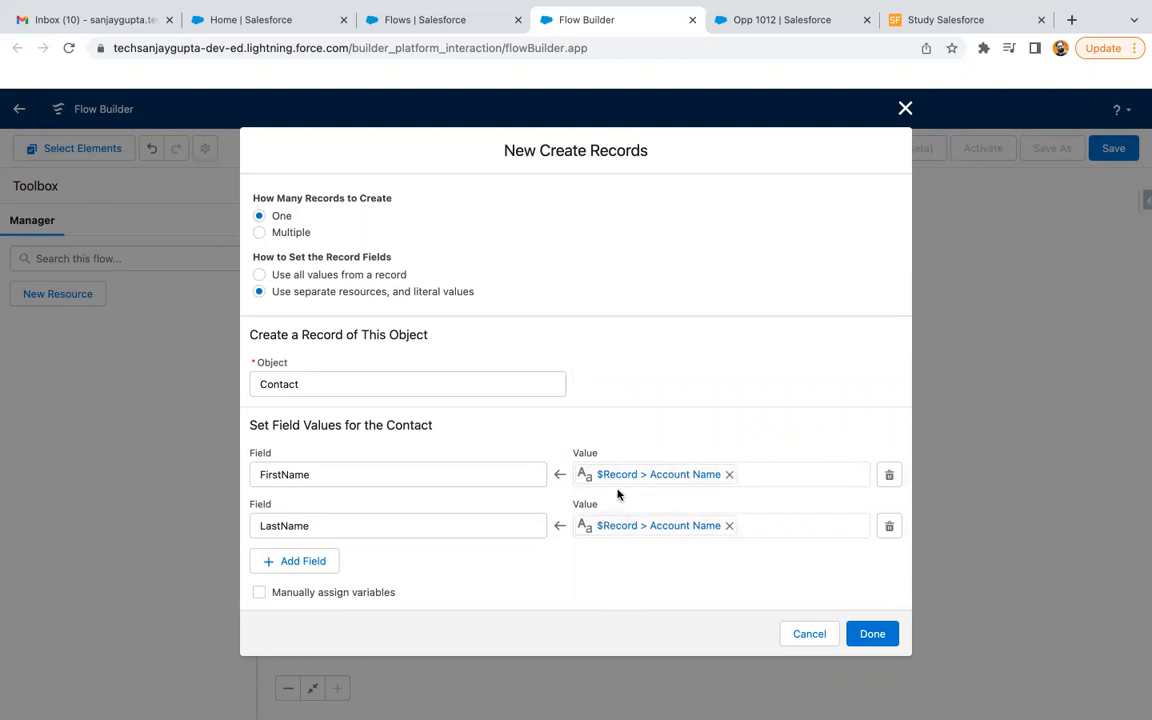
mouse_move(342, 556)
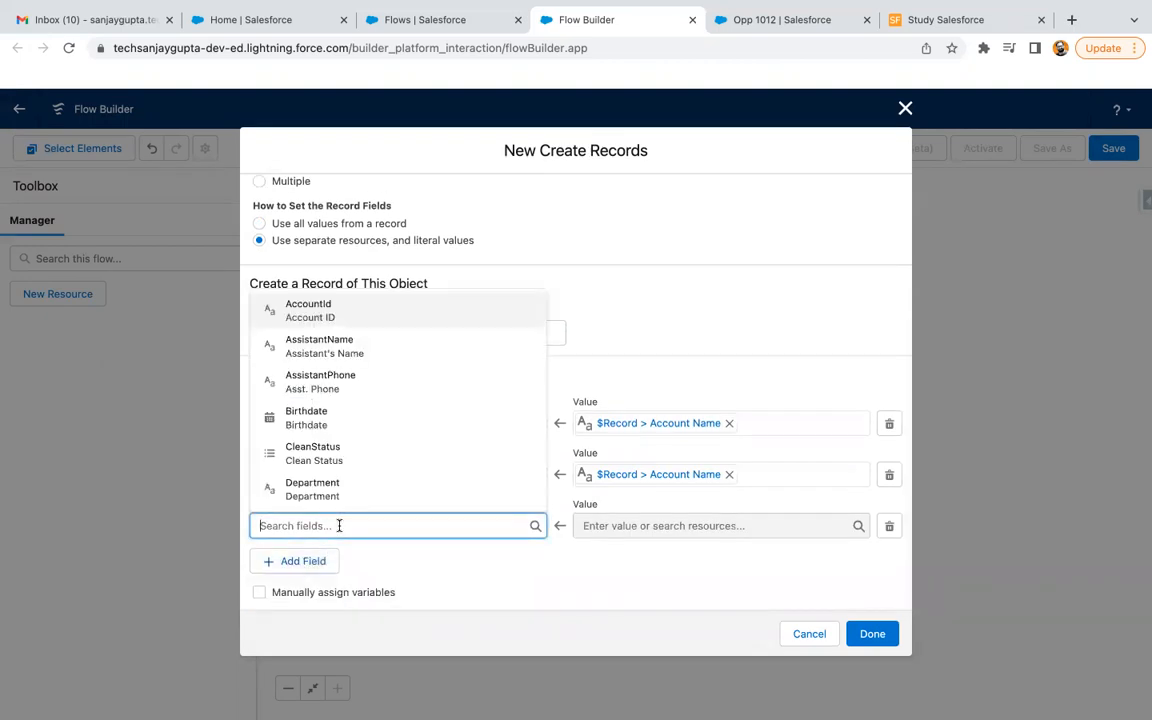
text(accountId)
click(720, 526)
text({!$Record.id})
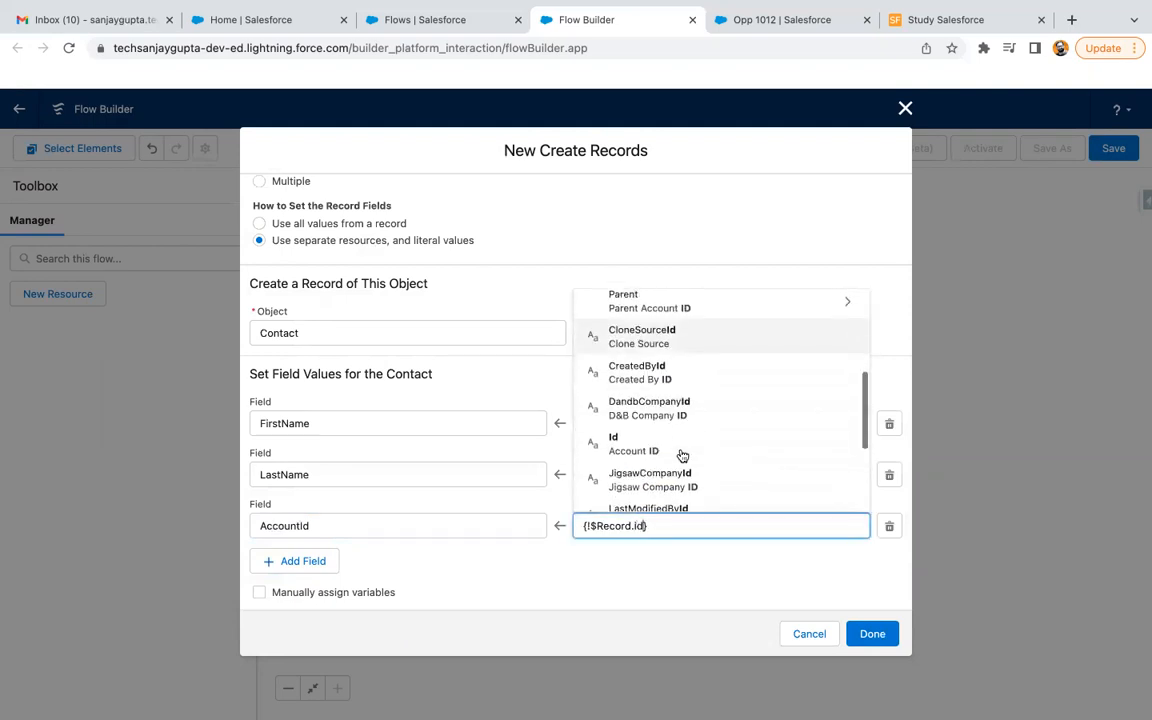
click(632, 444)
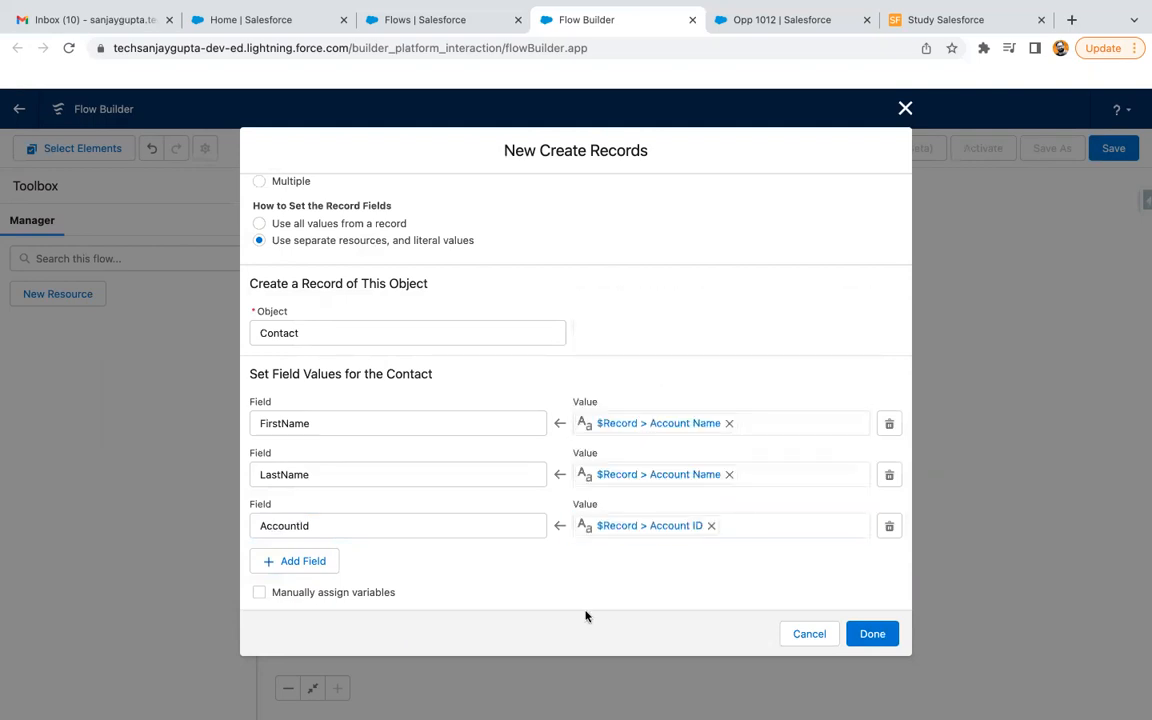
click(872, 632)
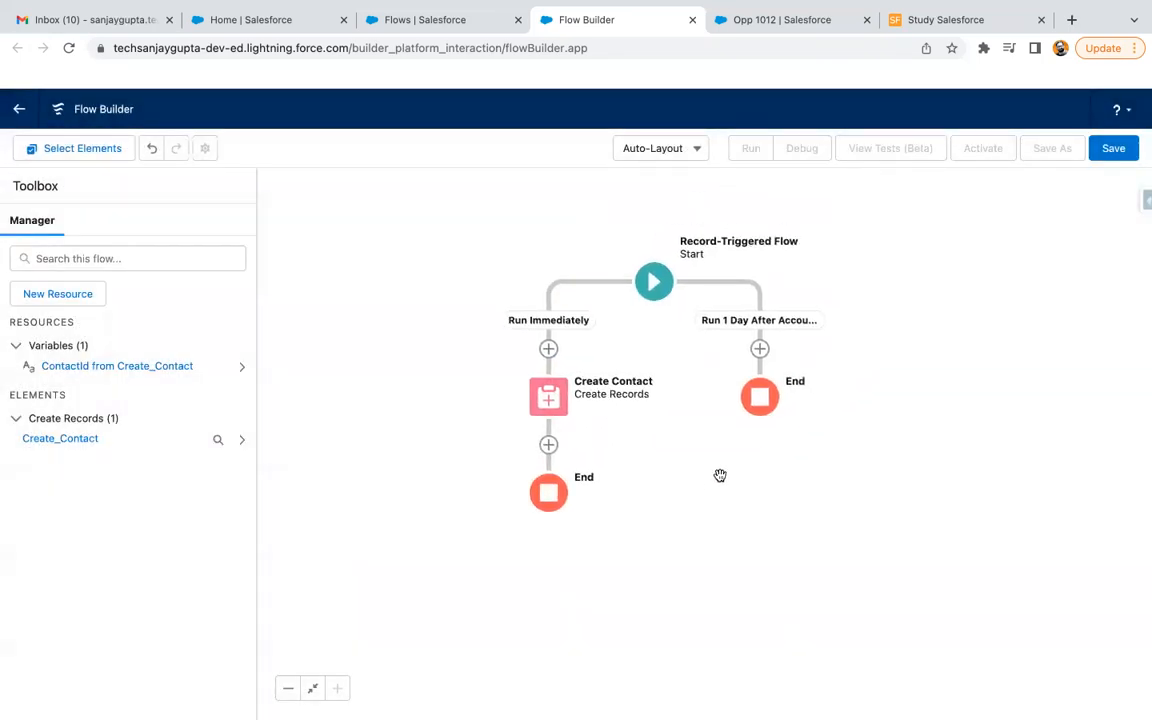
mouse_move(760, 348)
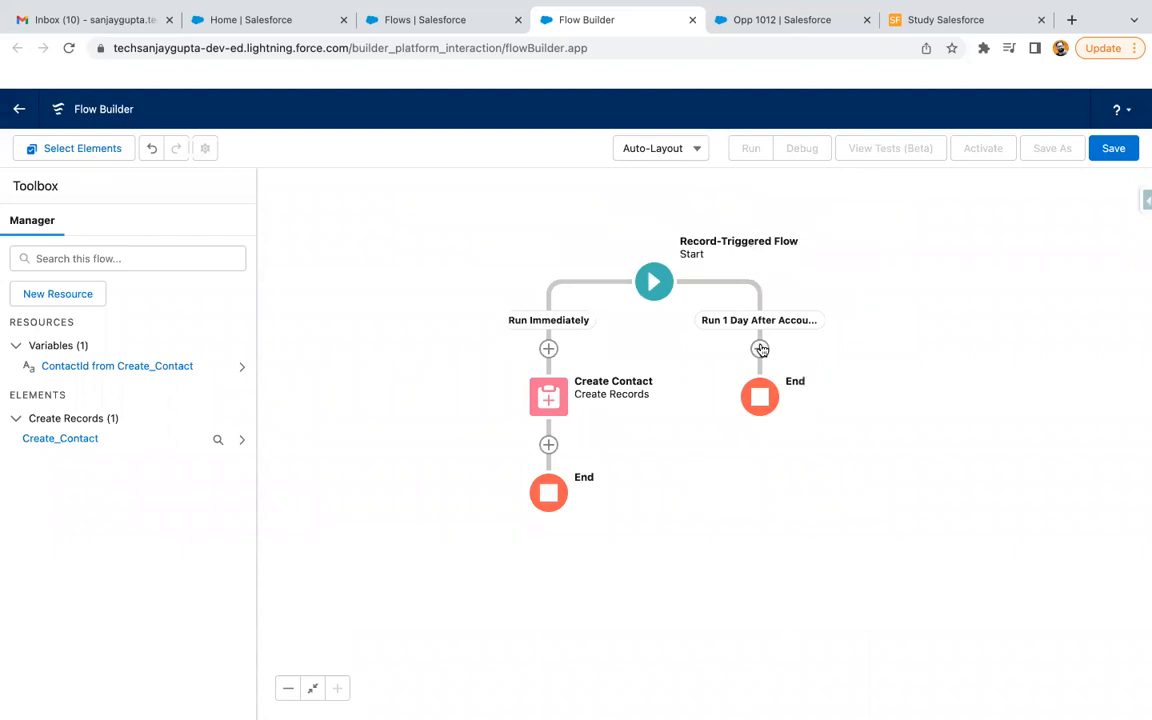
- Add a Create Records element on the 1-day path for Opportunity, named from {!$Record.Name}
click(760, 348)
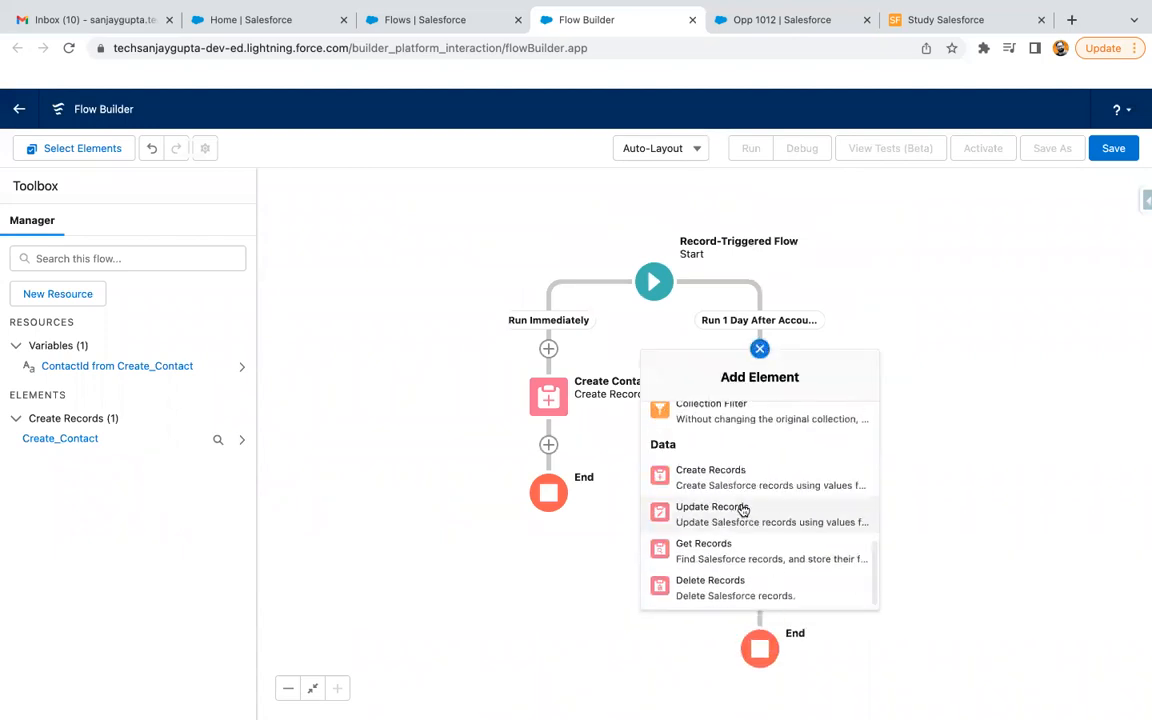
mouse_move(710, 476)
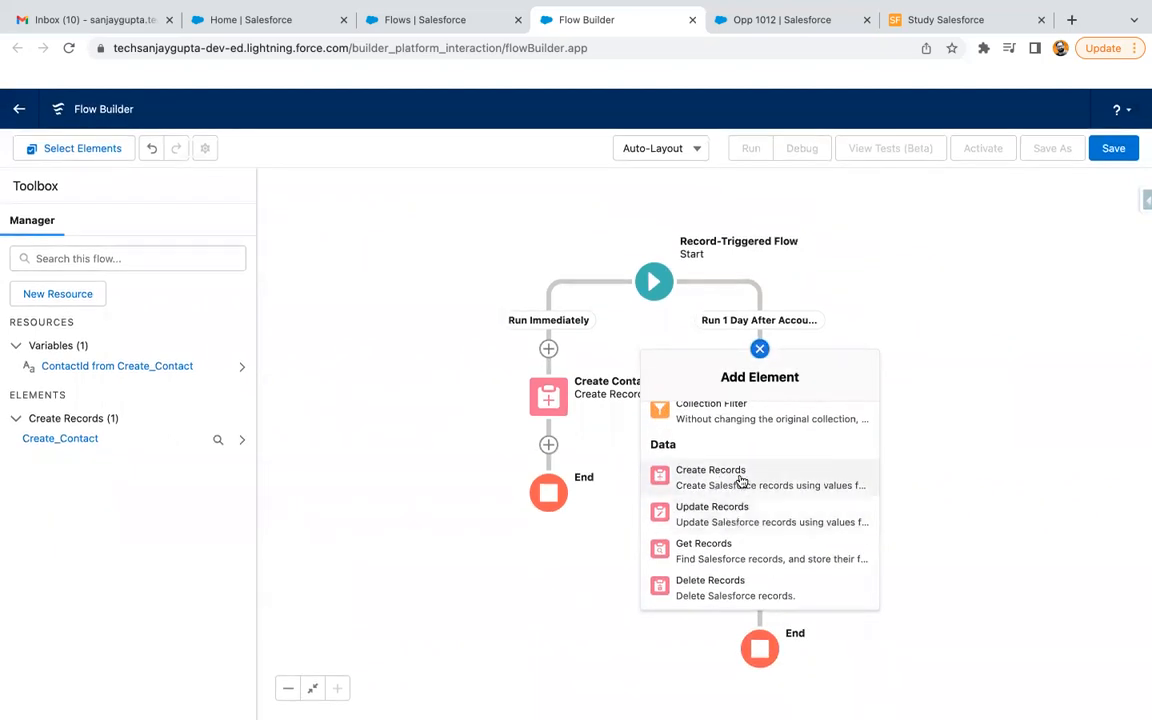
click(710, 470)
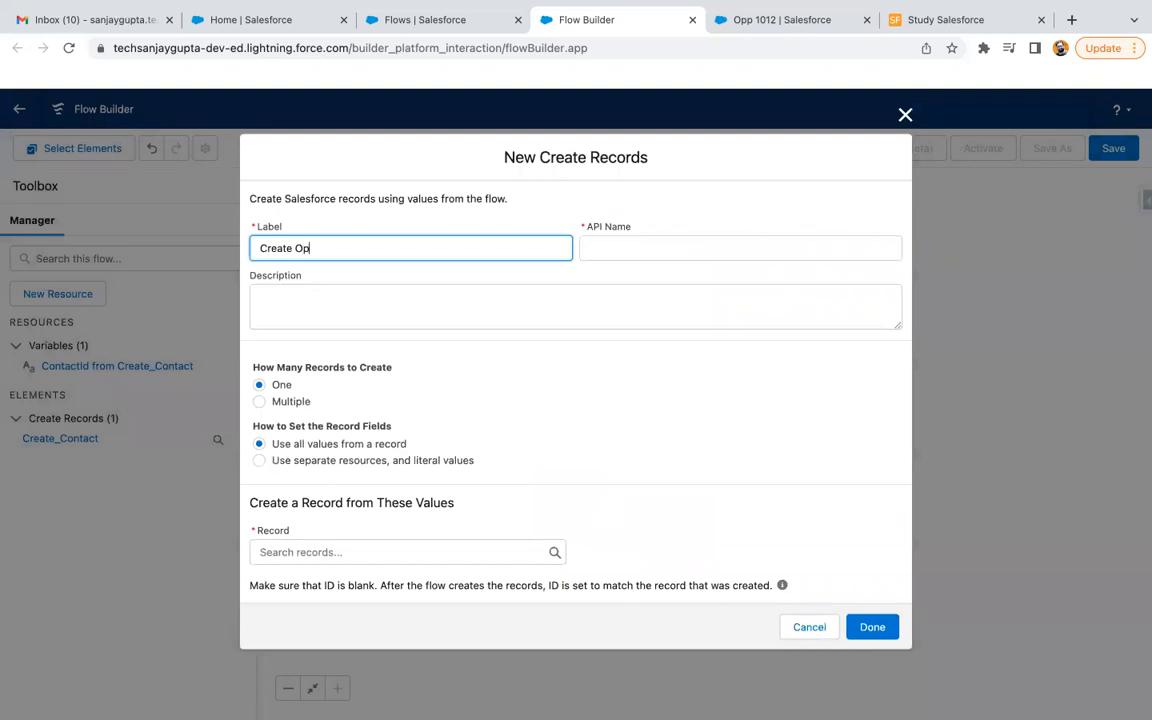
click(260, 474)
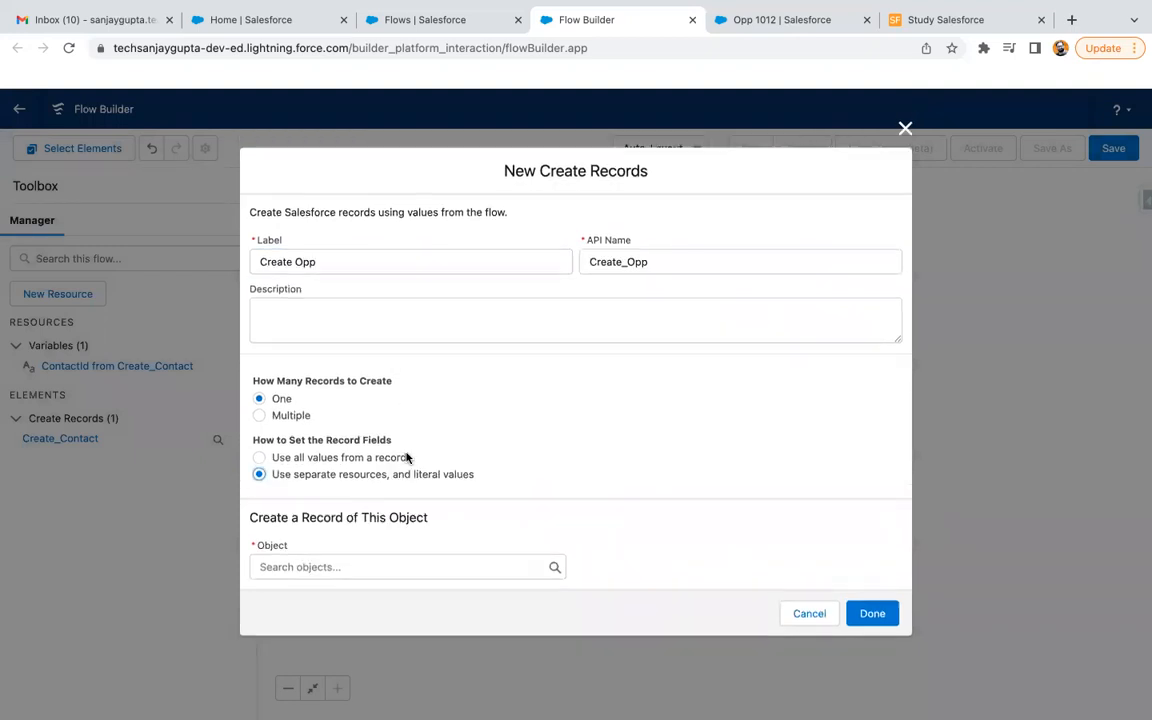
text(opp)
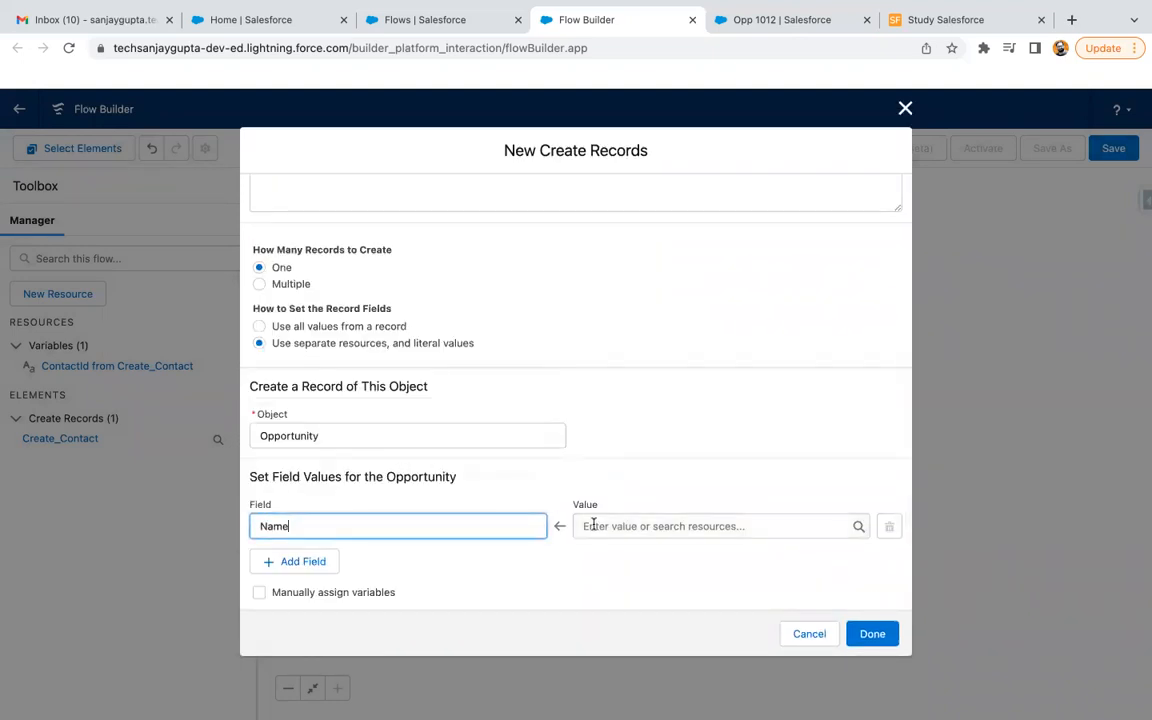
text({!$Record)
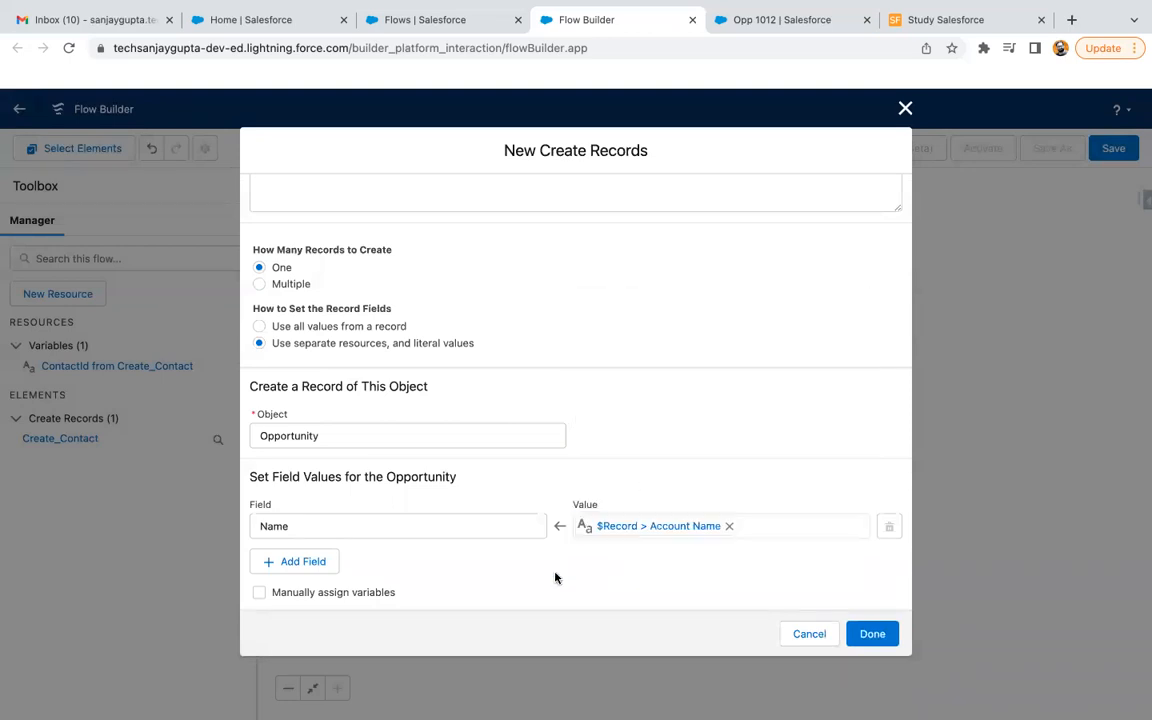
- Set StageName to Prospecting and CloseDate to 6/30/2022
click(300, 560)
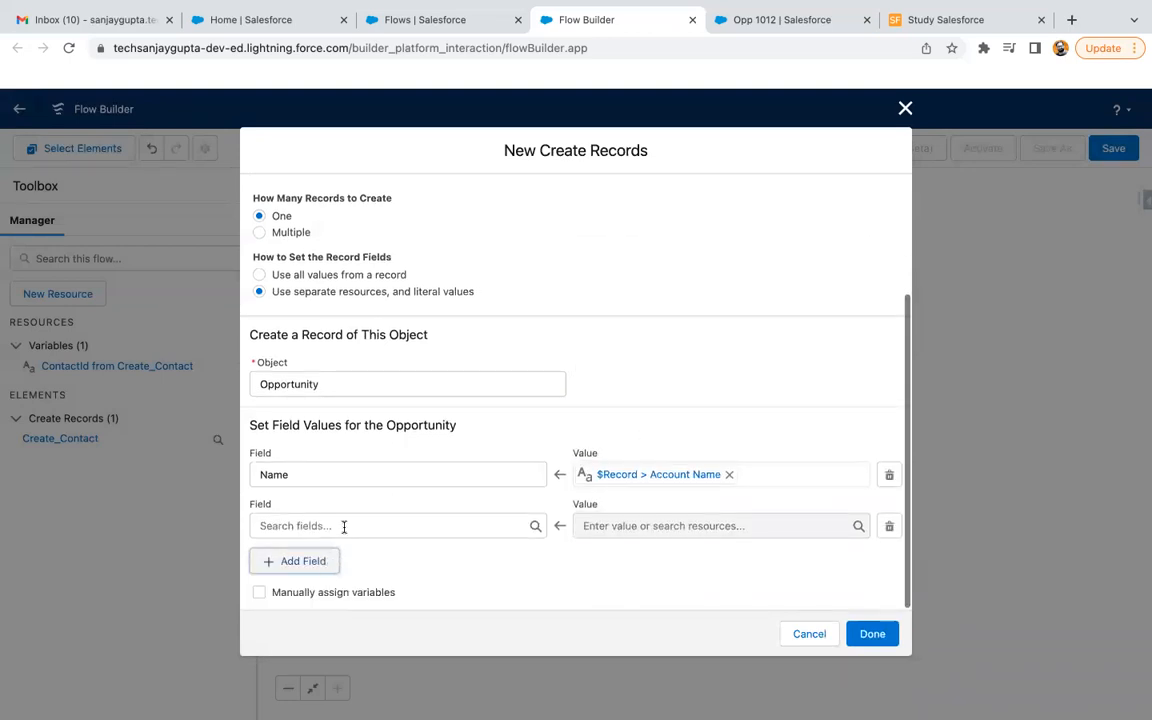
text(StageName)
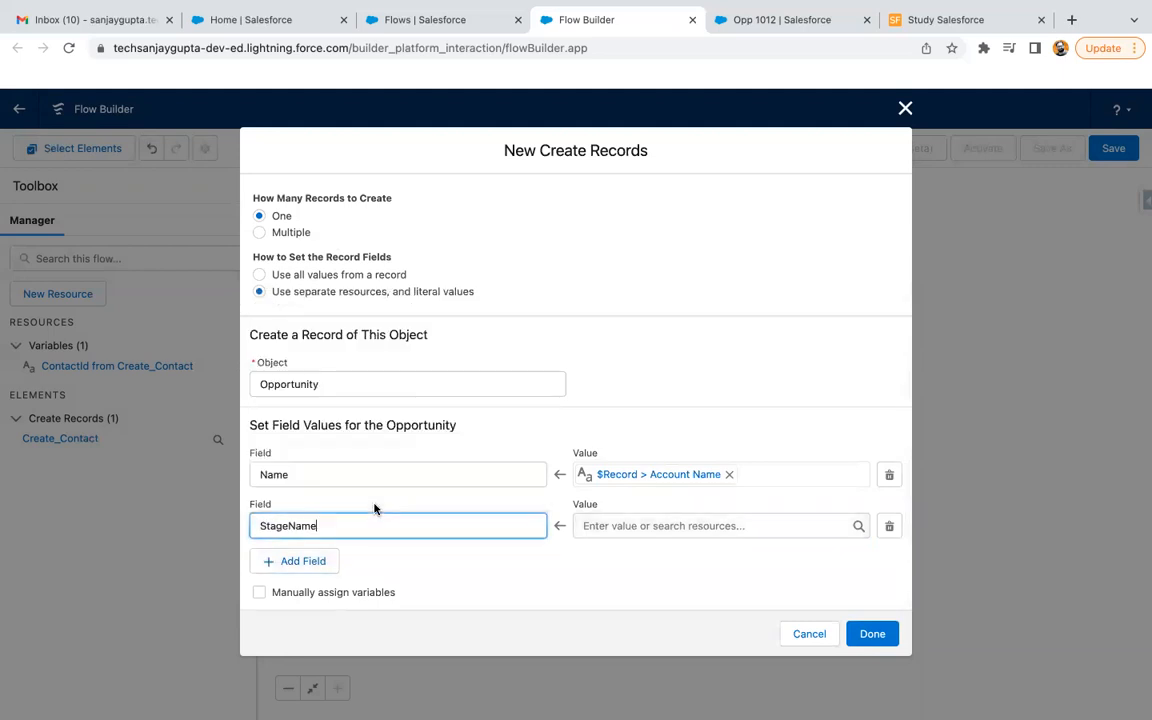
text(Prospecting)
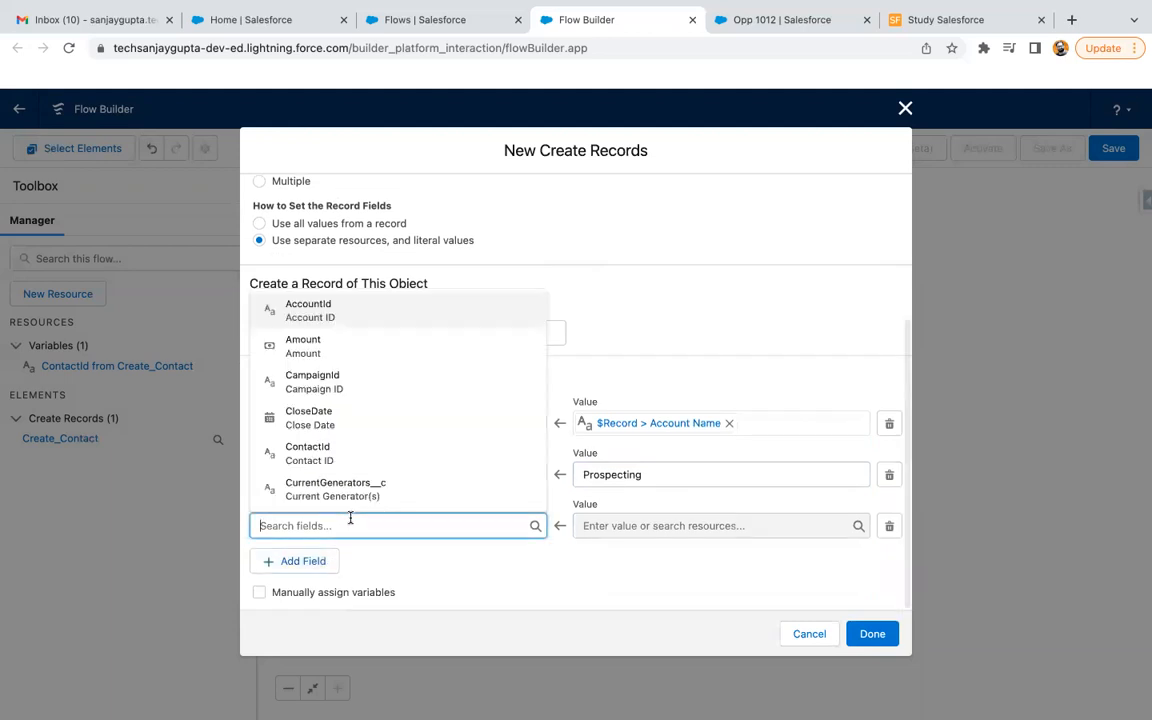
click(308, 412)
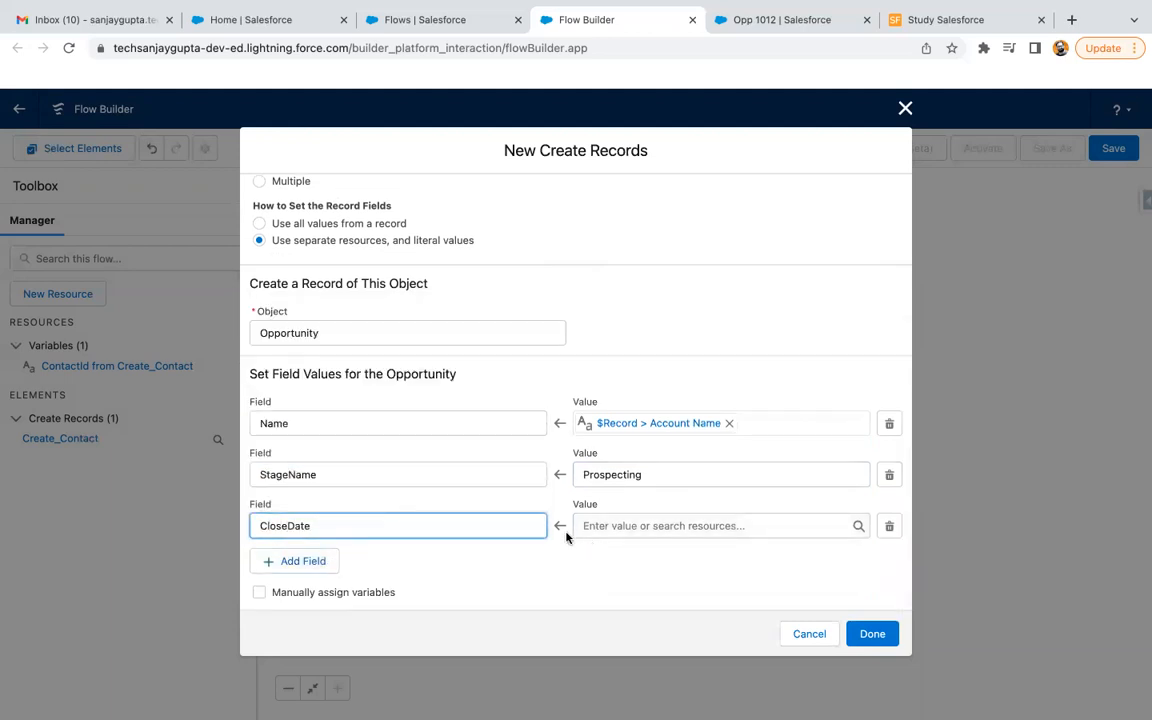
click(716, 524)
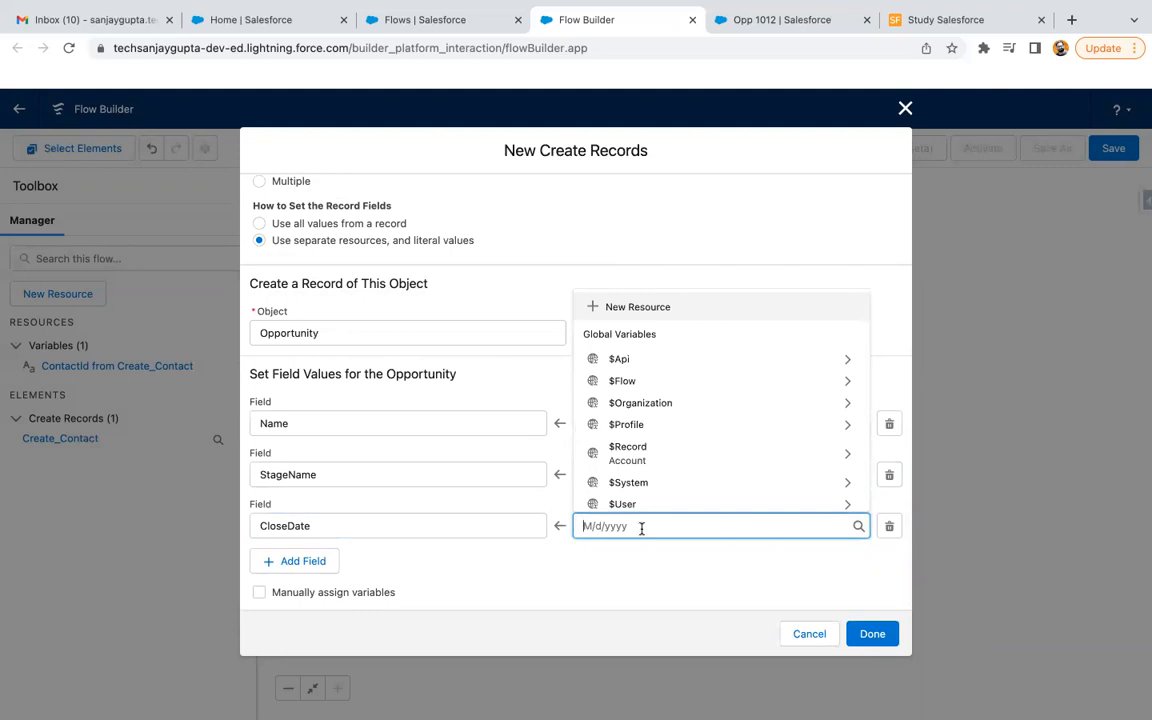
text(6)
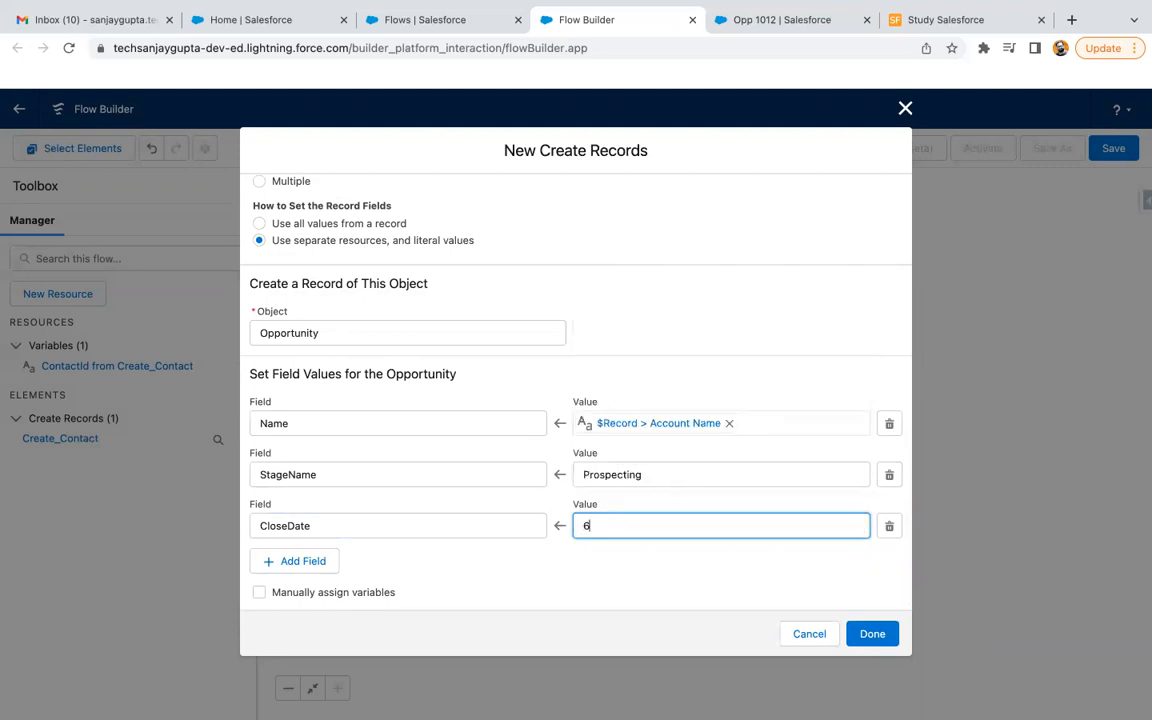
text(/30/2022)
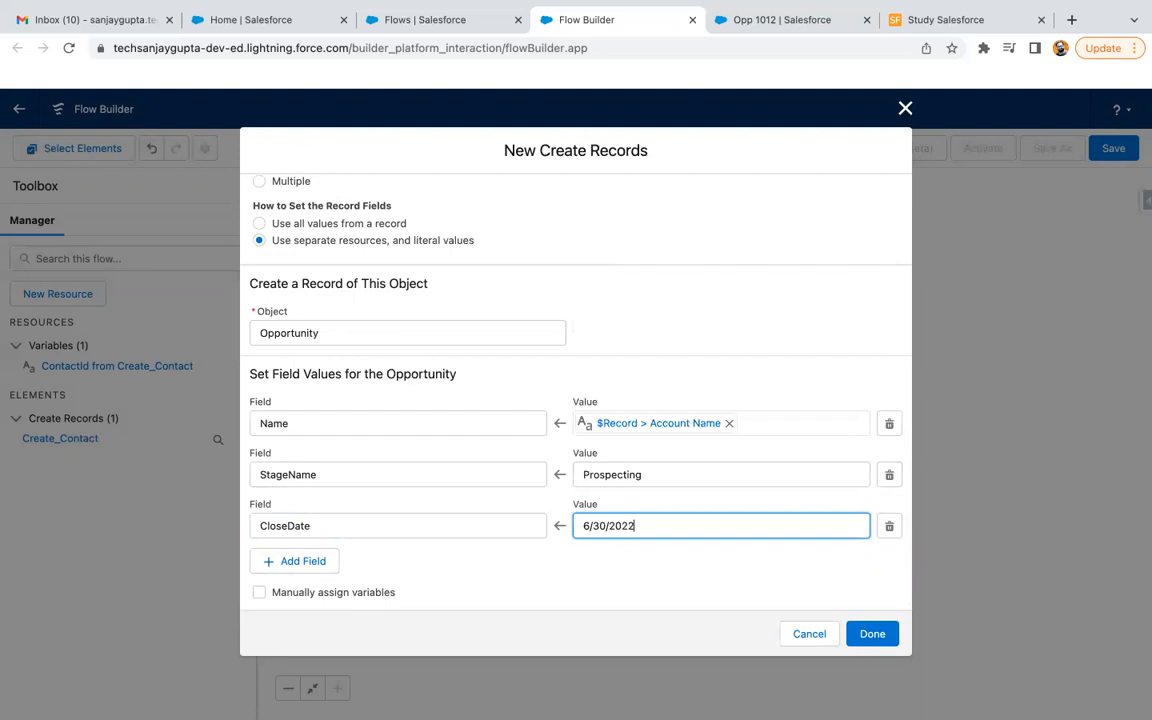
- Link AccountId to the triggering Account's ID and finish the Create Opp step
click(302, 560)
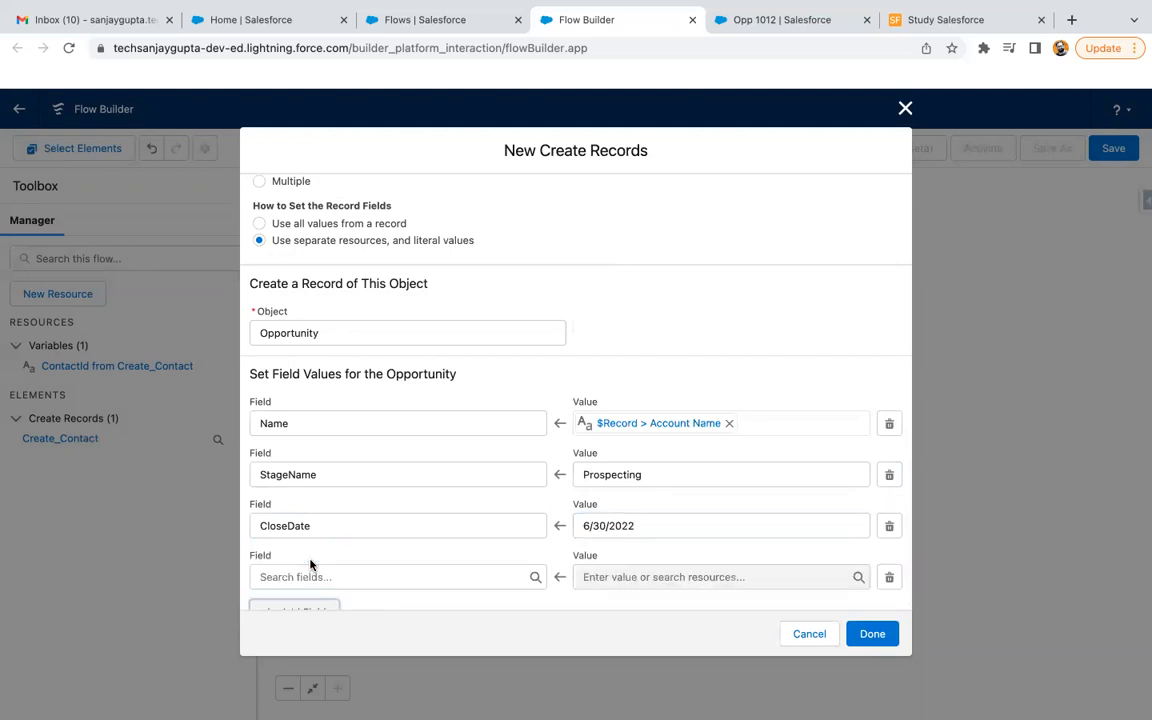
text(accountId)
text({!$Record.Id})
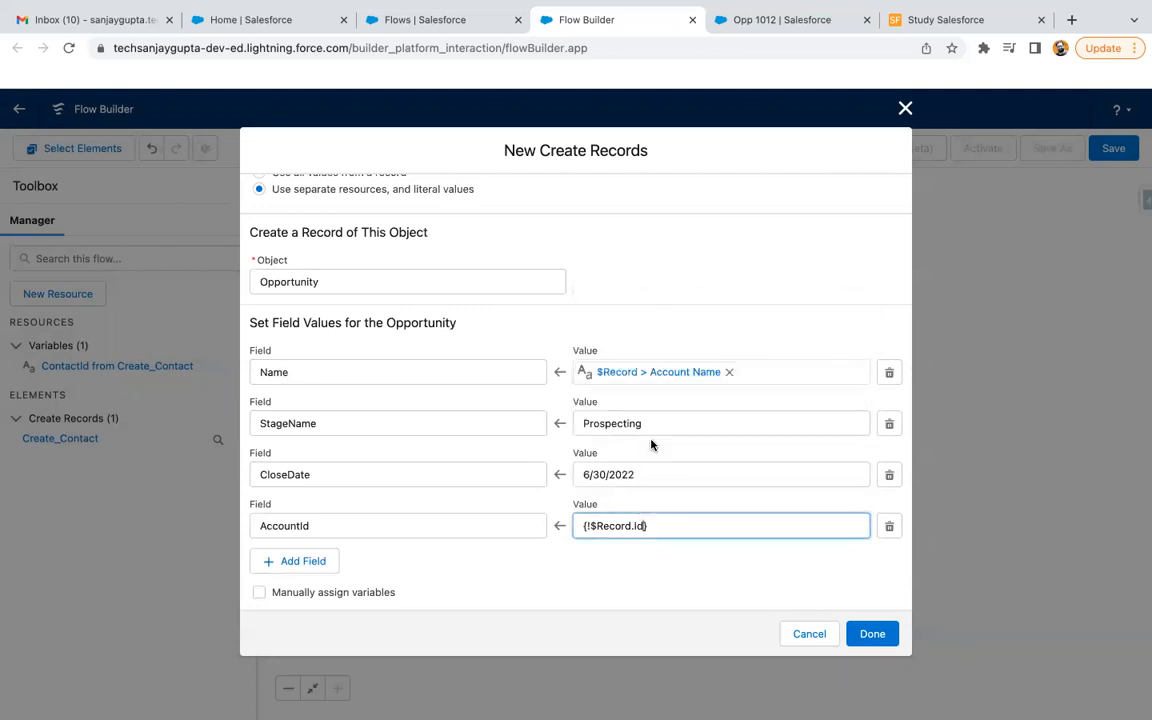
click(396, 524)
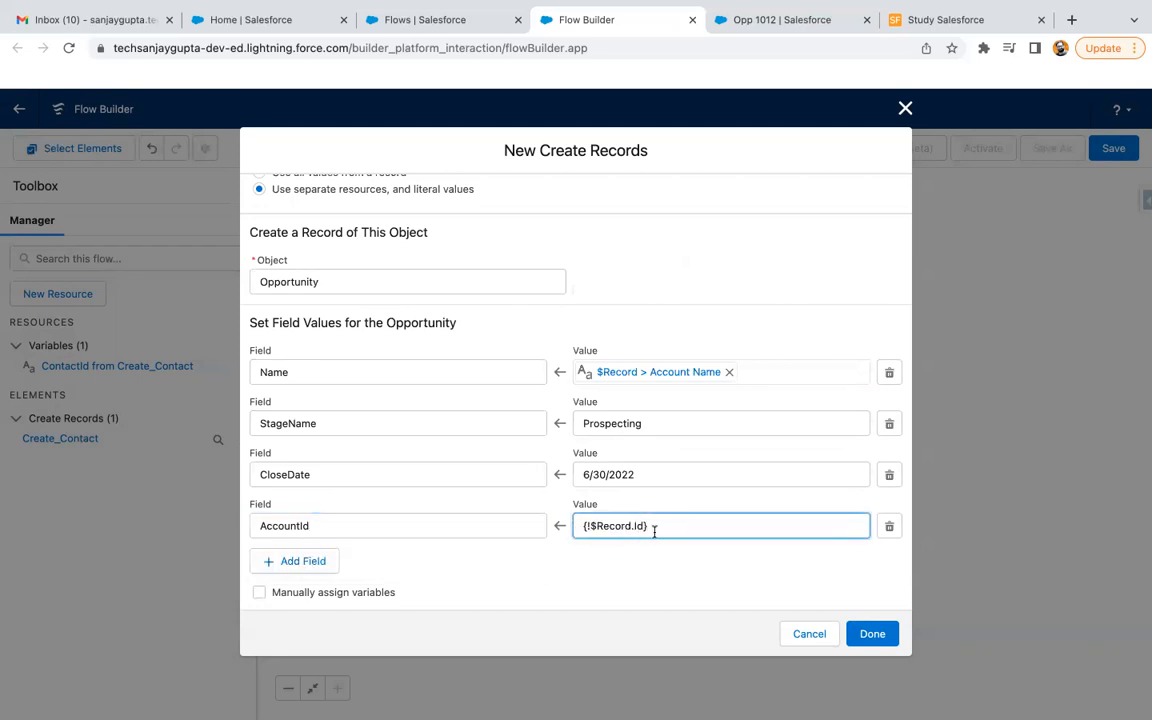
mouse_move(392, 524)
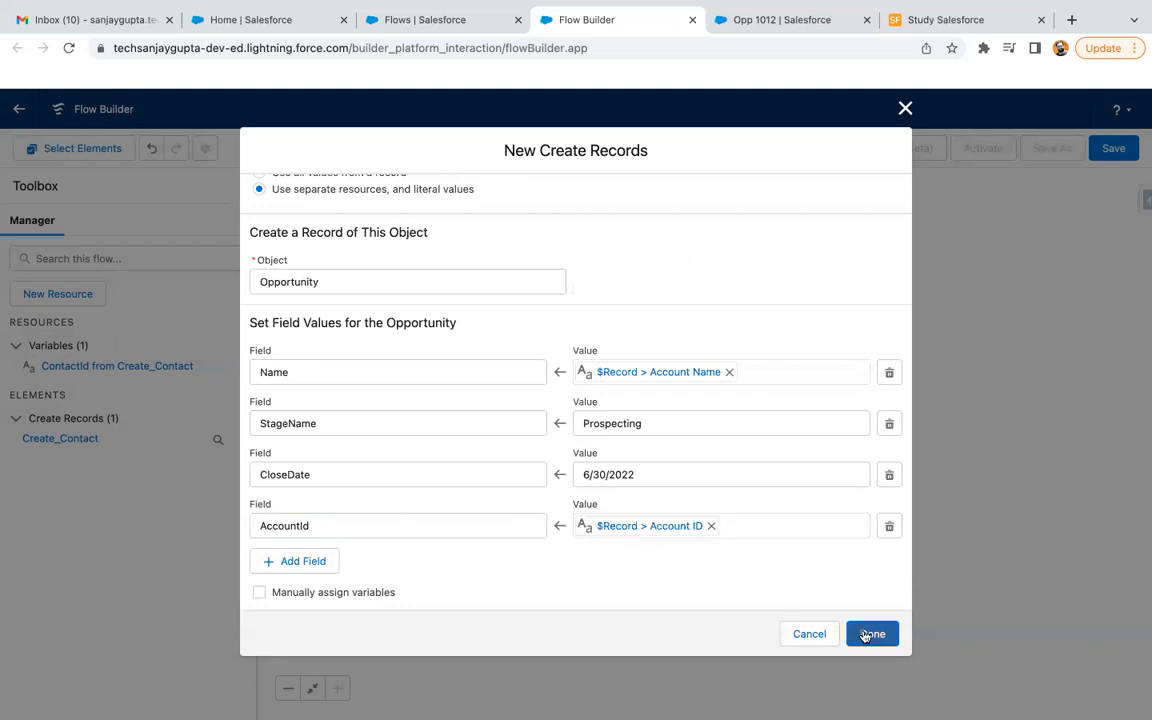
click(872, 634)
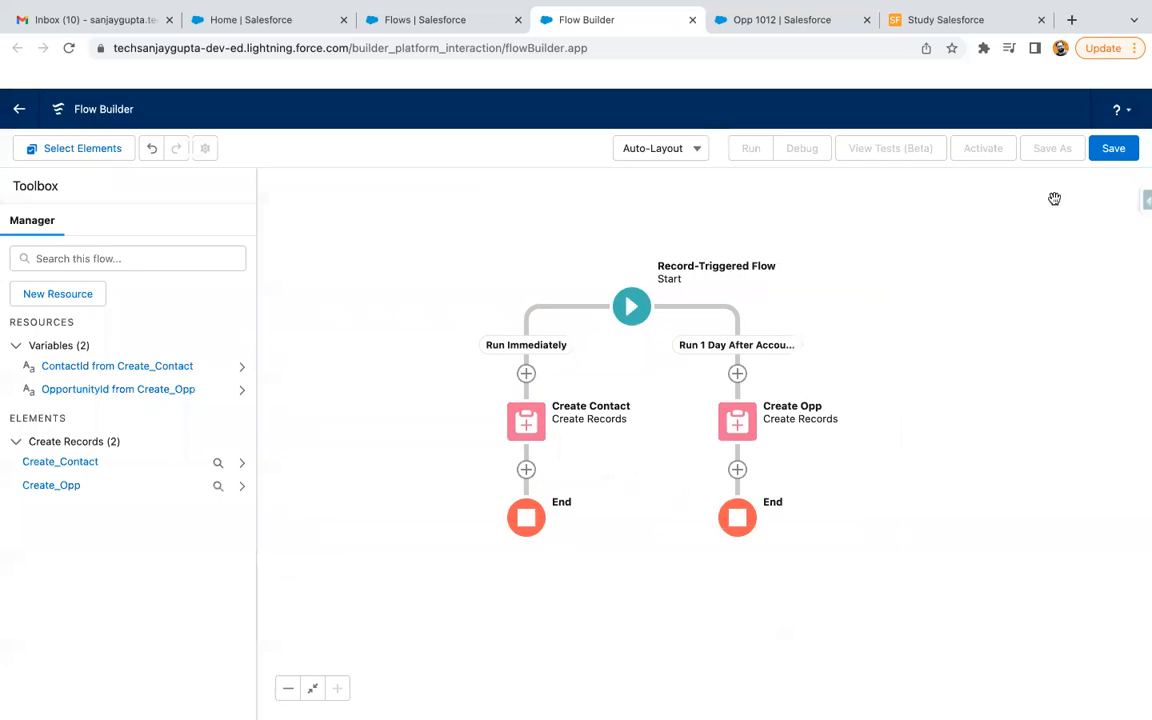
- Save the flow with label Scheduled Path and auto-filled API name Scheduled_Path
click(1112, 148)
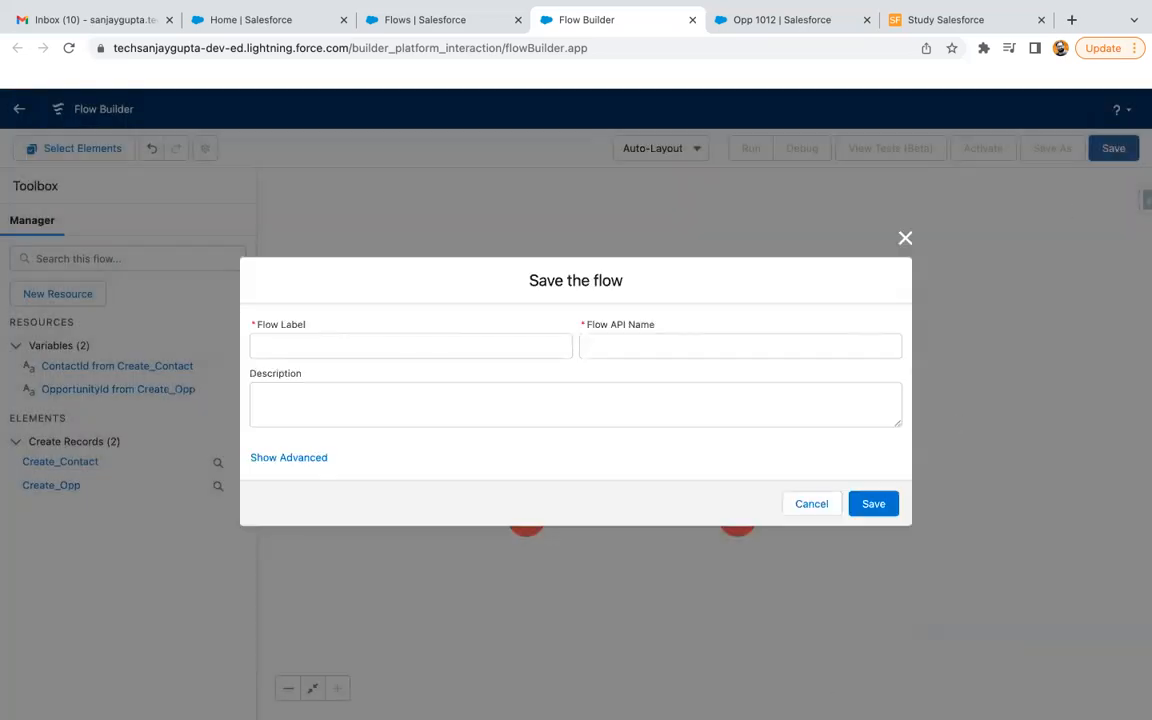
mouse_move(956, 422)
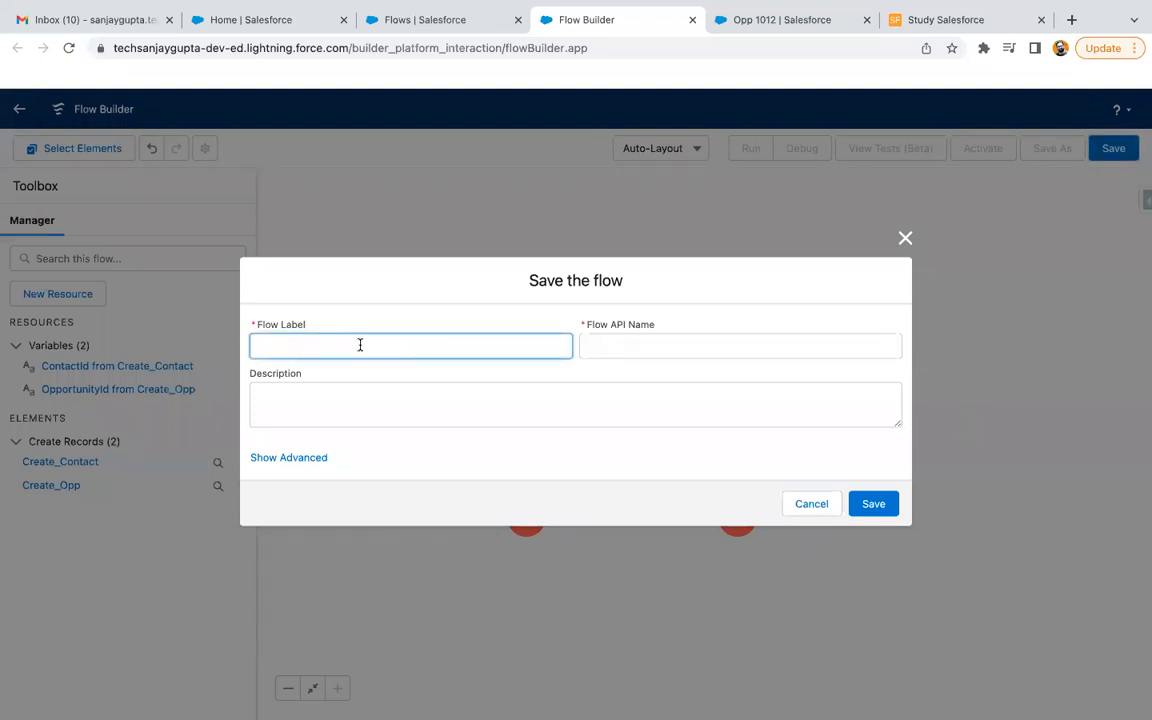
click(872, 504)
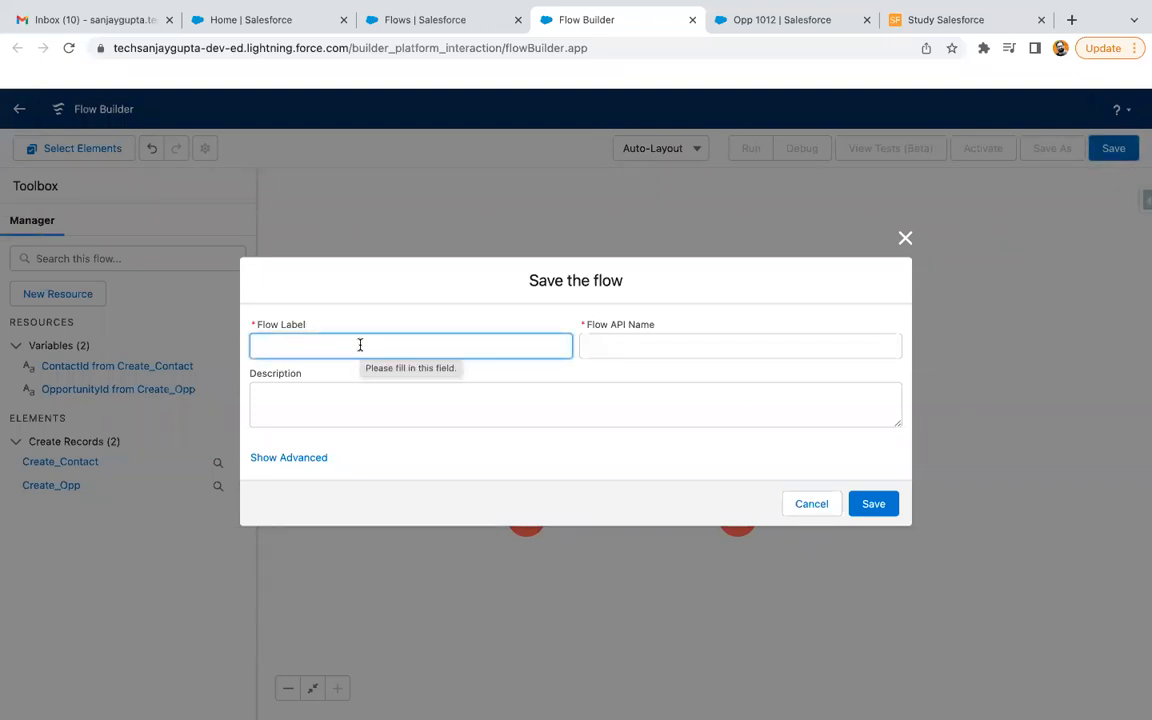
text(Schedu)
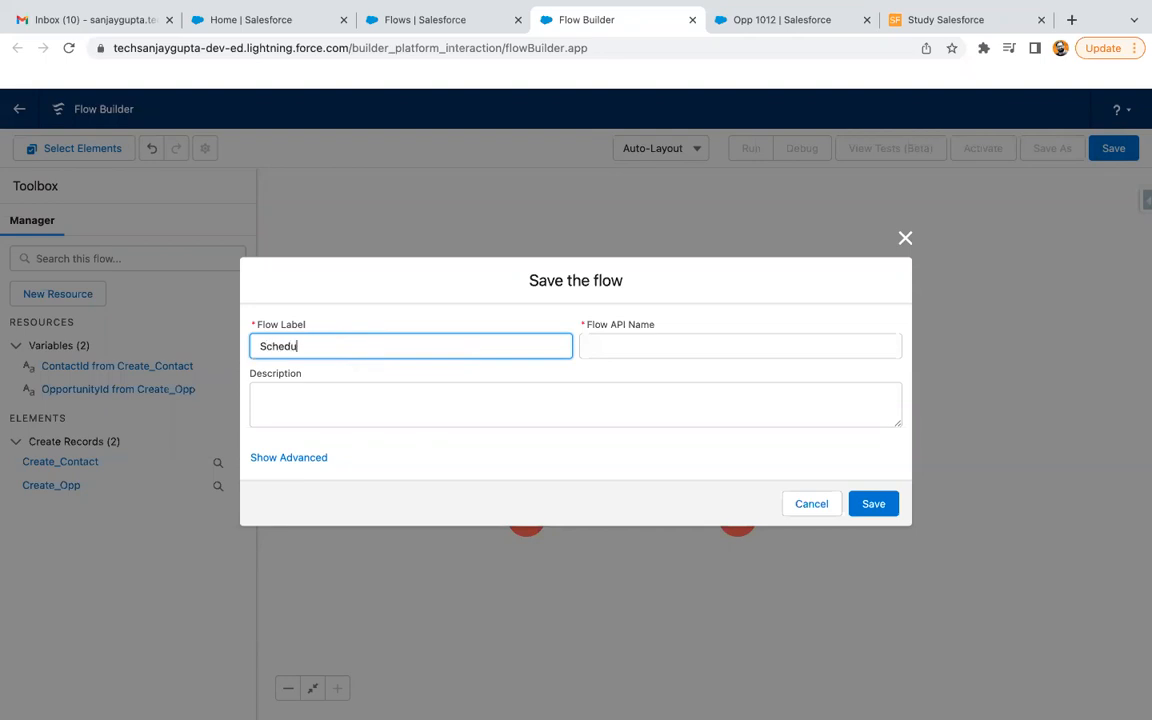
text(led Path)
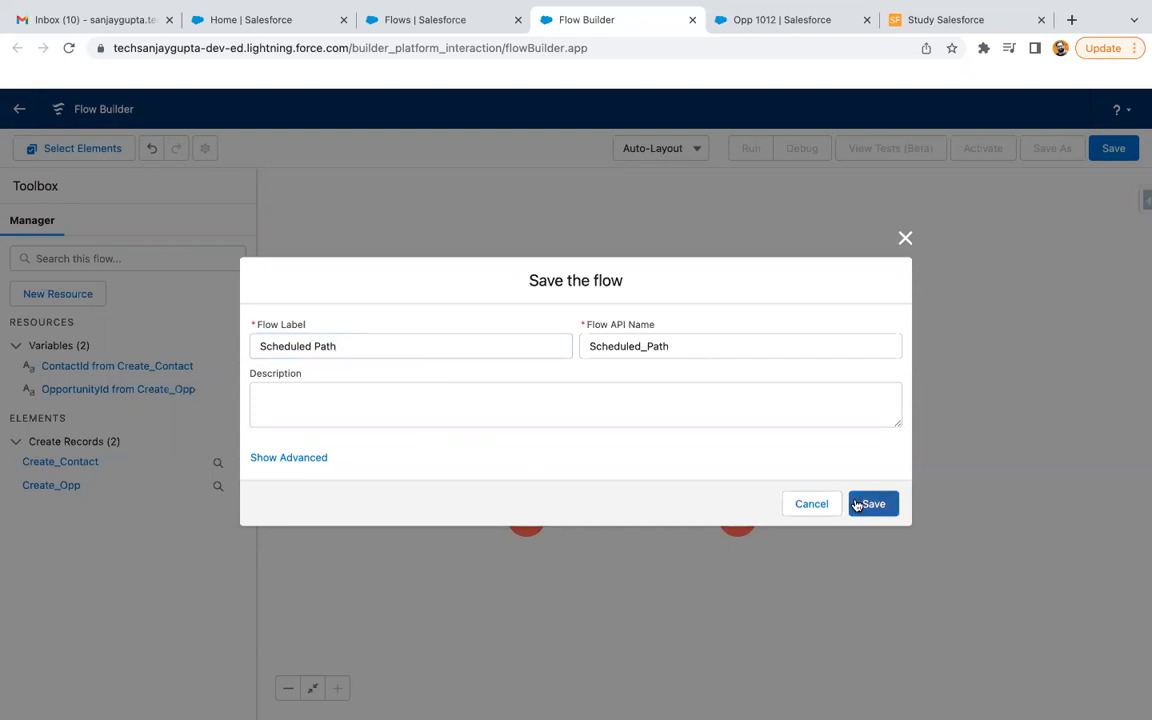
click(872, 504)
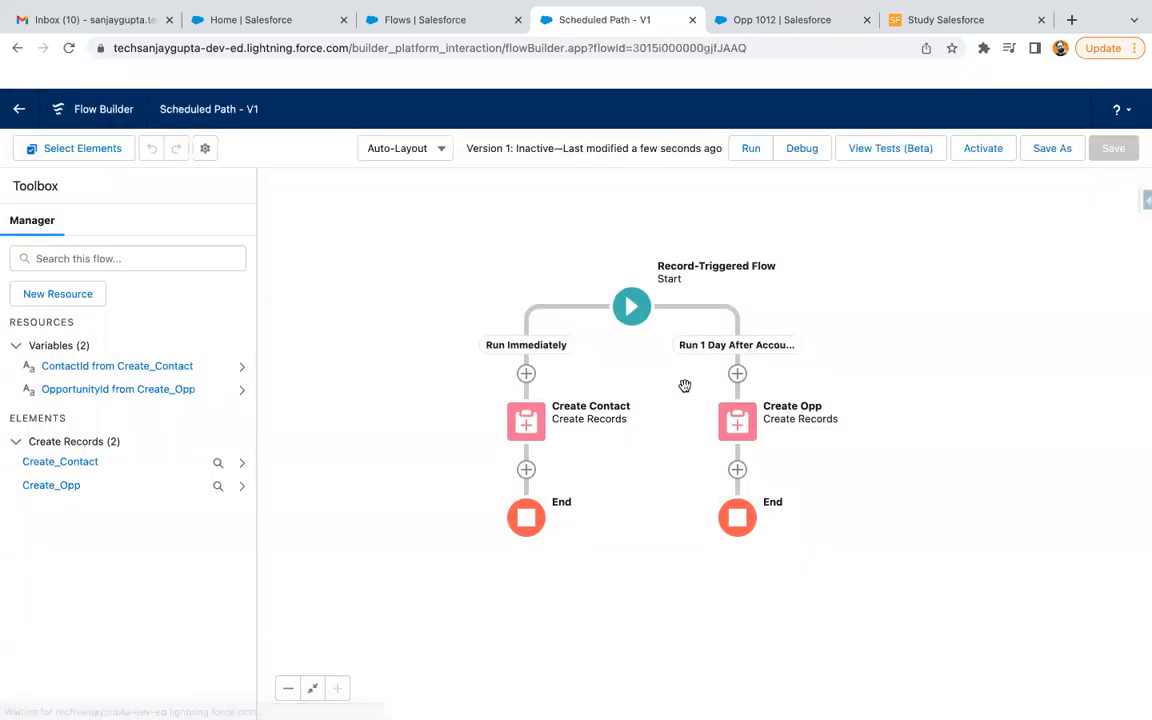
- Activate Scheduled Path and show Account Created flows in Flow Trigger Explorer
click(982, 148)
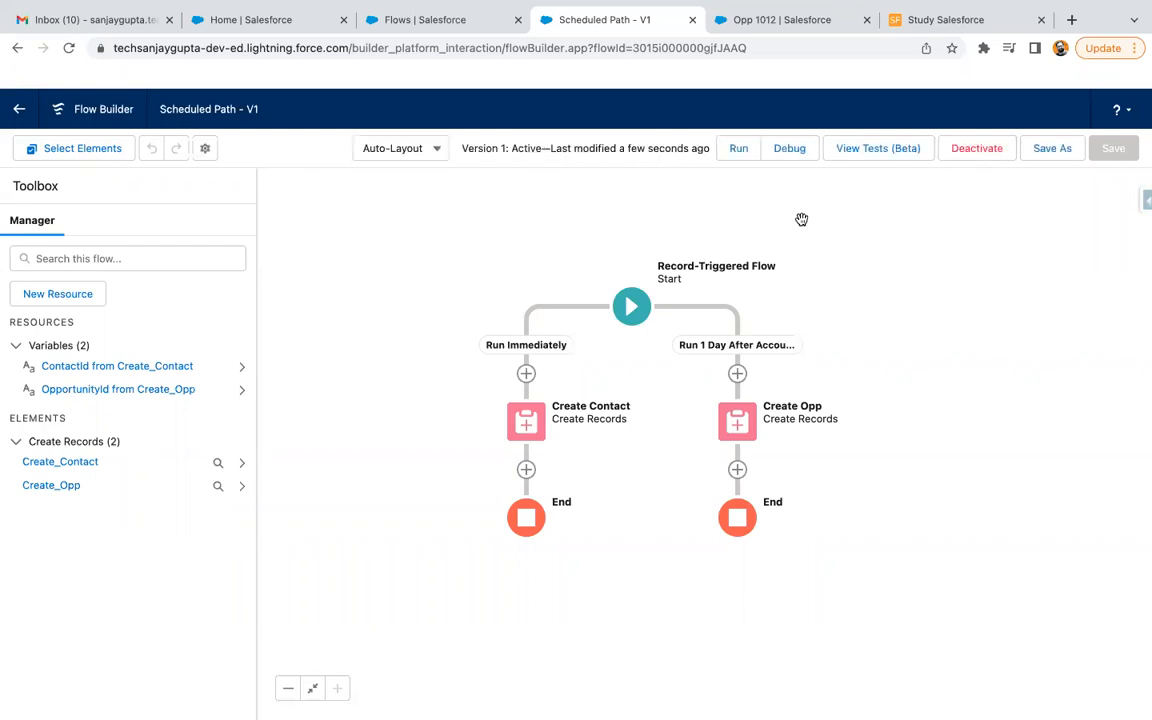
mouse_move(832, 270)
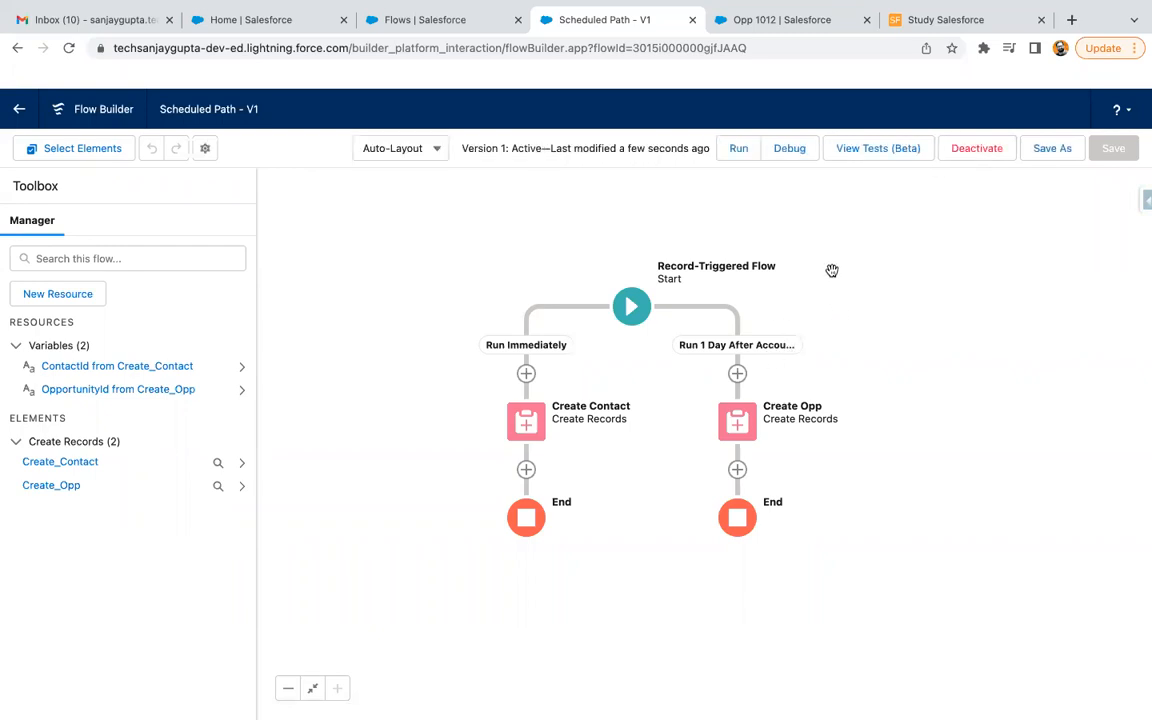
click(440, 20)
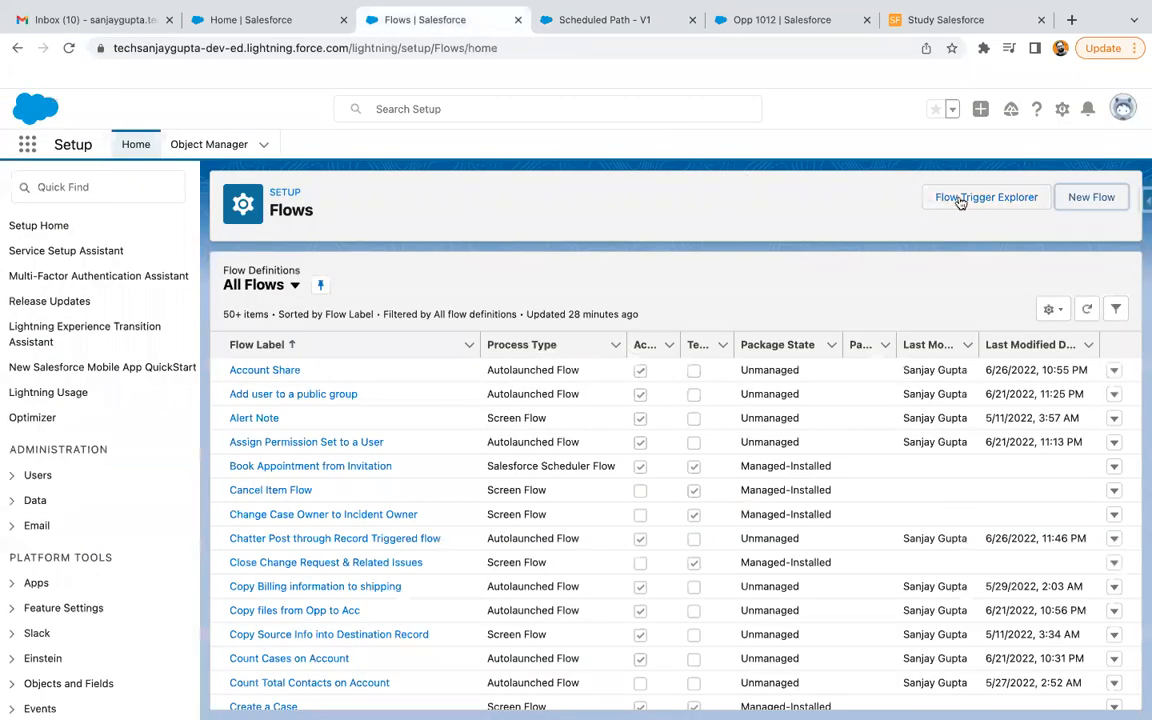
click(984, 198)
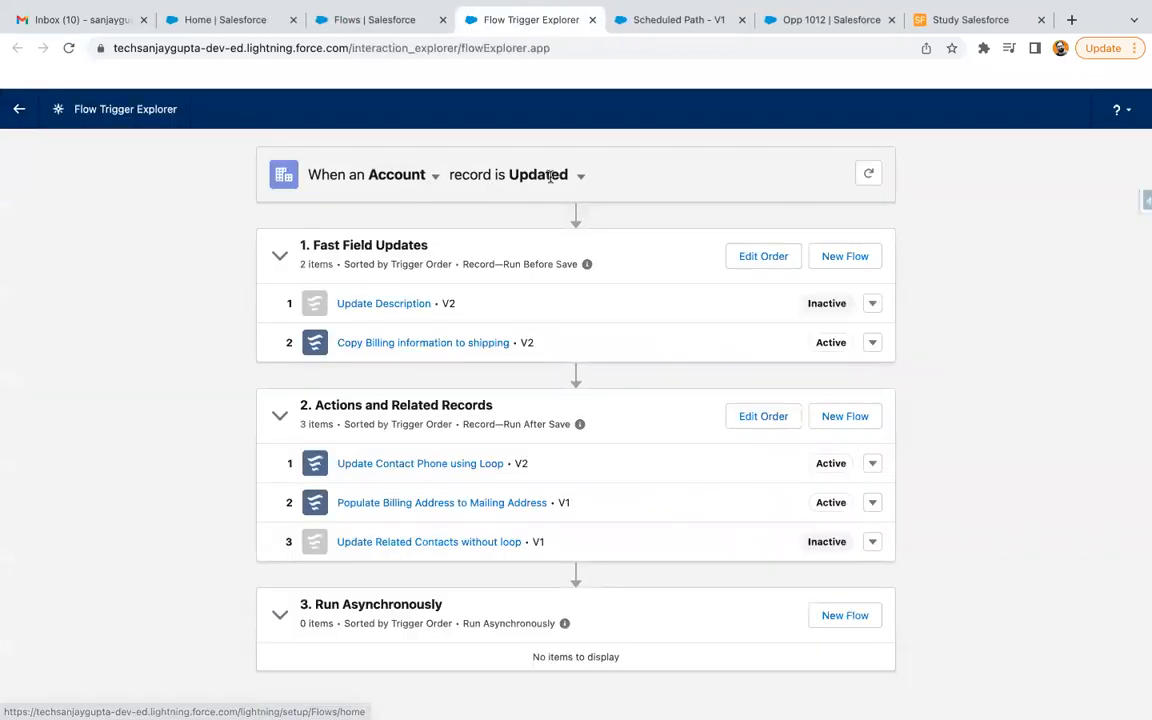
click(580, 174)
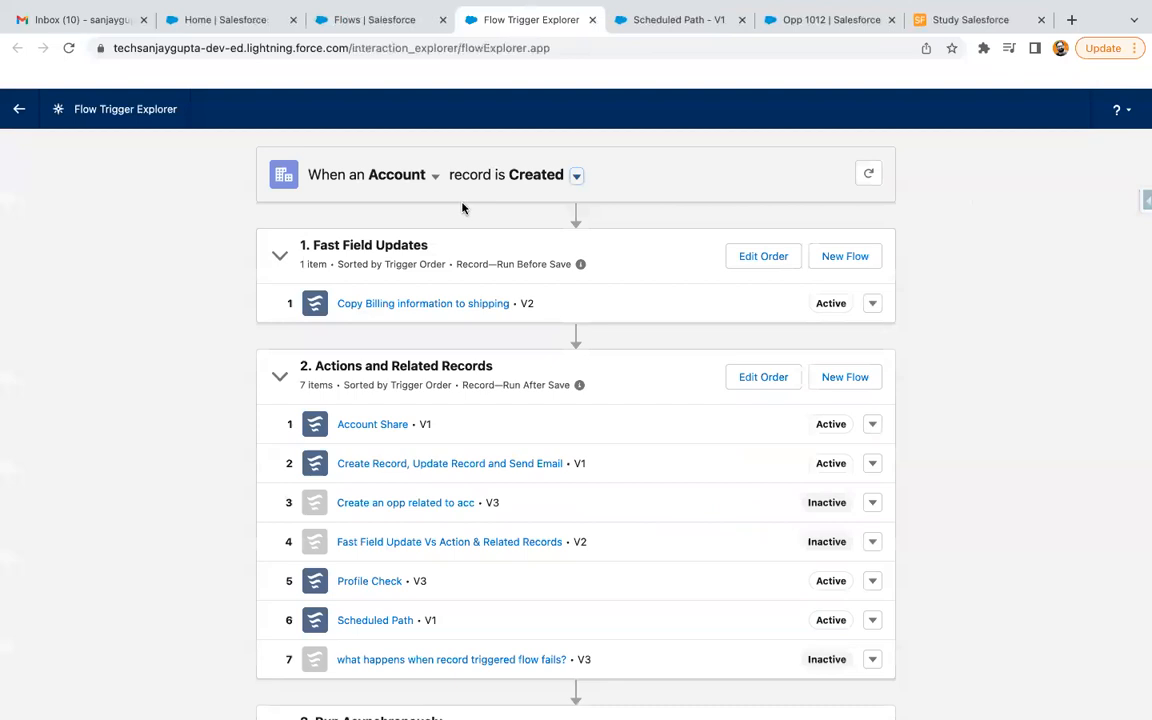
mouse_move(416, 220)
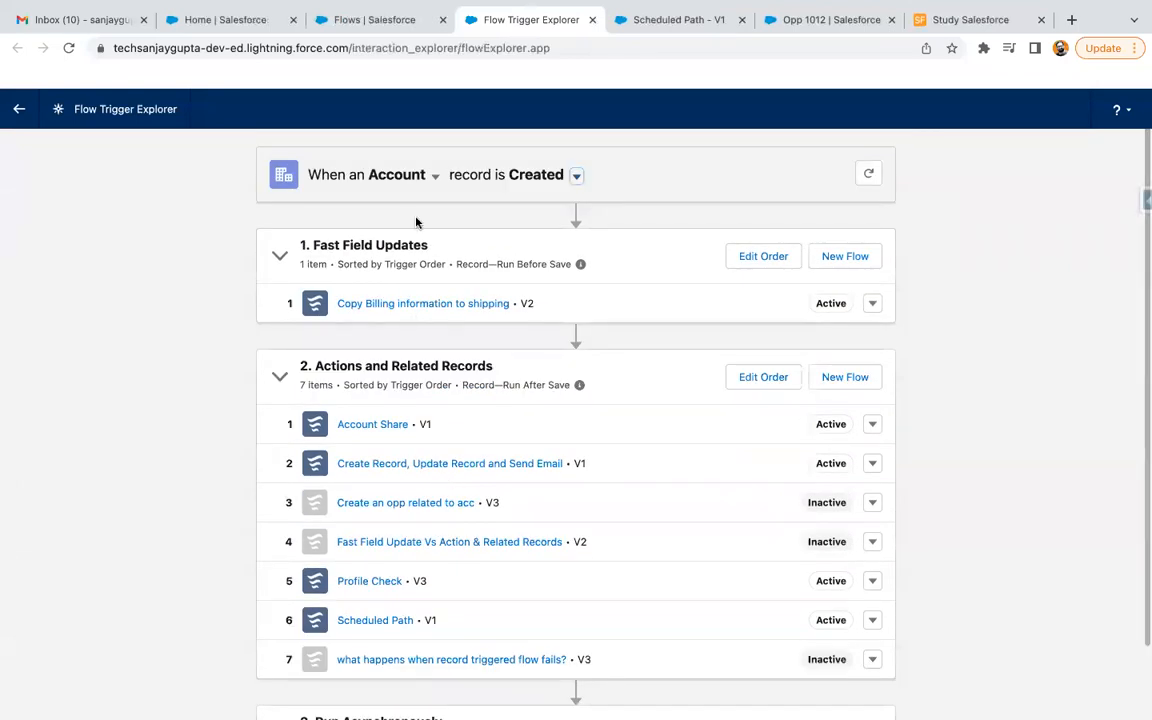
mouse_move(858, 234)
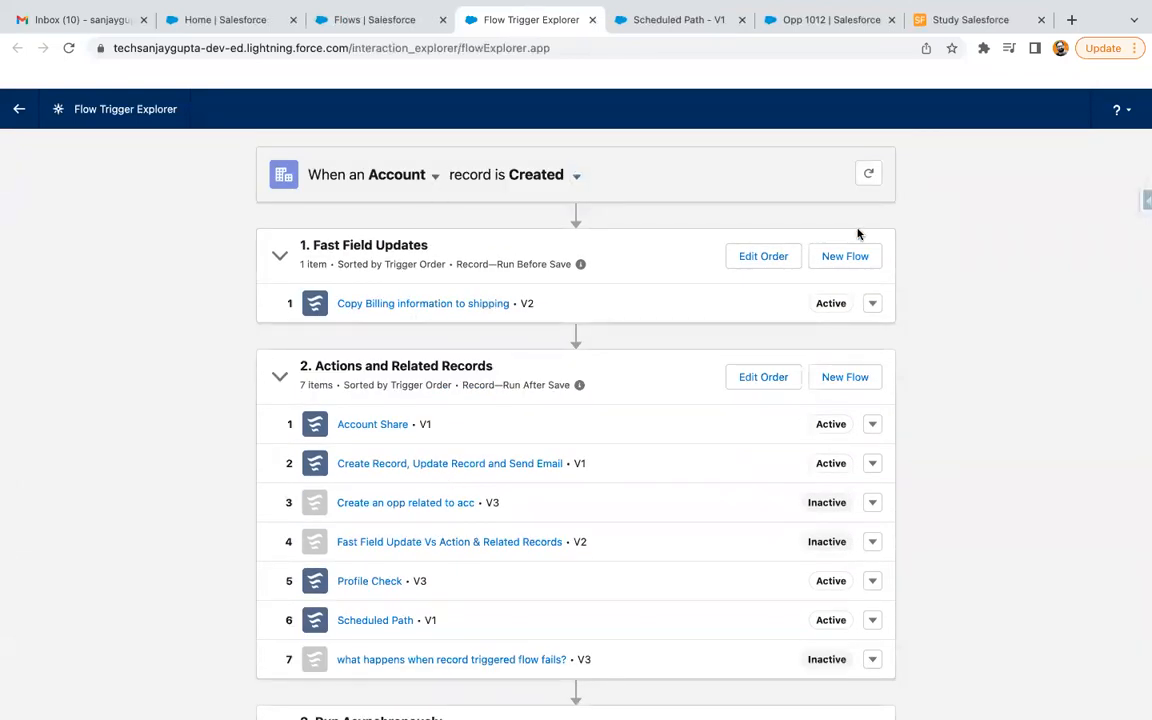
- Review the Scheduled Path entry in the list and return to the explorer
scroll(down, 3)
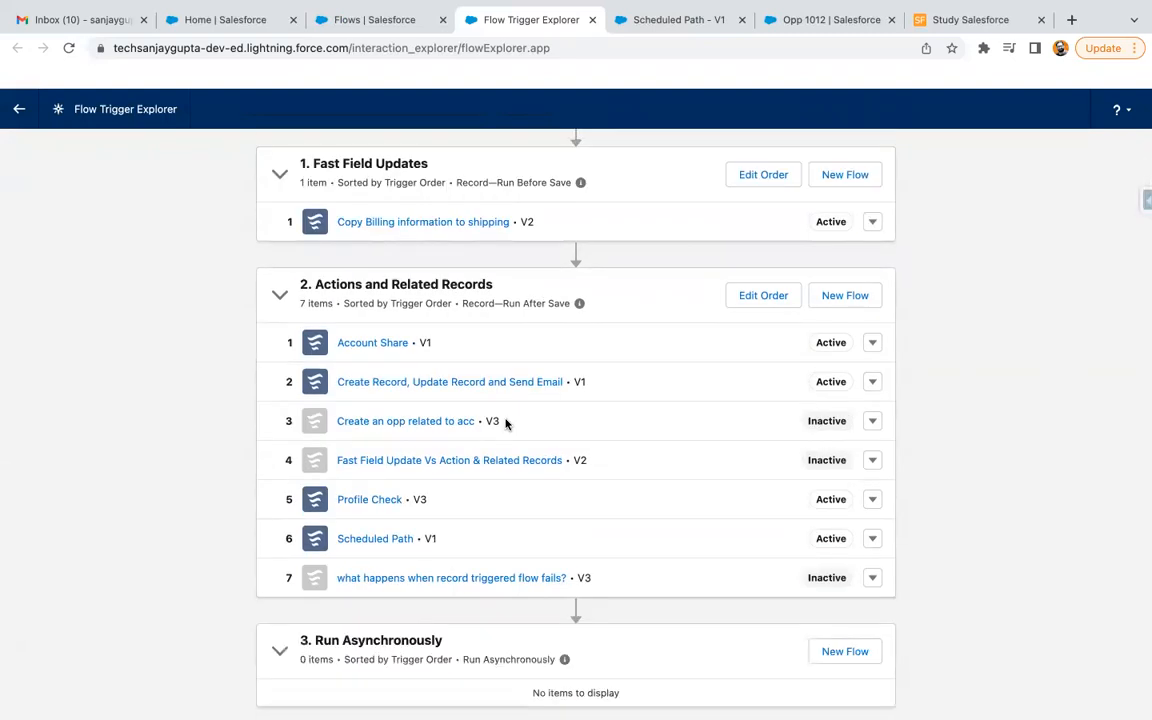
mouse_move(518, 556)
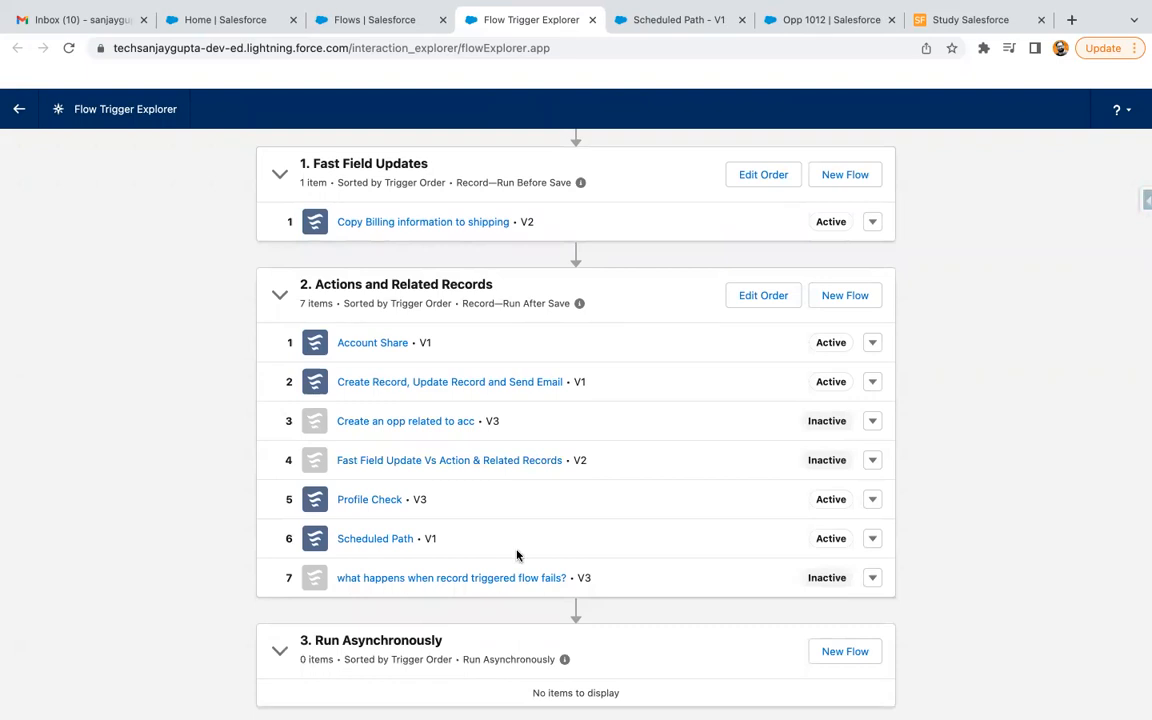
click(678, 20)
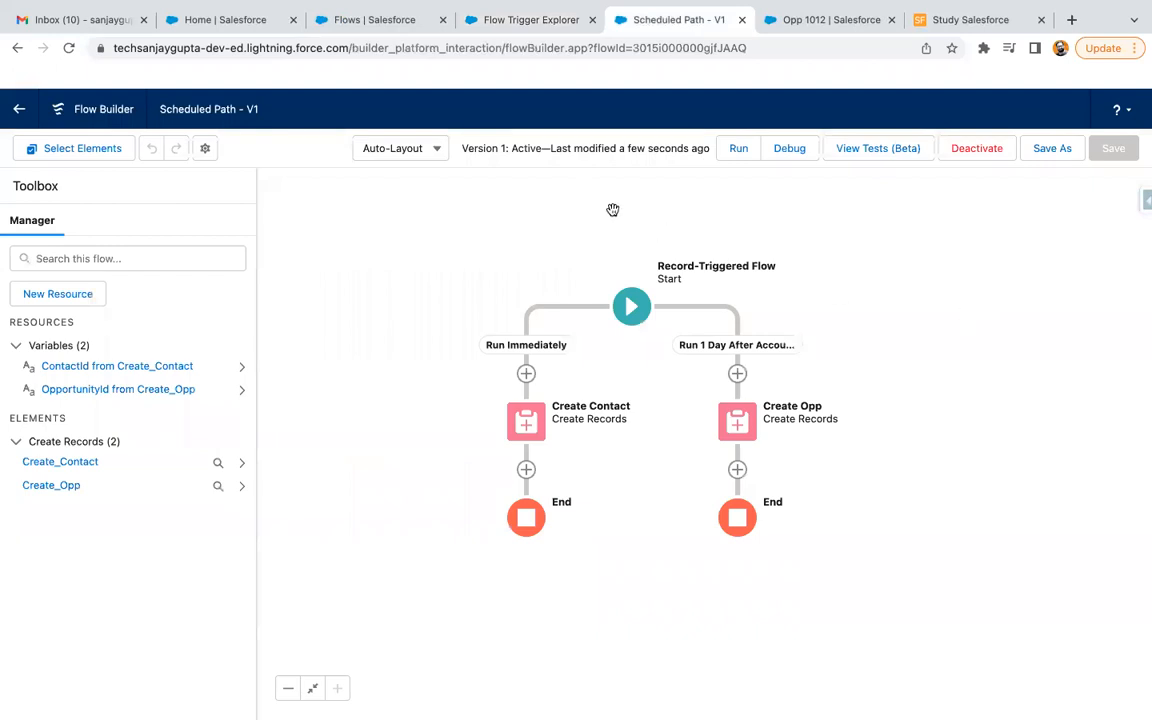
mouse_move(530, 20)
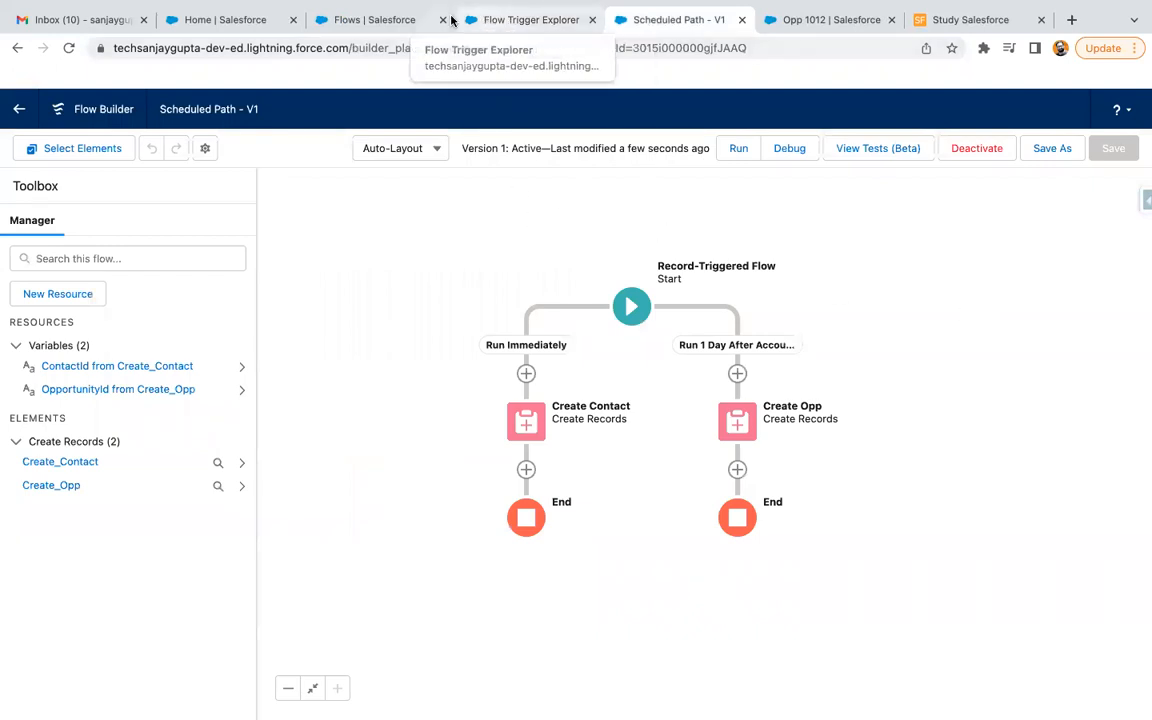
click(530, 20)
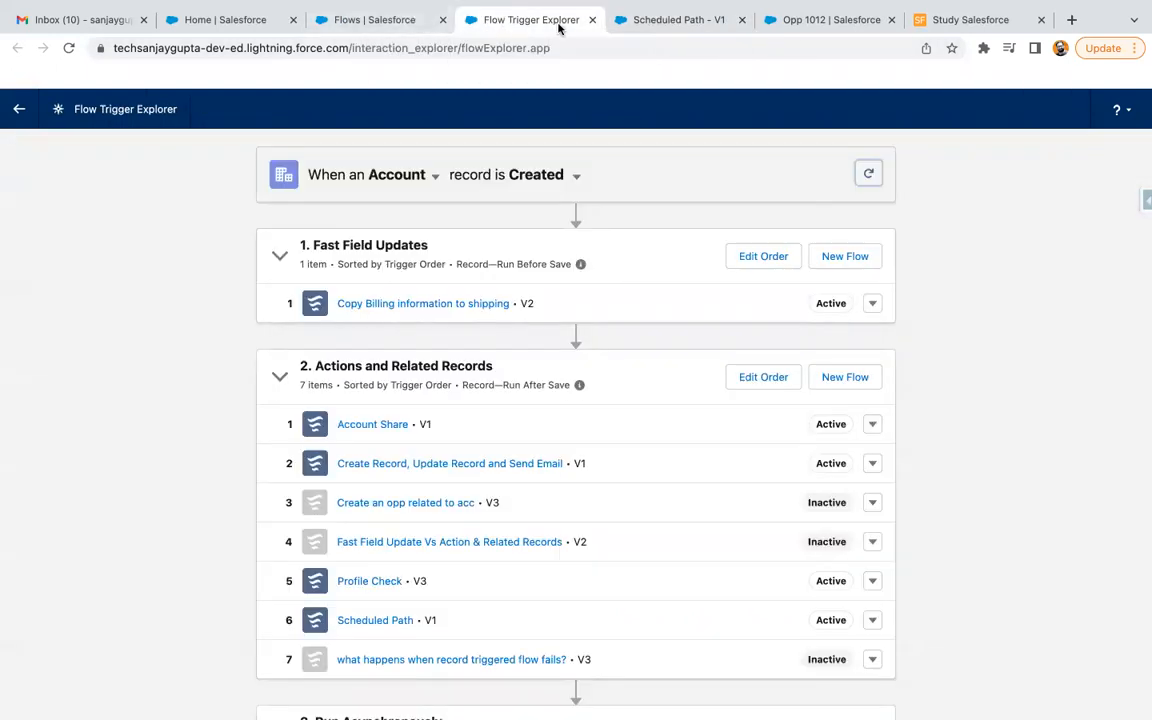
- Check the Scheduled Jobs list in Setup, then switch to the Opp 1012 opportunity record
click(378, 20)
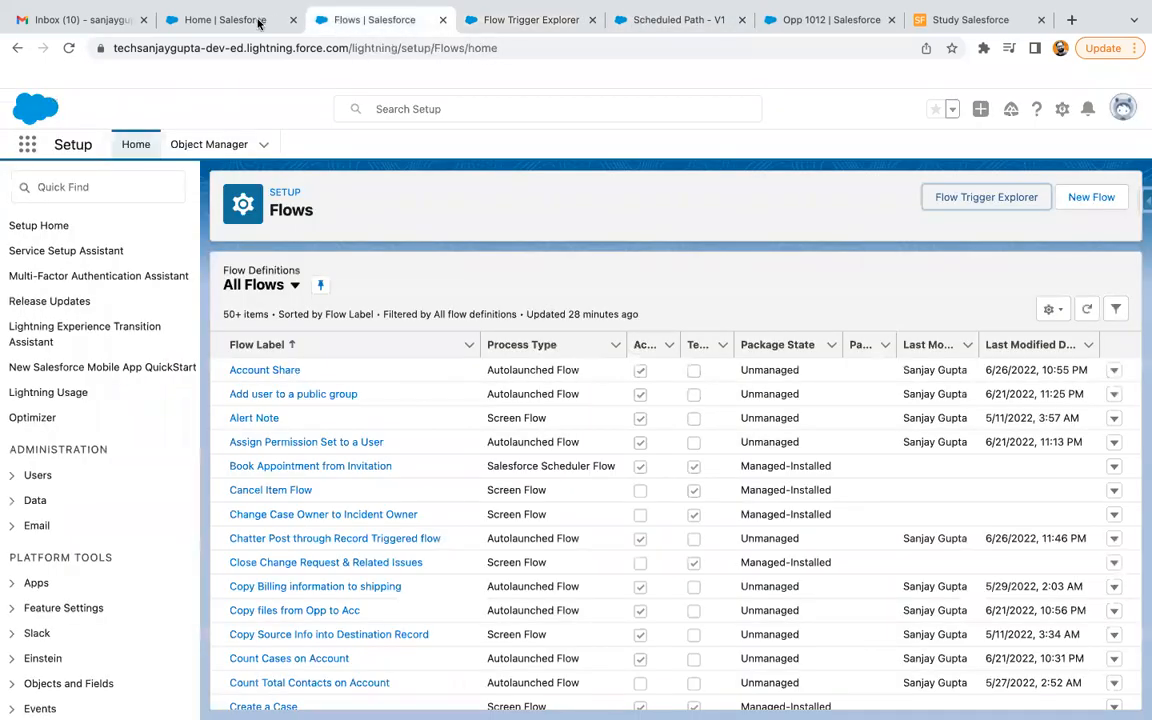
click(218, 20)
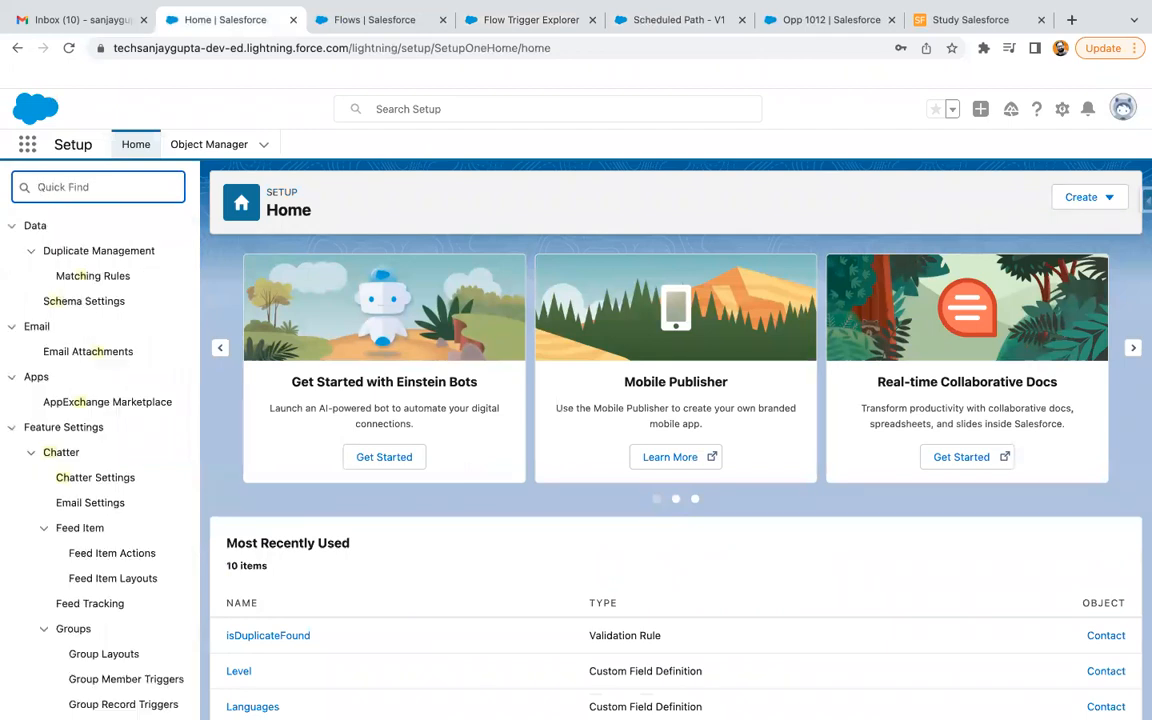
text(schedul)
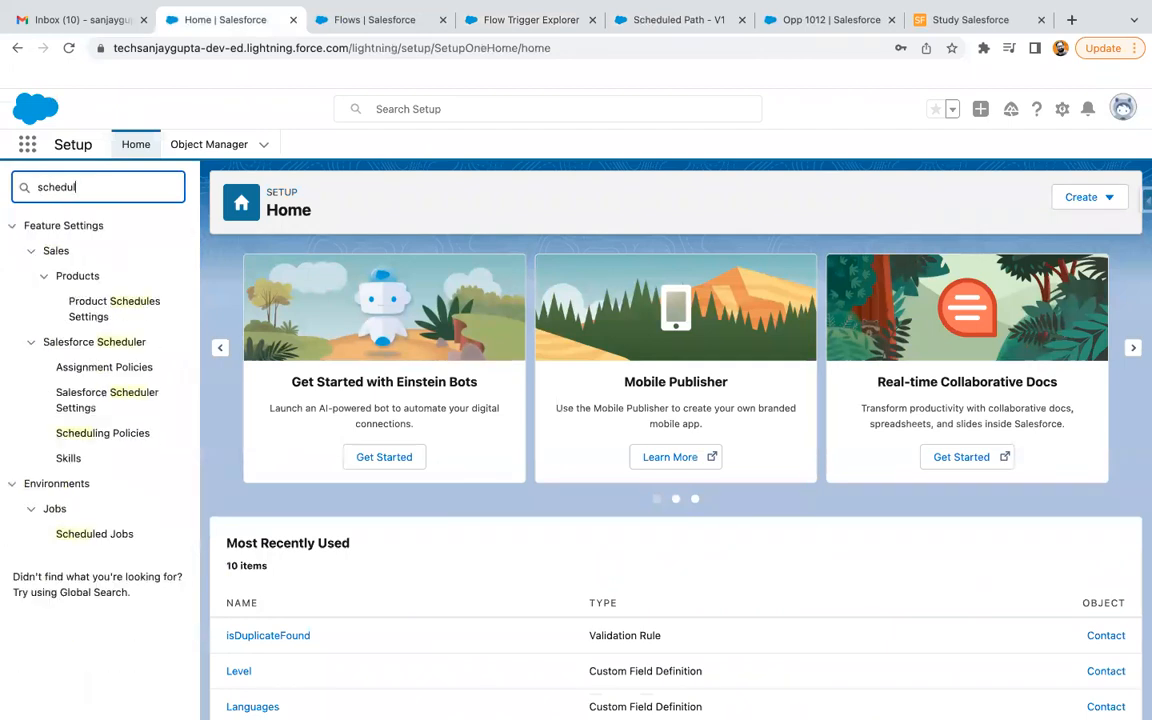
mouse_move(94, 532)
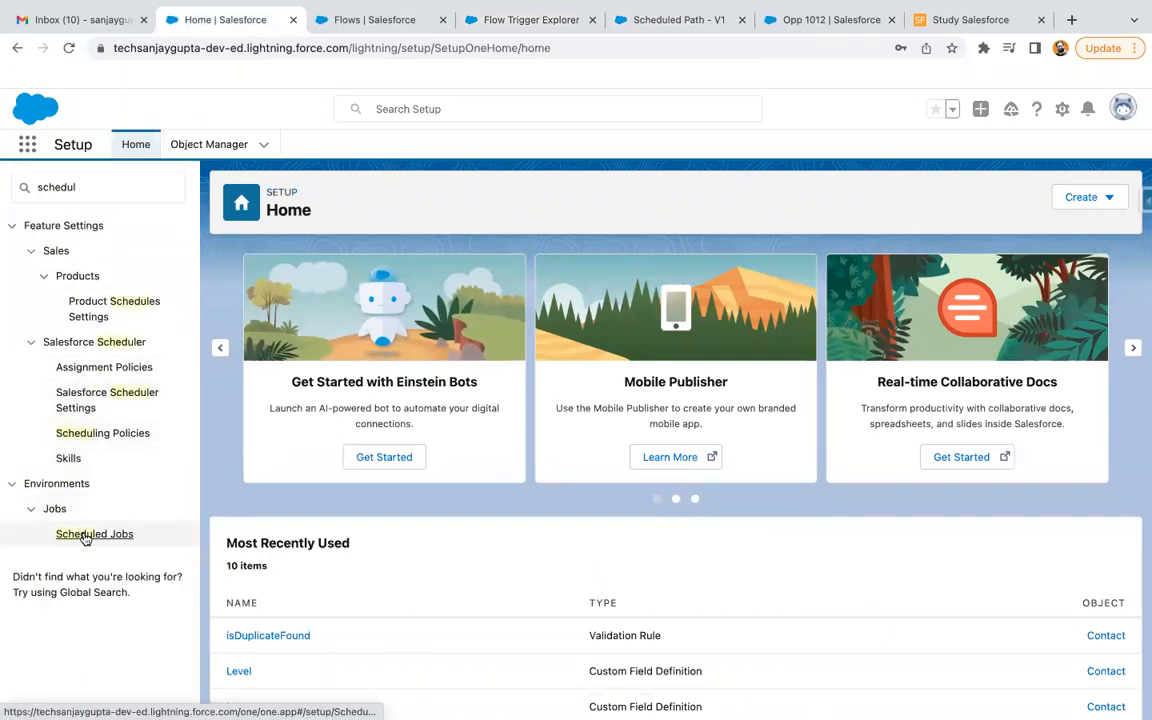
click(94, 532)
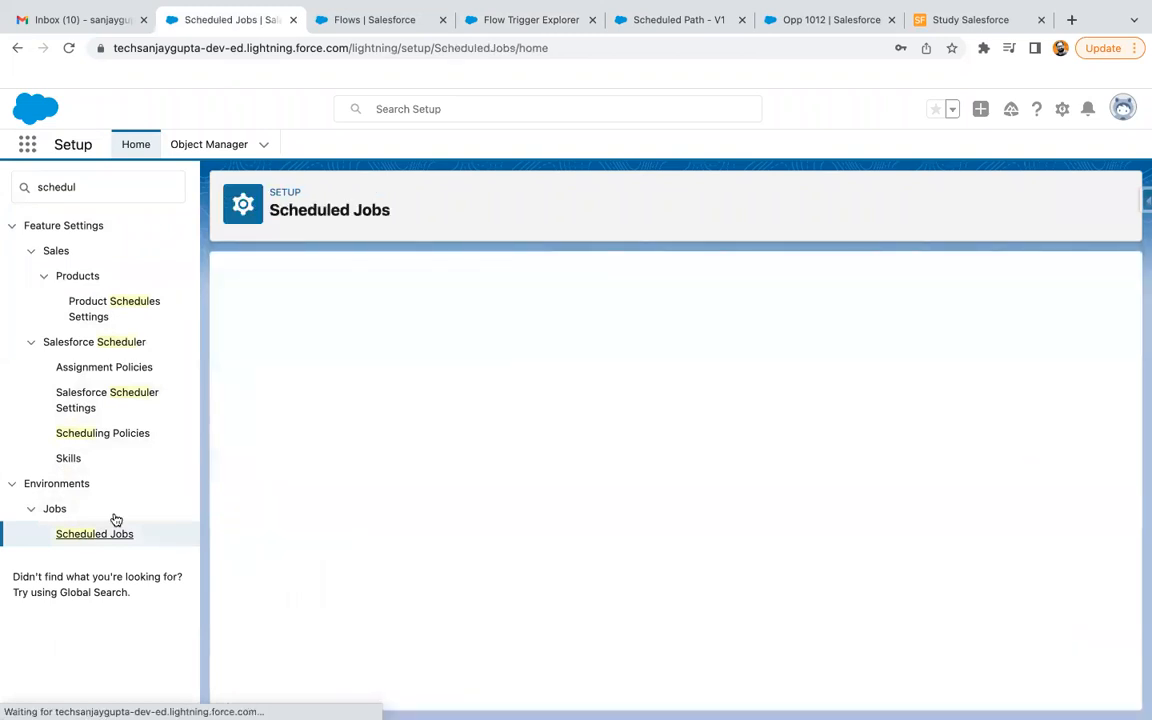
mouse_move(352, 428)
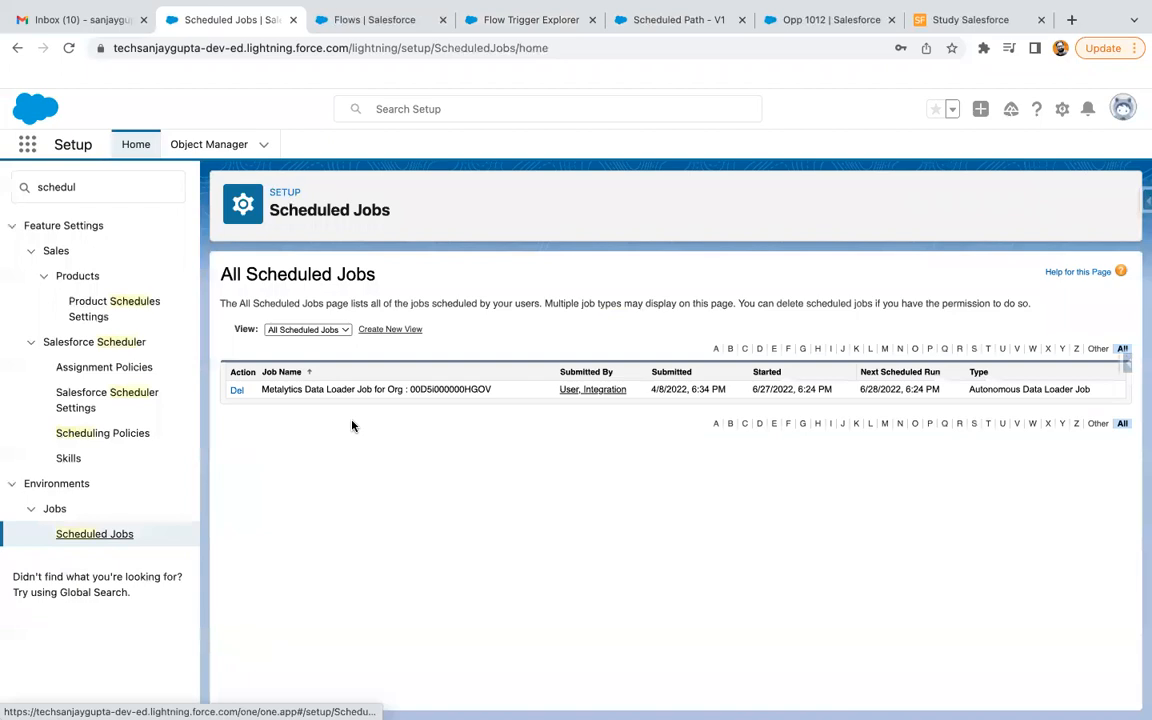
click(828, 20)
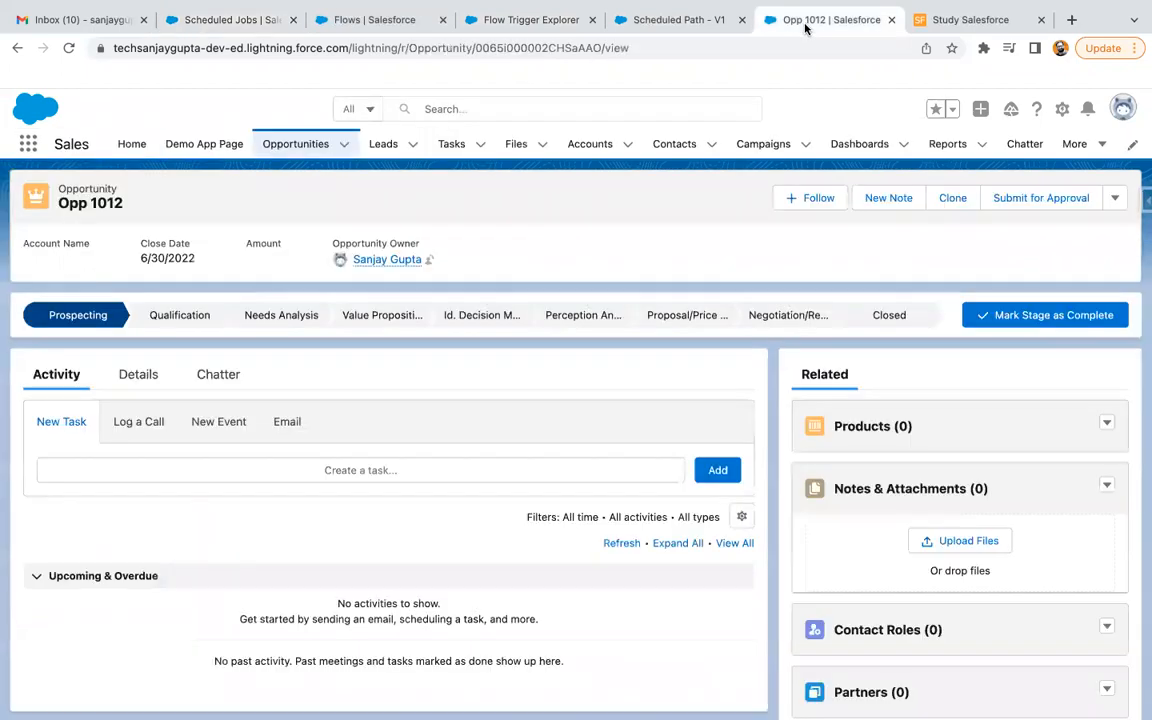
- Create and save a new account named 'Account 1301' from the Accounts list
click(590, 144)
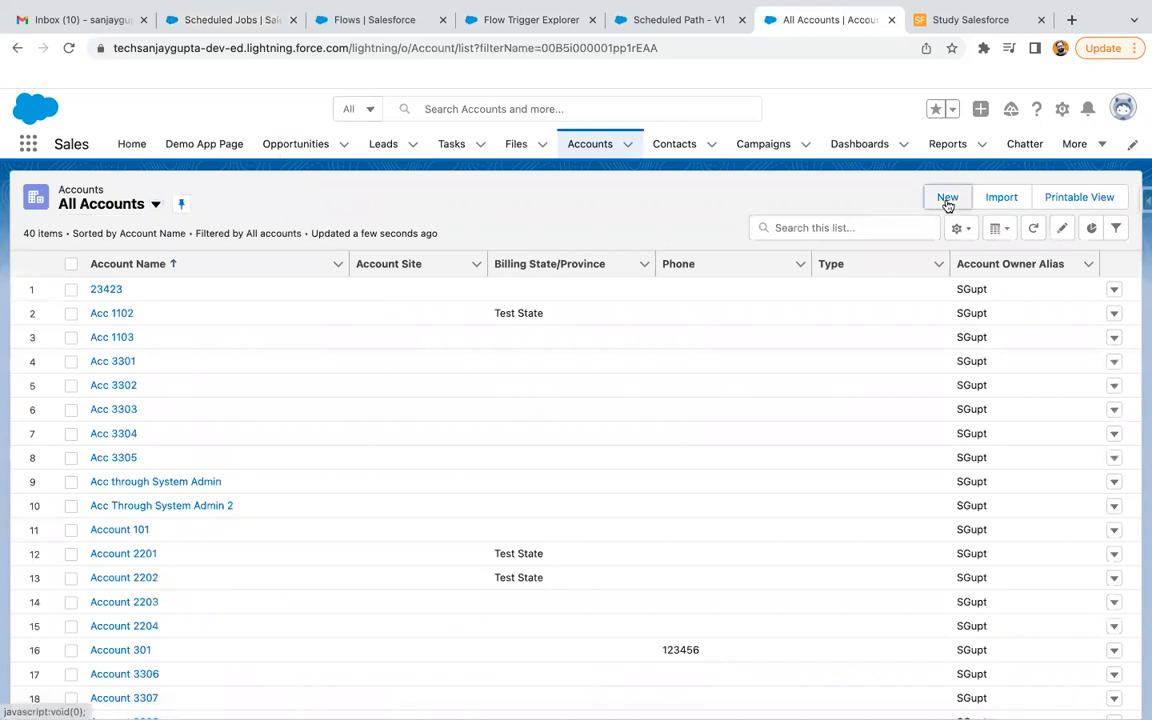
click(946, 196)
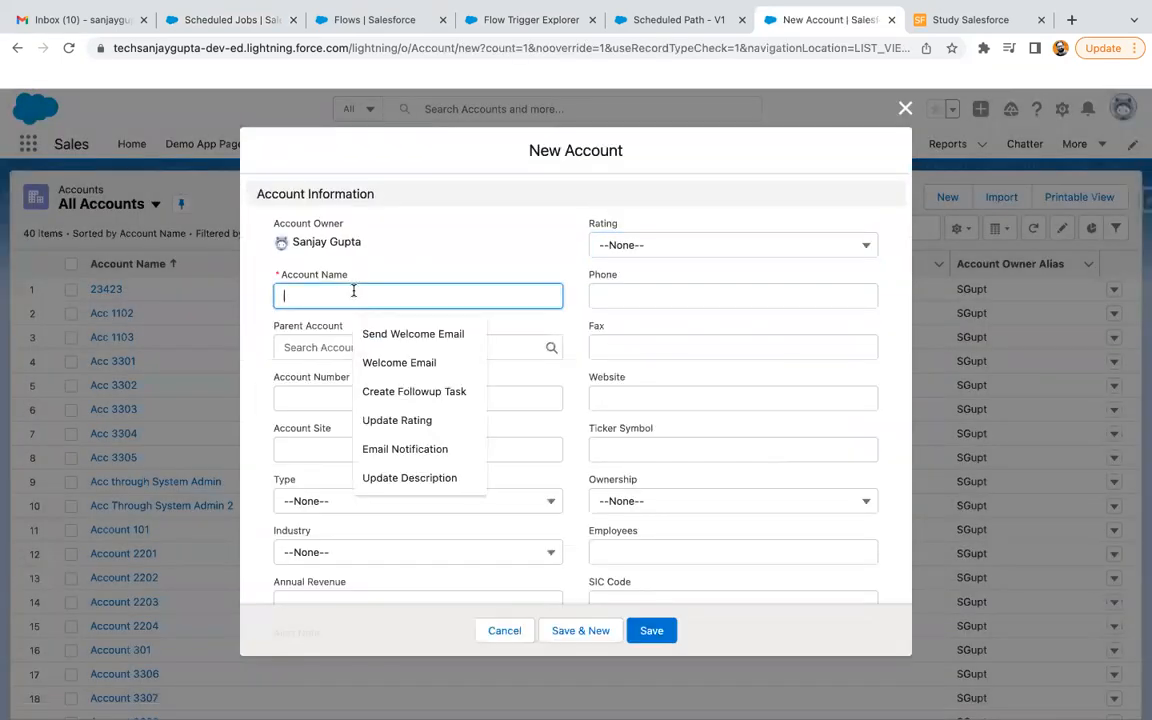
text(Account 1)
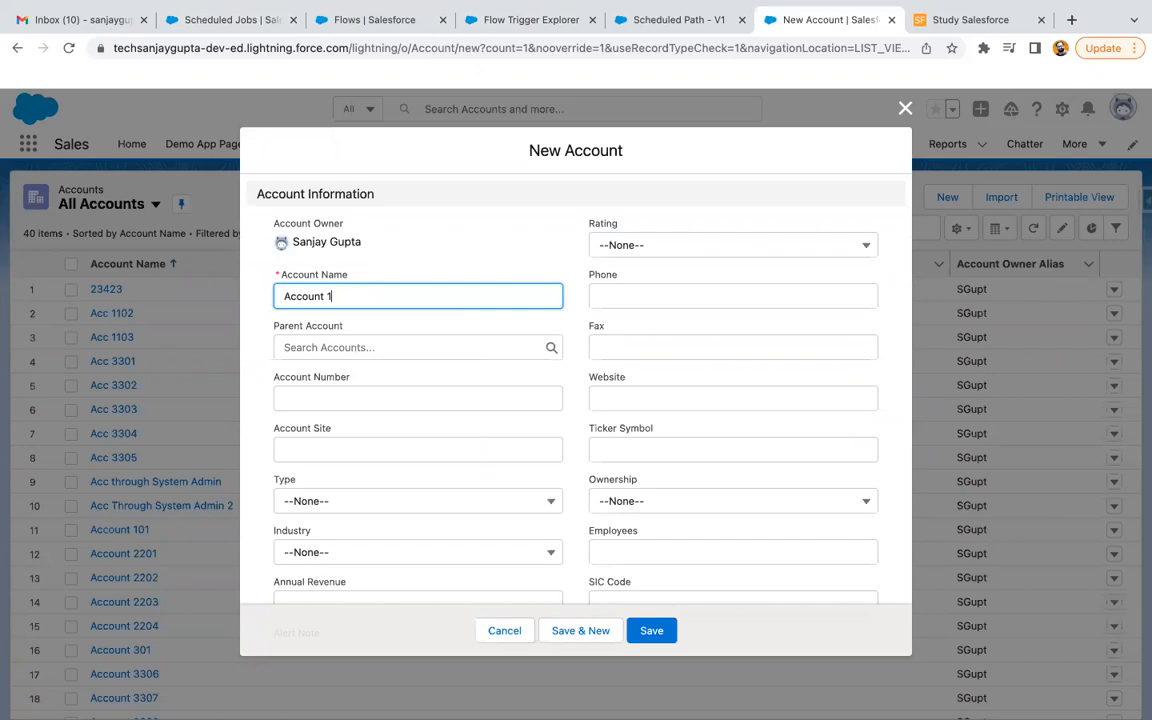
text(301)
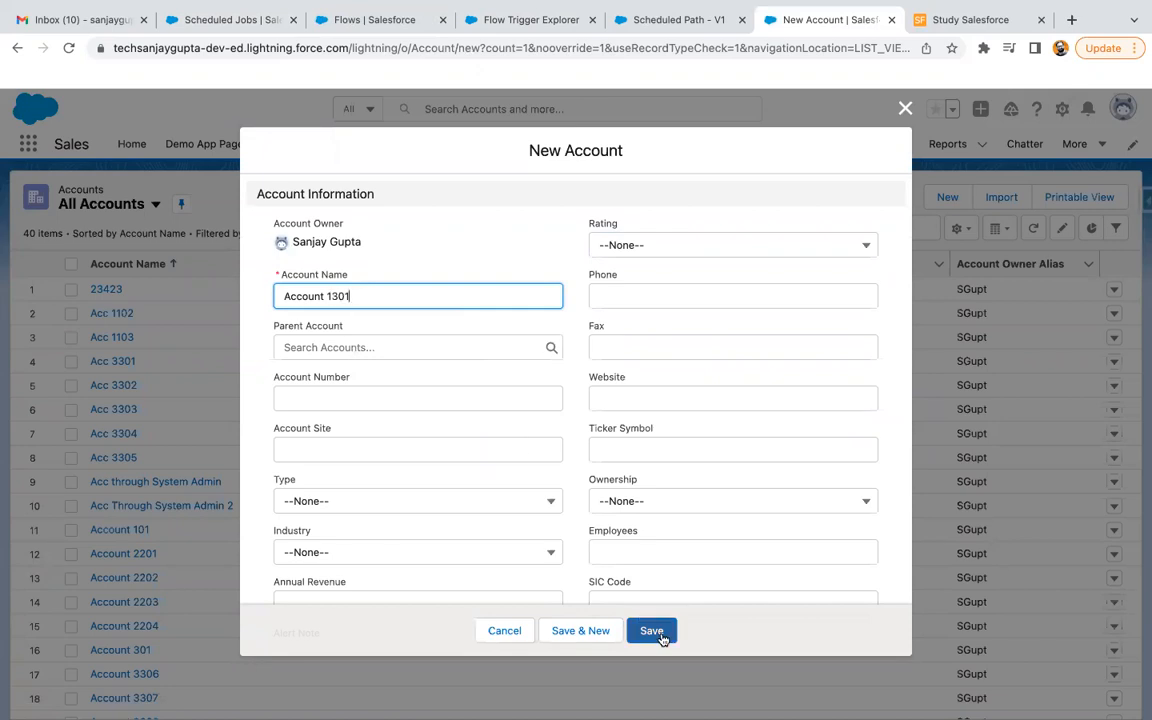
click(652, 630)
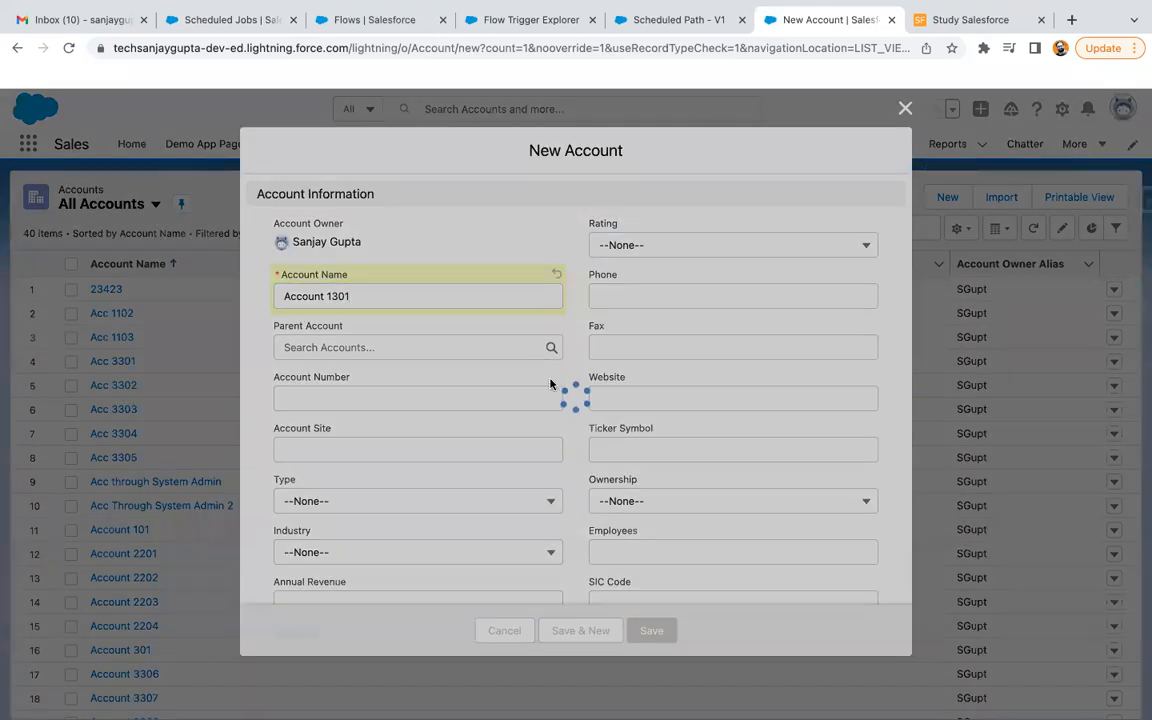
click(652, 630)
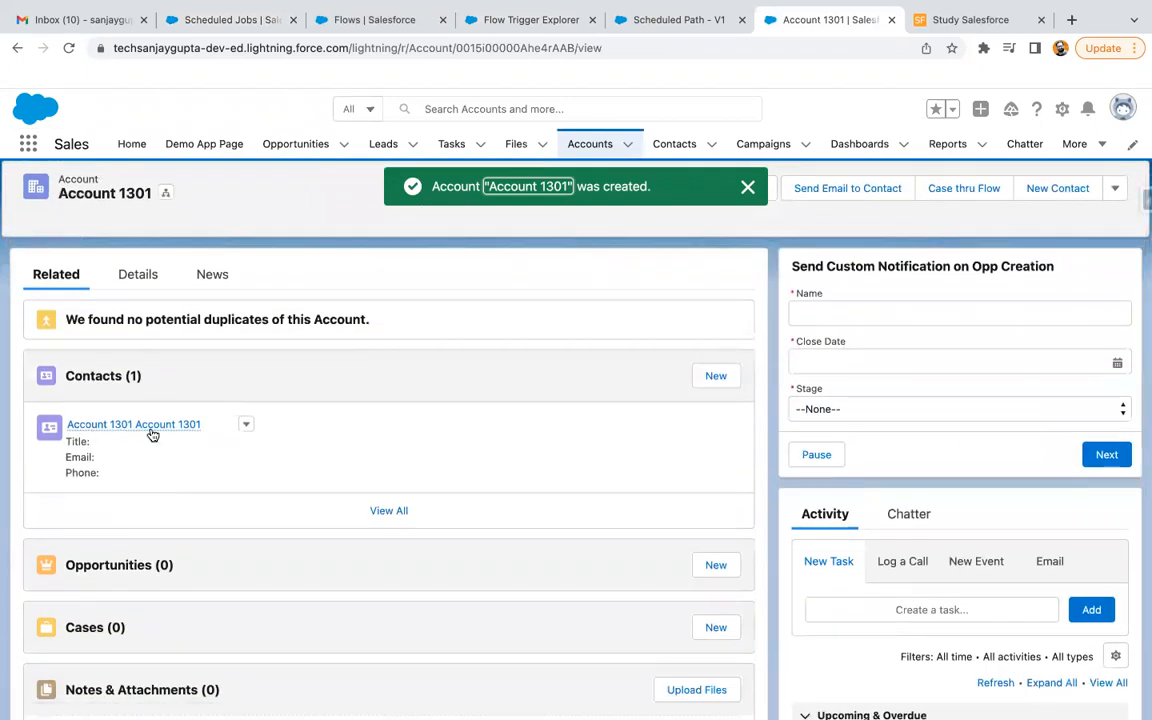
click(748, 188)
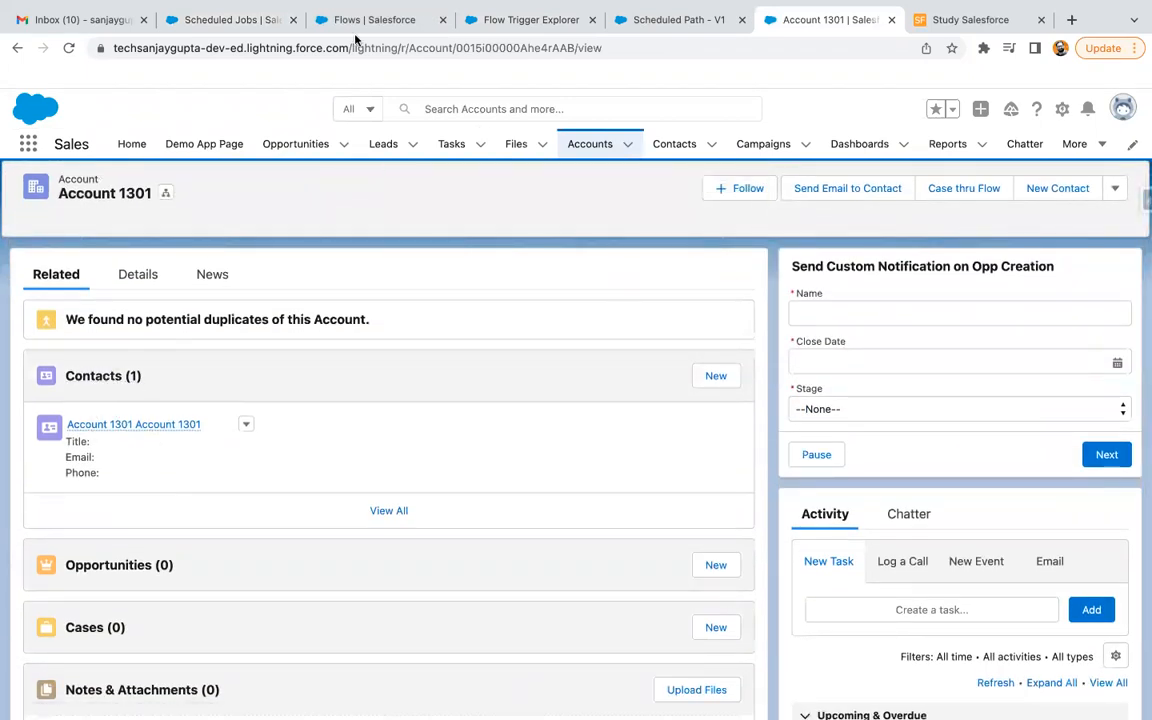
- Search the Time-Based Workflow queue with Object equals Account to list Account 1301's pending Scheduled_Path run
click(230, 20)
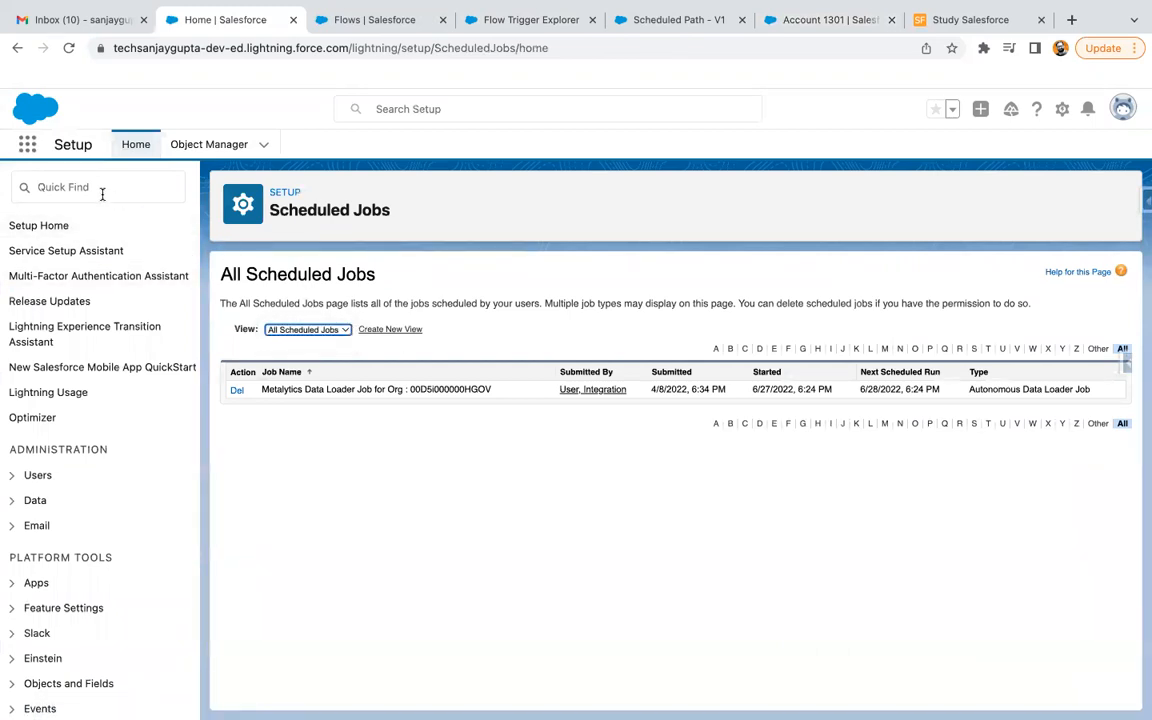
text(work)
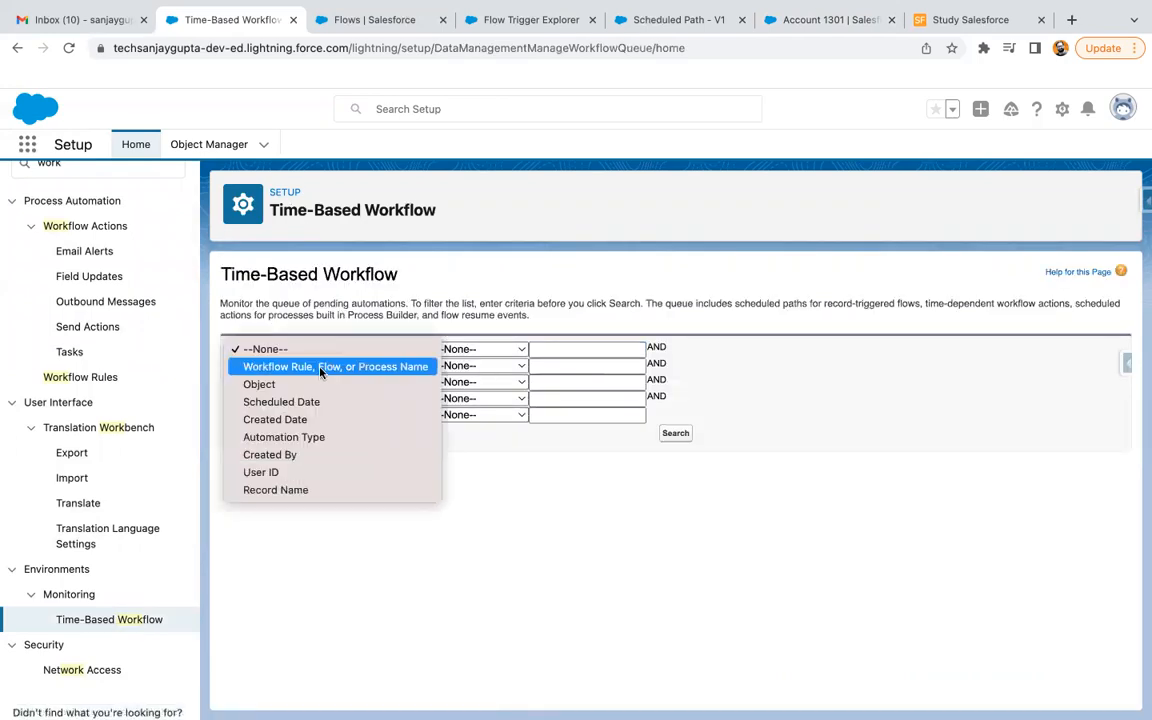
click(260, 384)
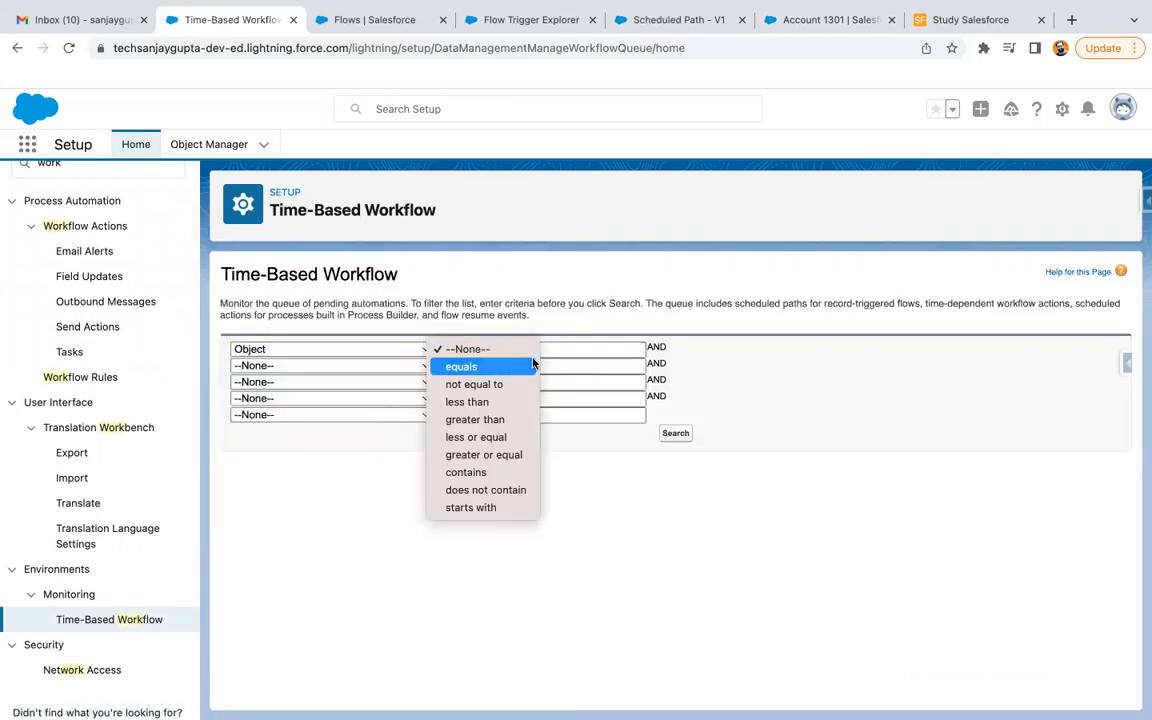
click(460, 366)
text(Account)
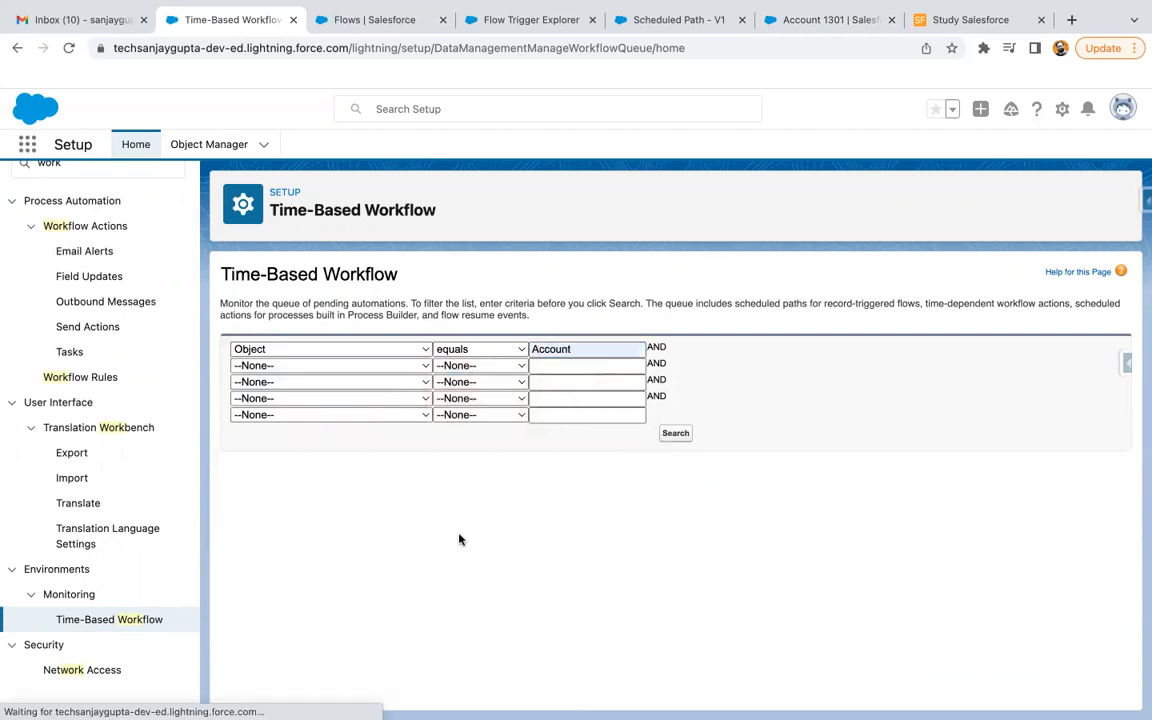
click(676, 432)
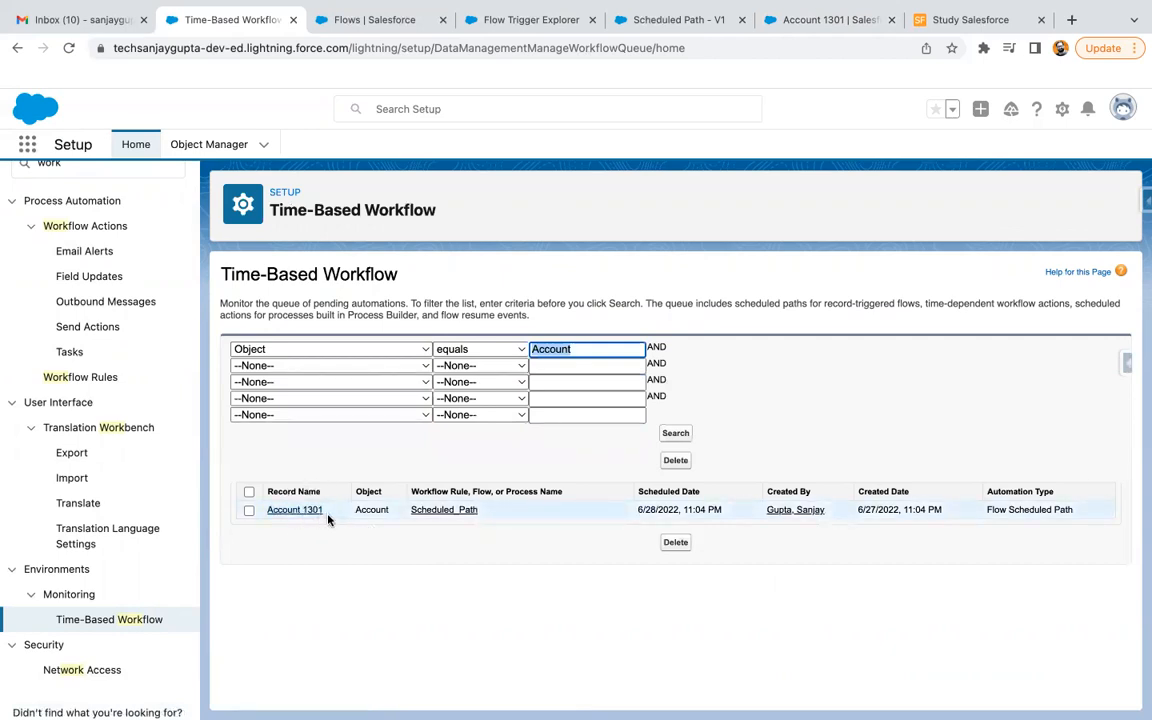
mouse_move(444, 510)
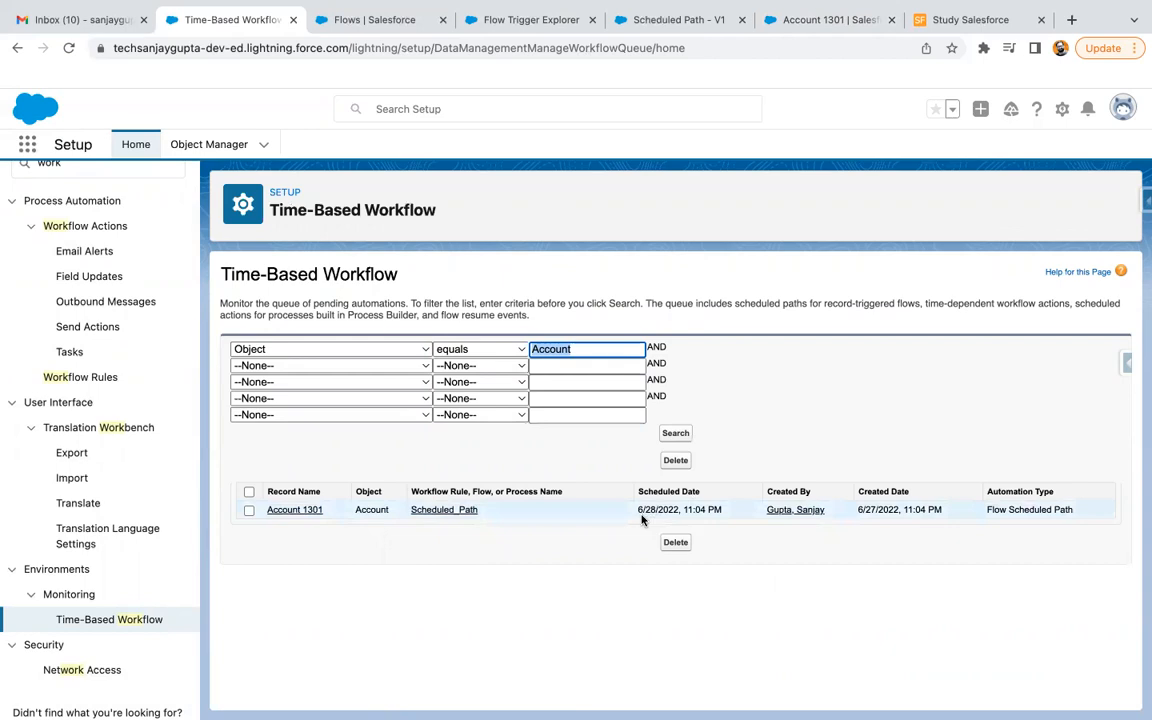
mouse_move(832, 512)
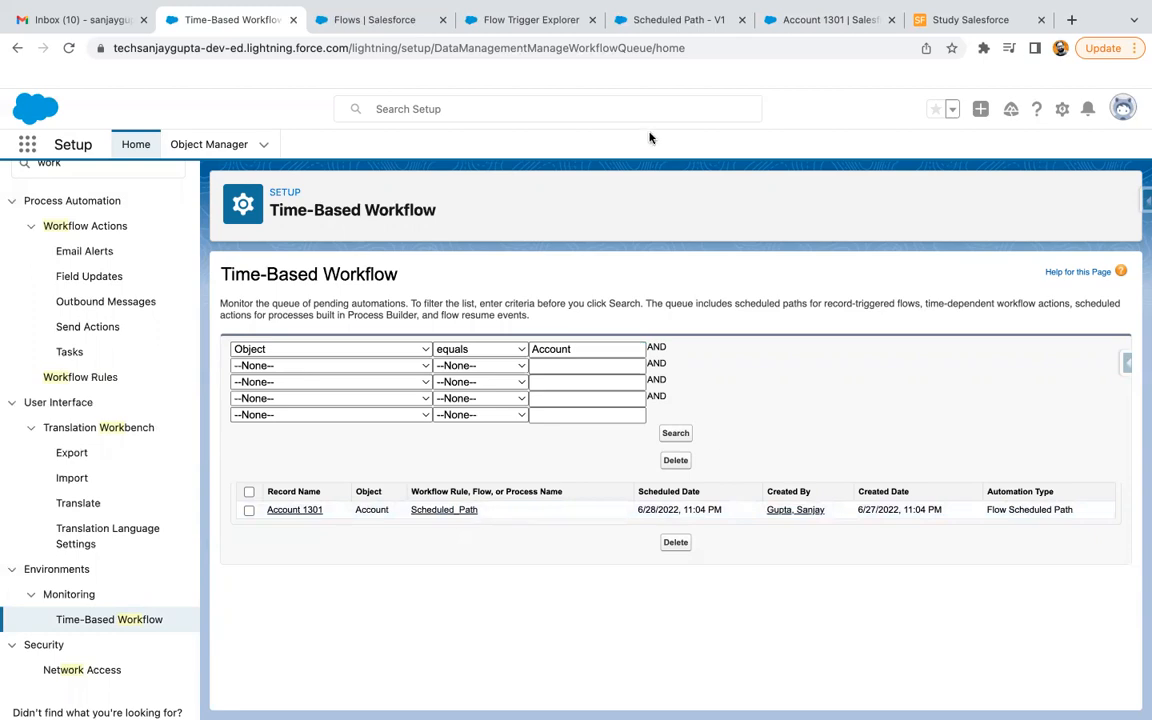
- Review the Account Flow Trigger Explorer and Scheduled Path flow design, returning to the Time-Based Workflow queue
click(530, 20)
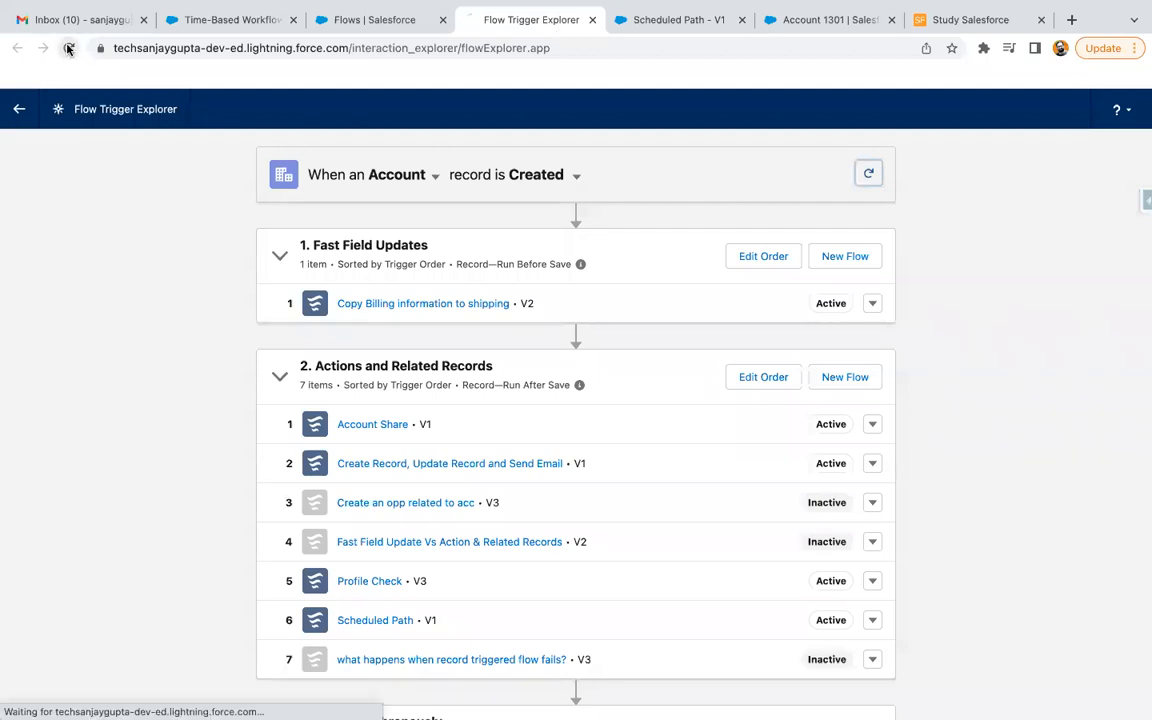
scroll(down, 3)
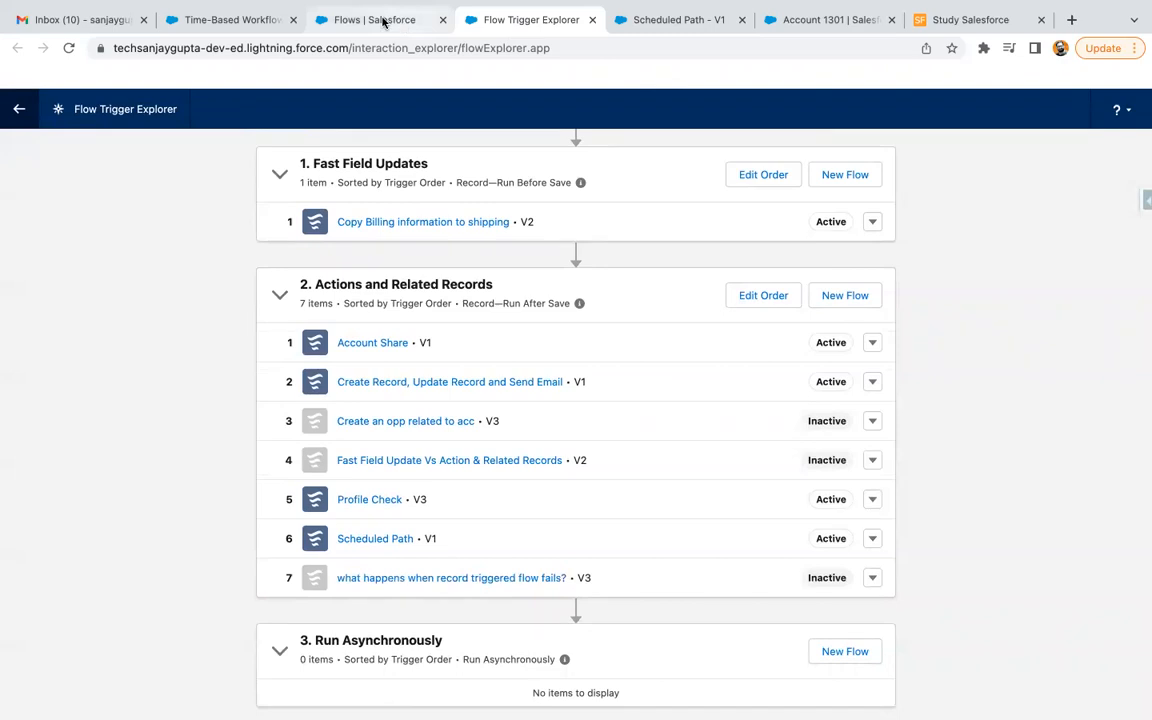
click(230, 20)
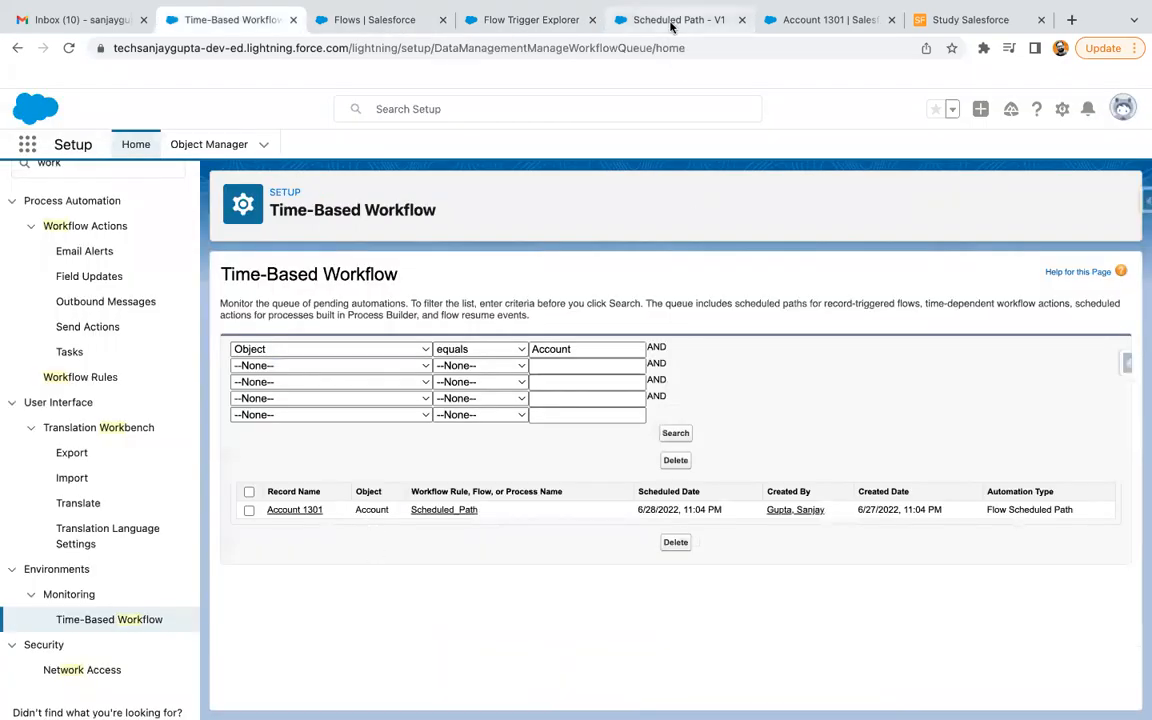
click(680, 20)
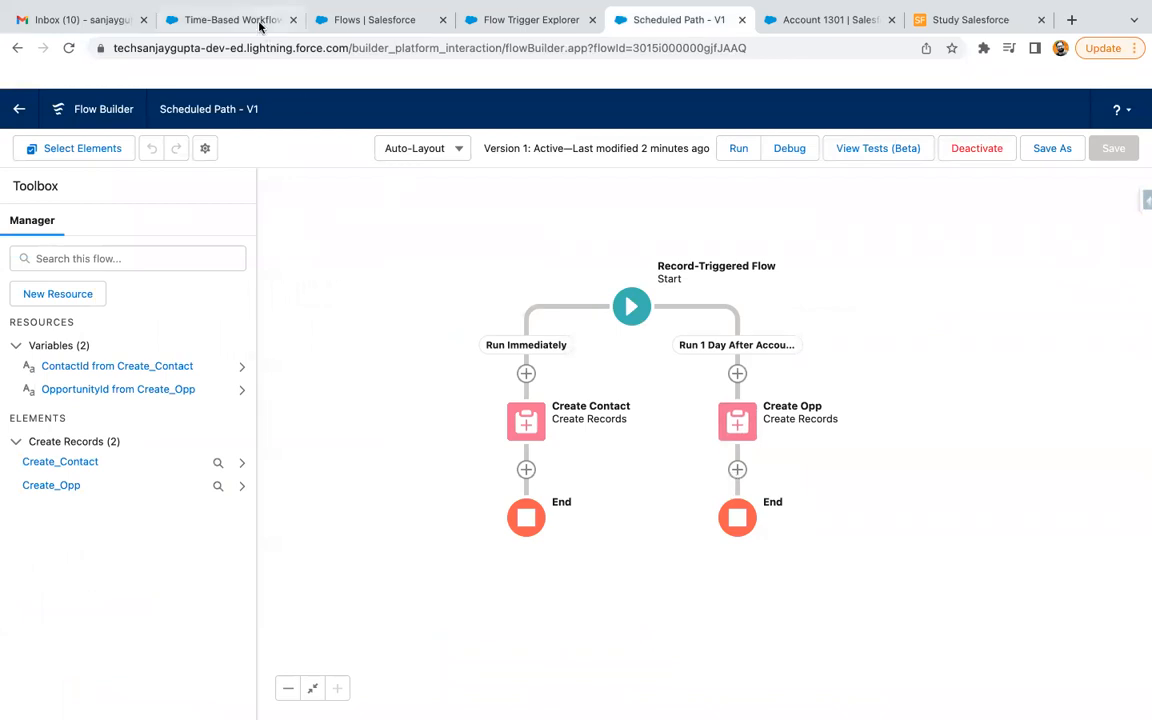
click(230, 20)
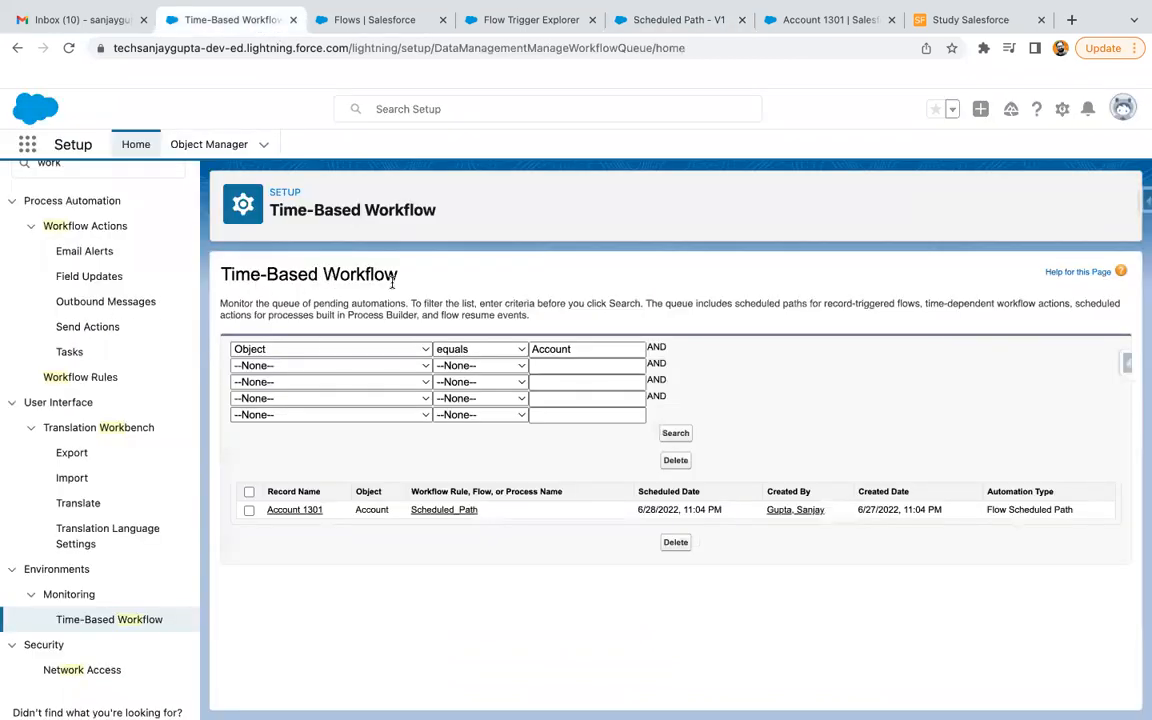
mouse_move(600, 570)
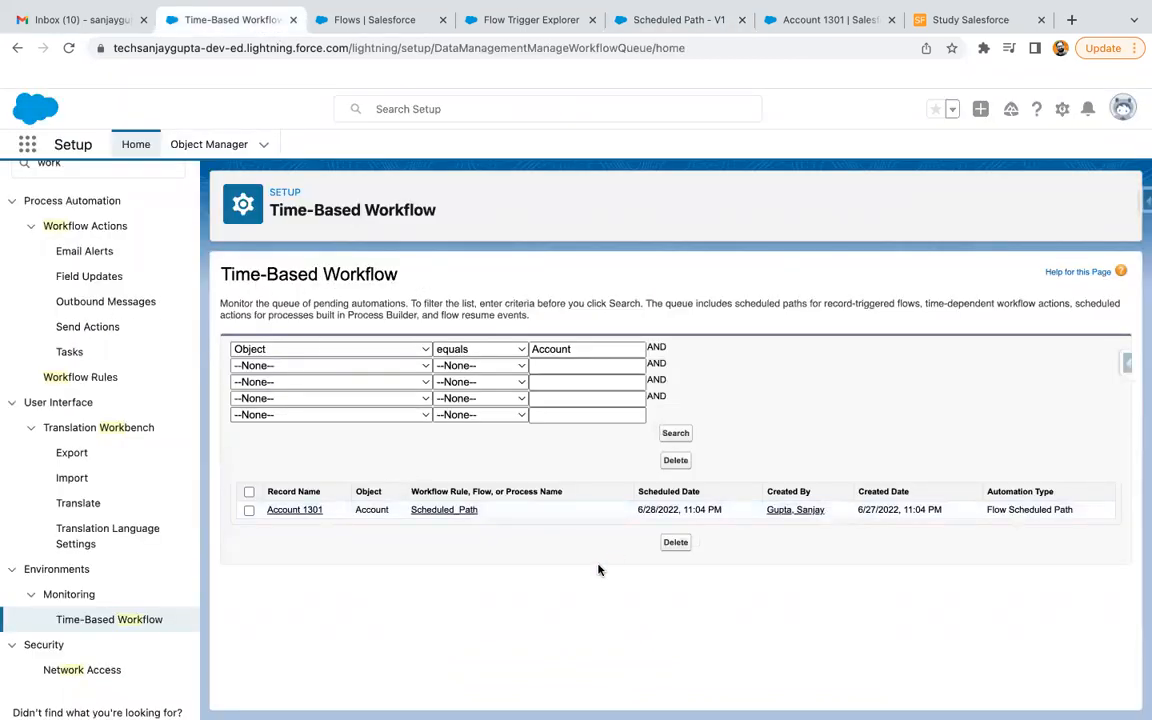
mouse_move(360, 554)
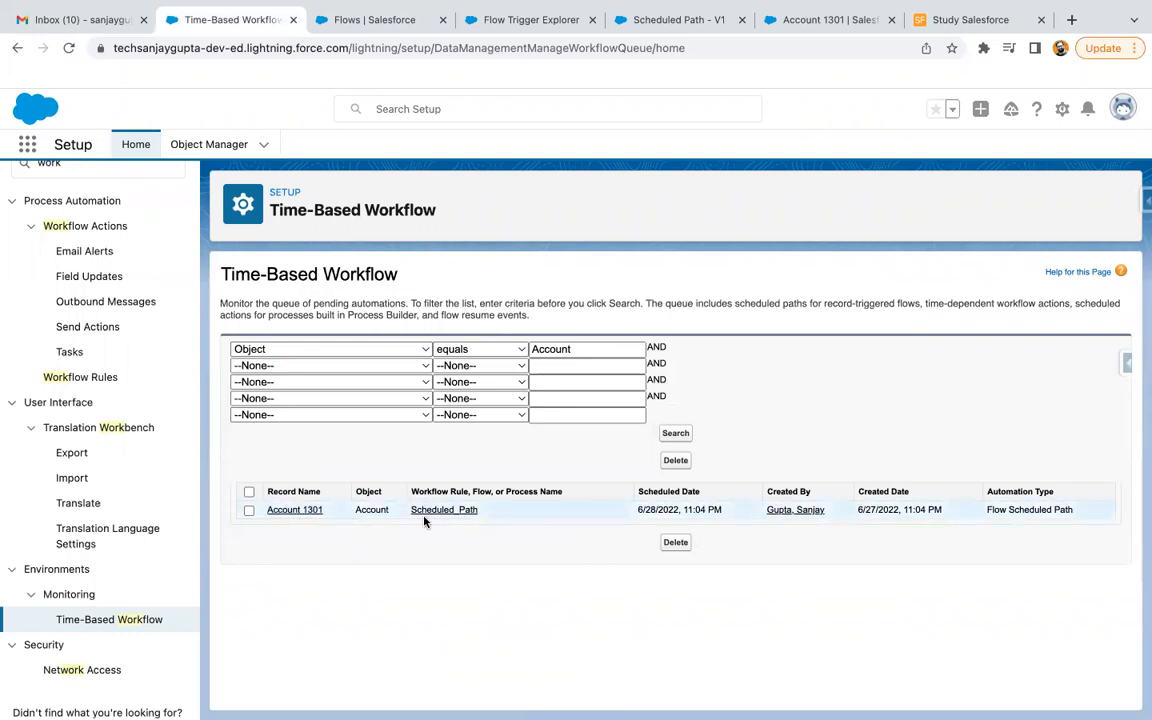
mouse_move(656, 158)
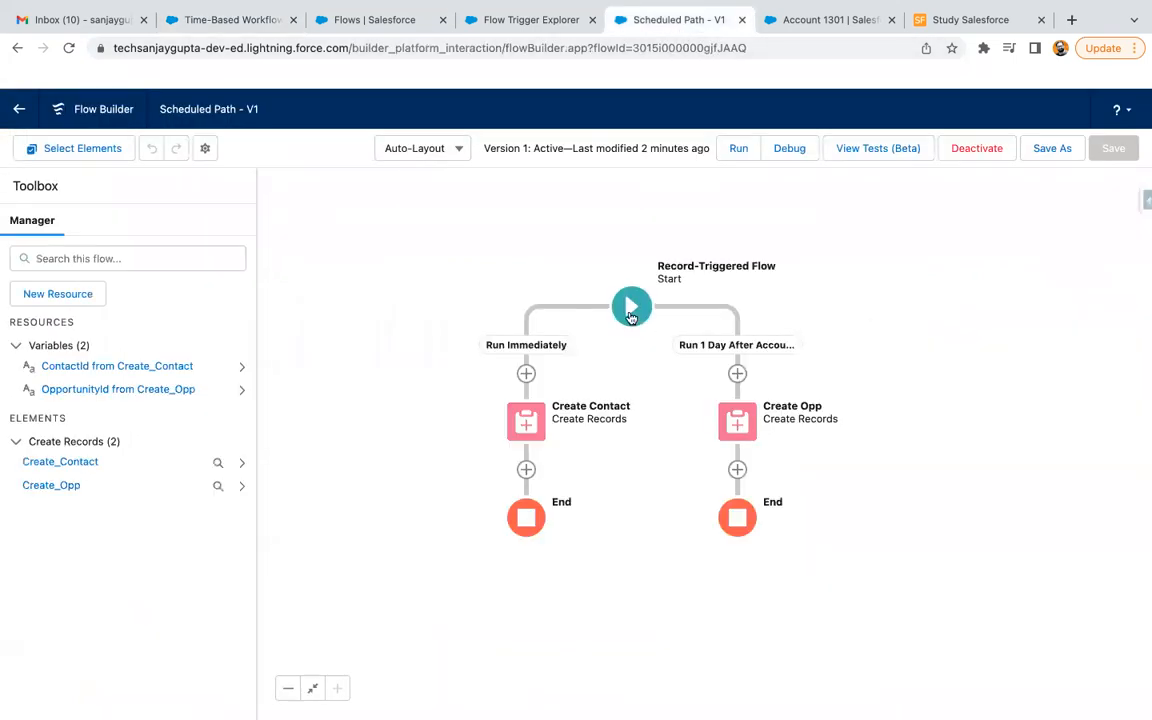
- From the Start element's trigger details, launch the Flow Trigger Explorer for Account creation
click(632, 308)
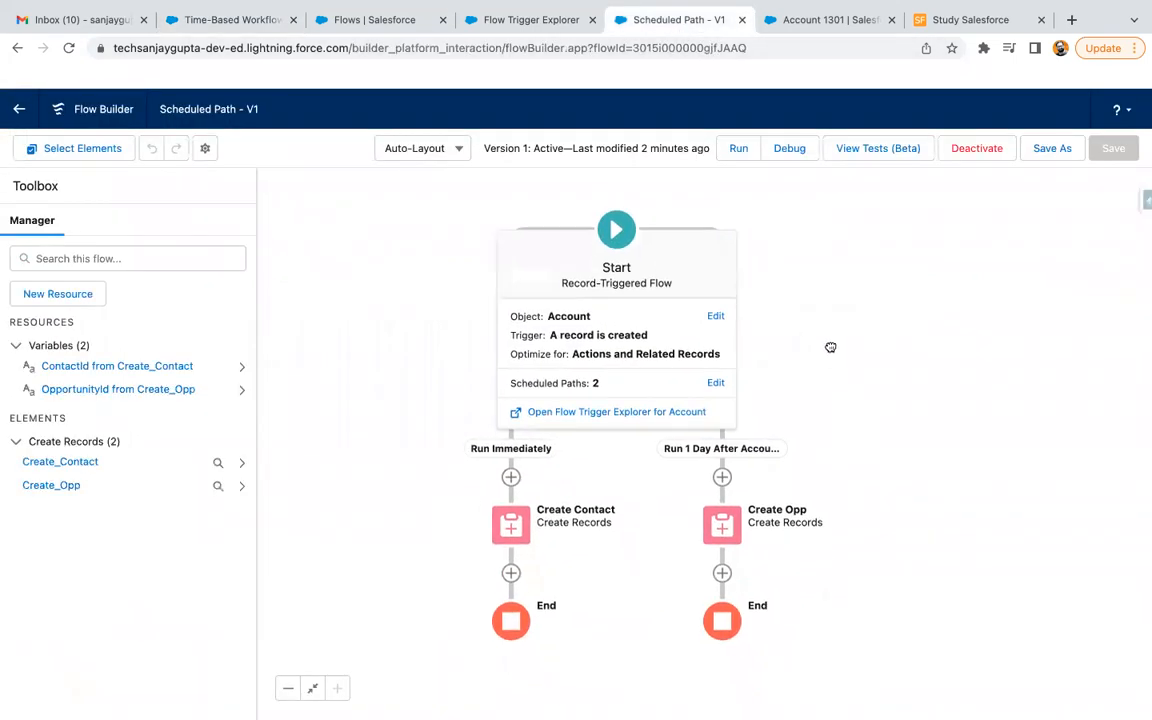
click(616, 228)
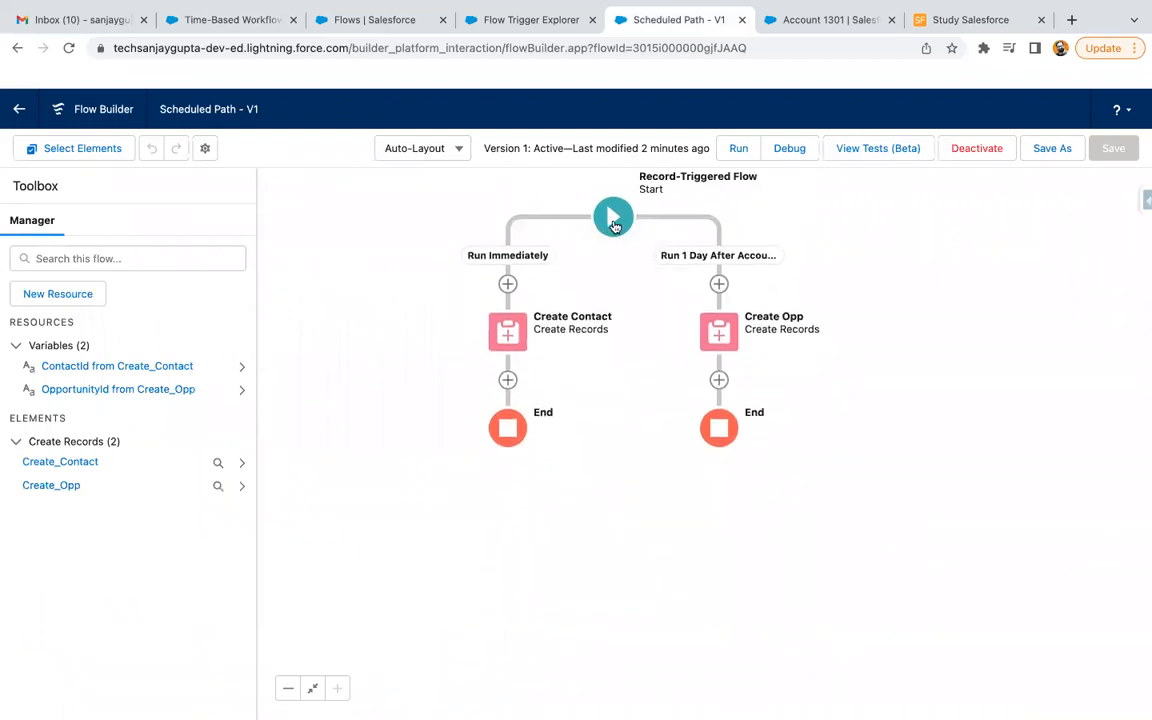
click(612, 216)
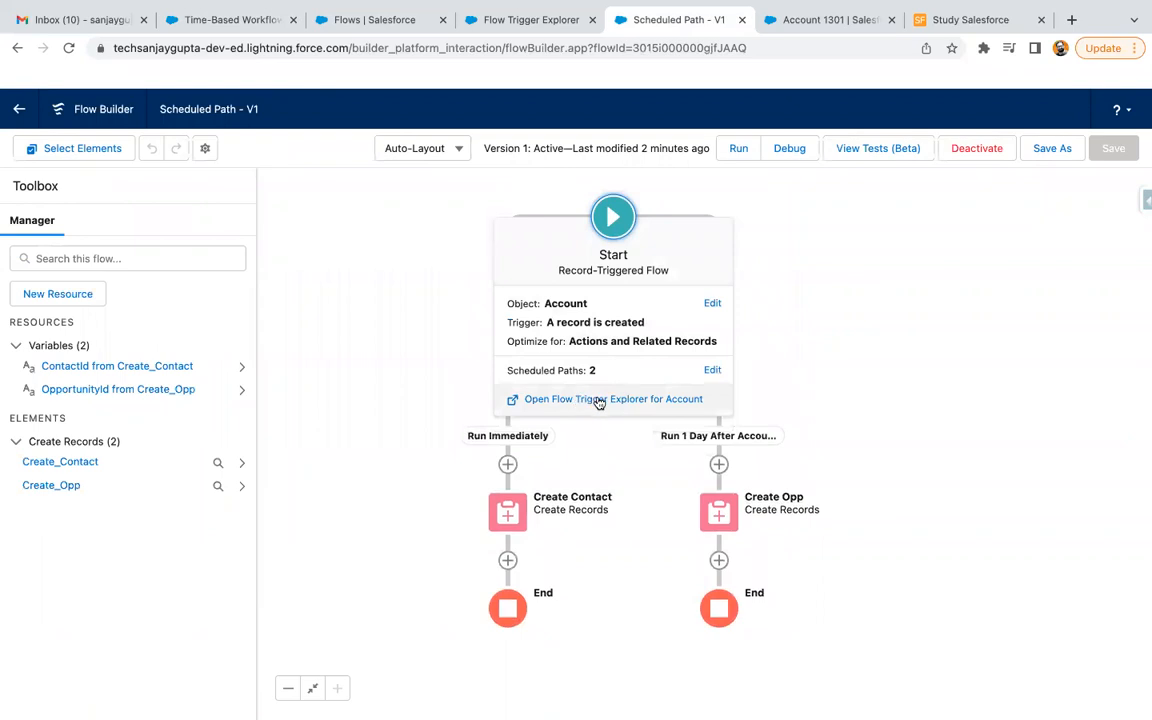
mouse_move(612, 398)
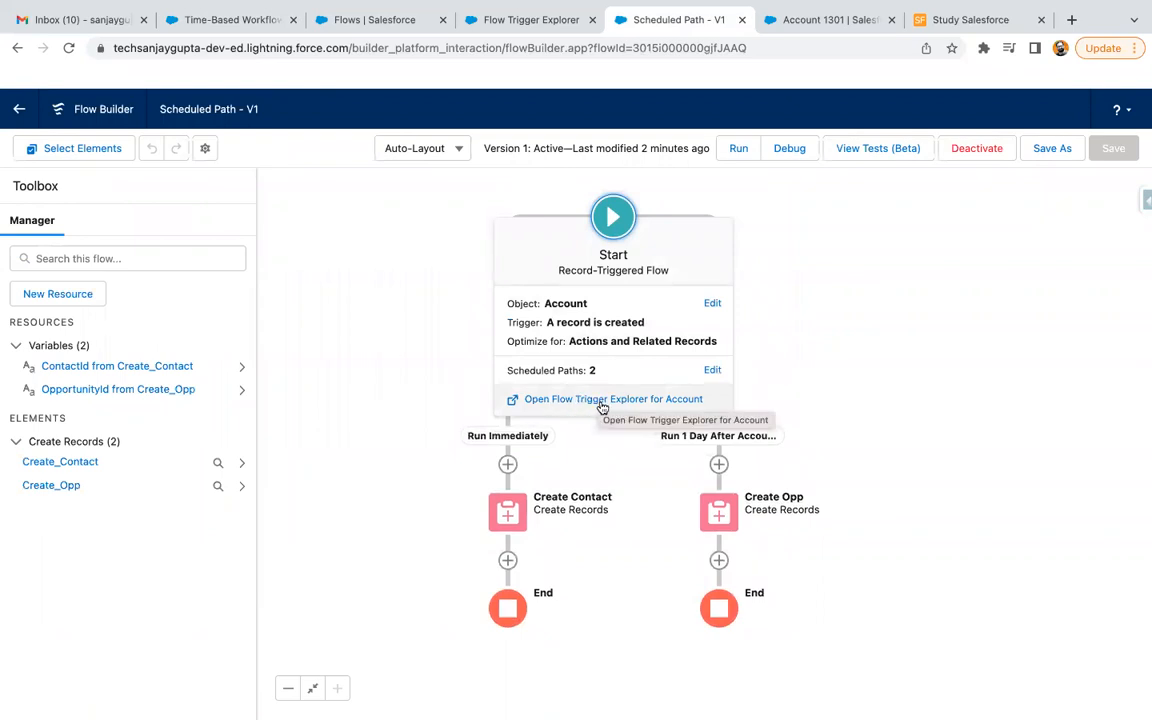
click(612, 398)
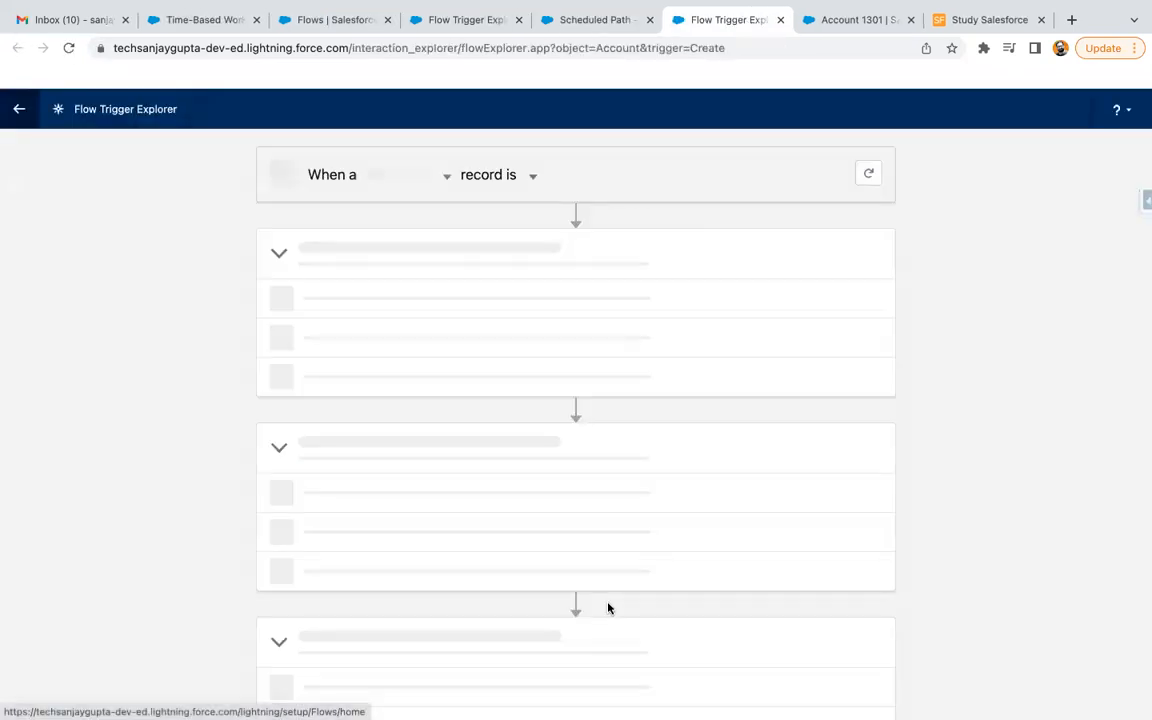